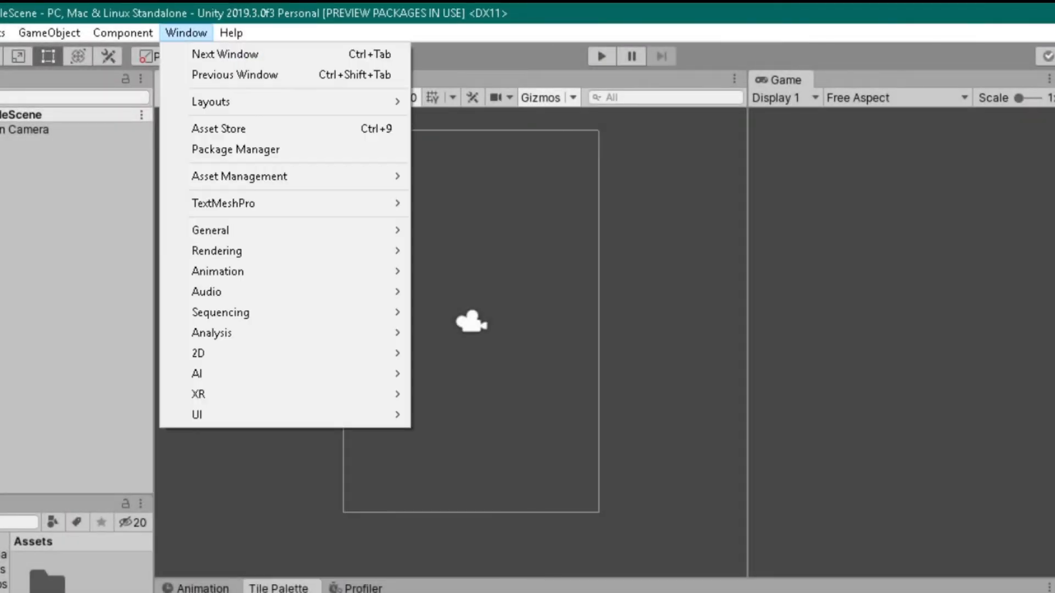
mouse_move(236, 149)
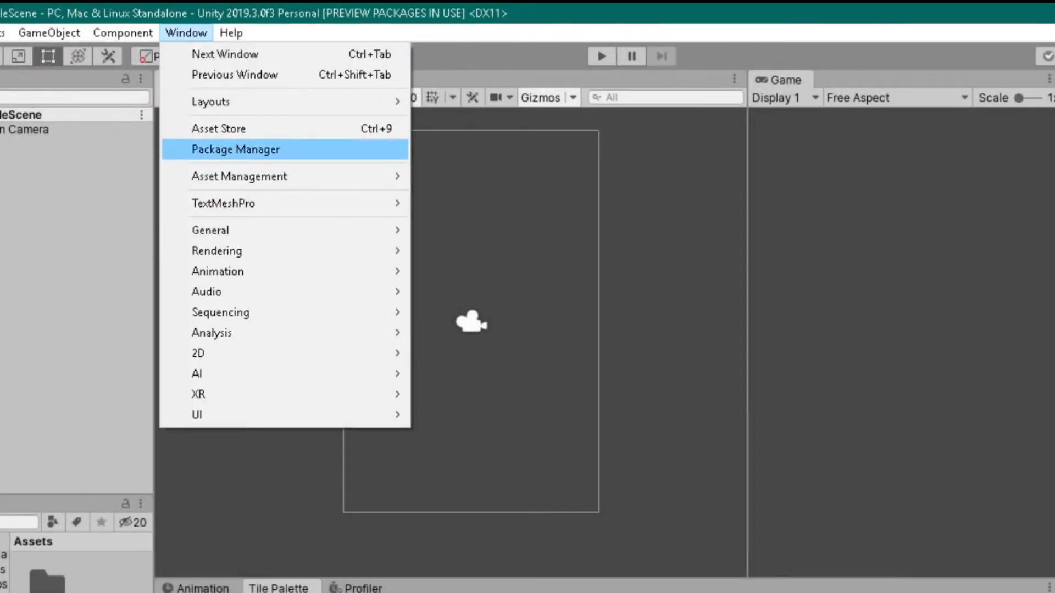
Search 'cine' in the Package Manager and install Cinemachine 2.4.0.
click(236, 150)
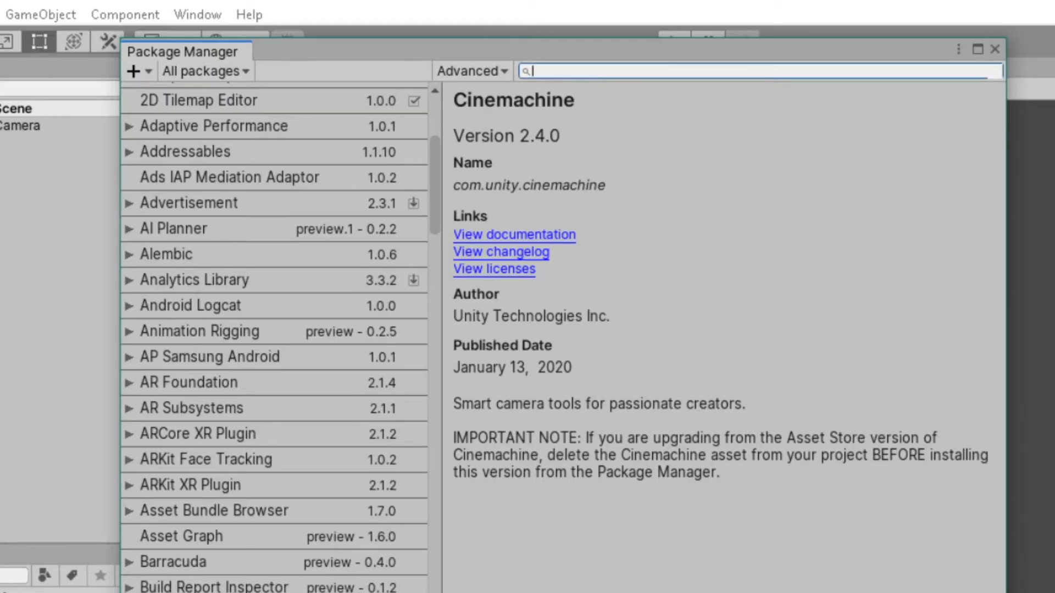
text(cine)
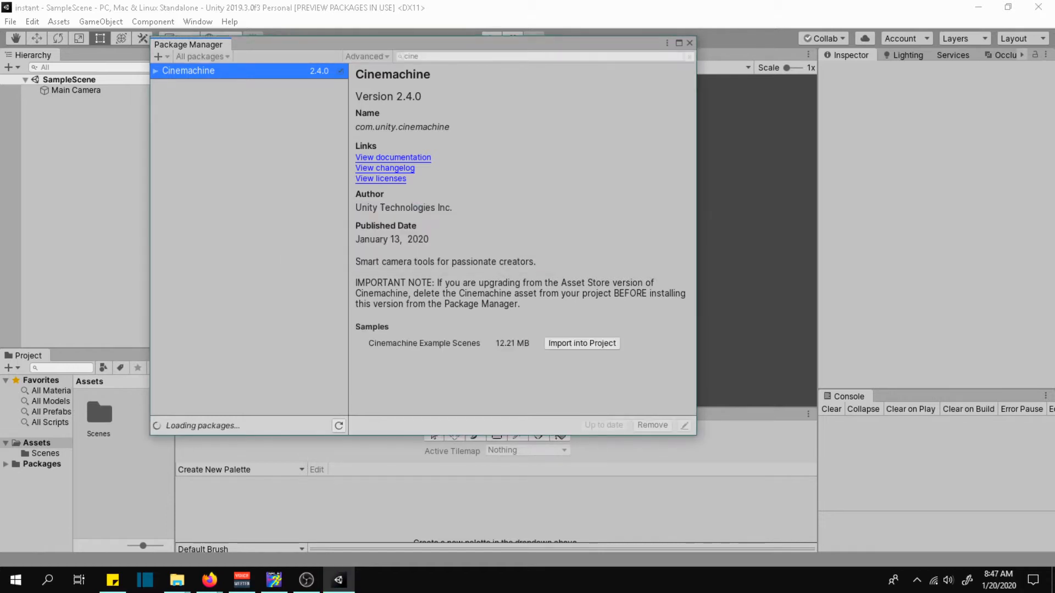
click(581, 342)
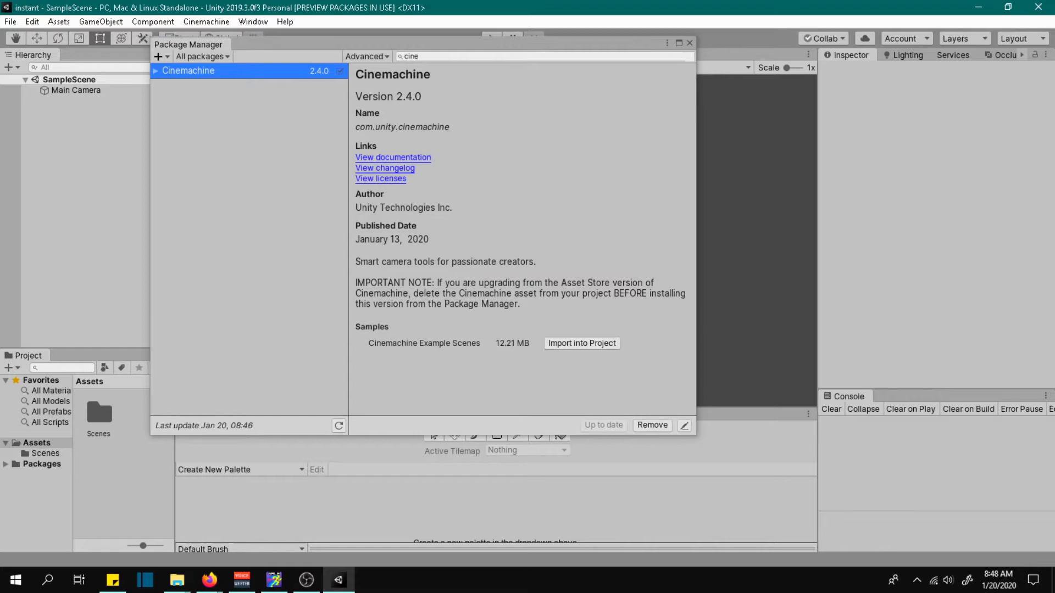
click(689, 43)
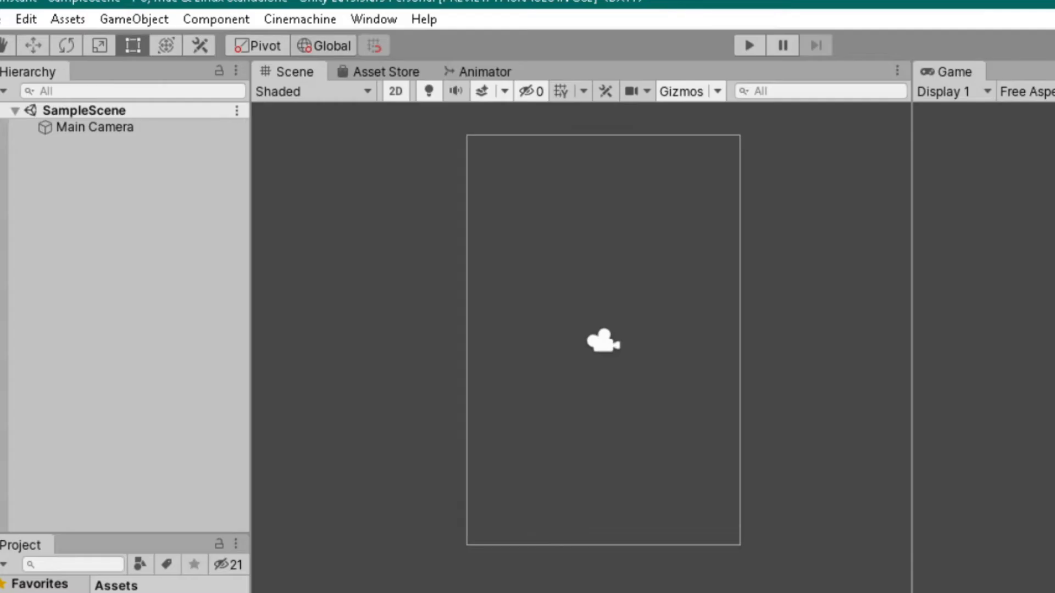
Create a Cinemachine 2D camera and select the new CM vcam1.
click(300, 19)
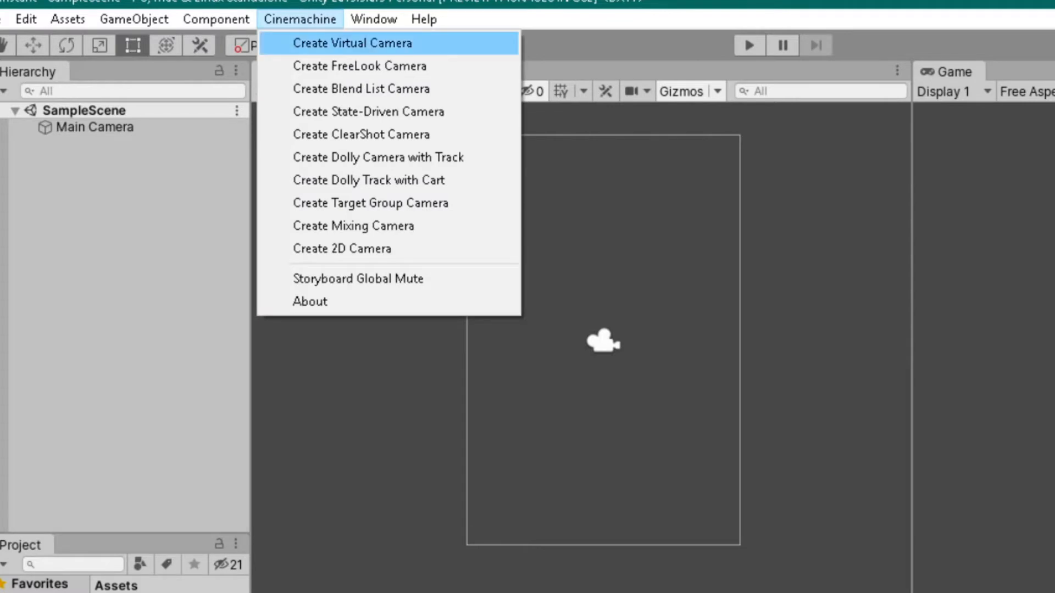
mouse_move(341, 249)
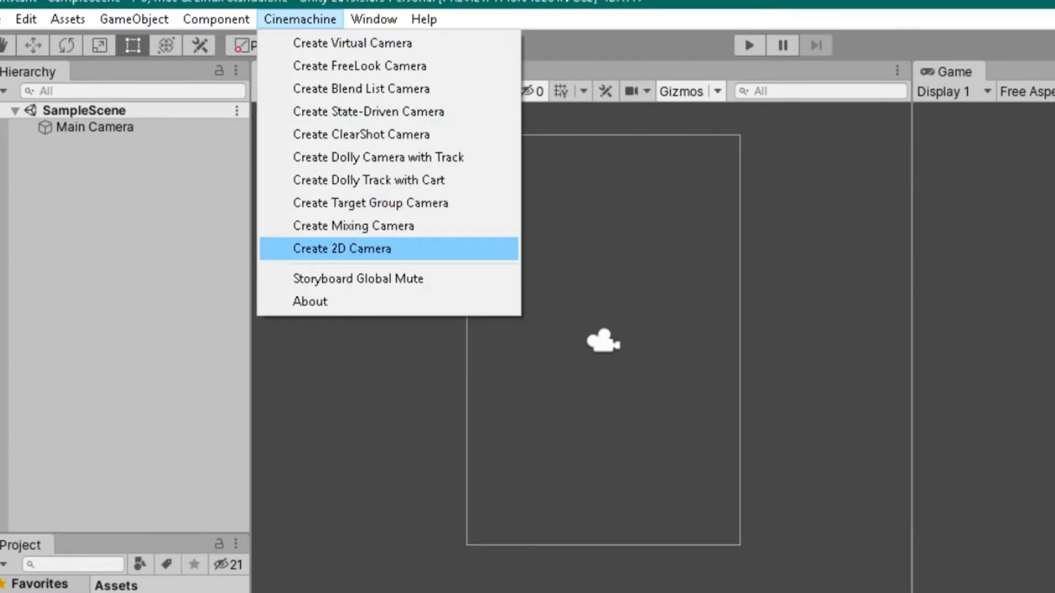
click(341, 248)
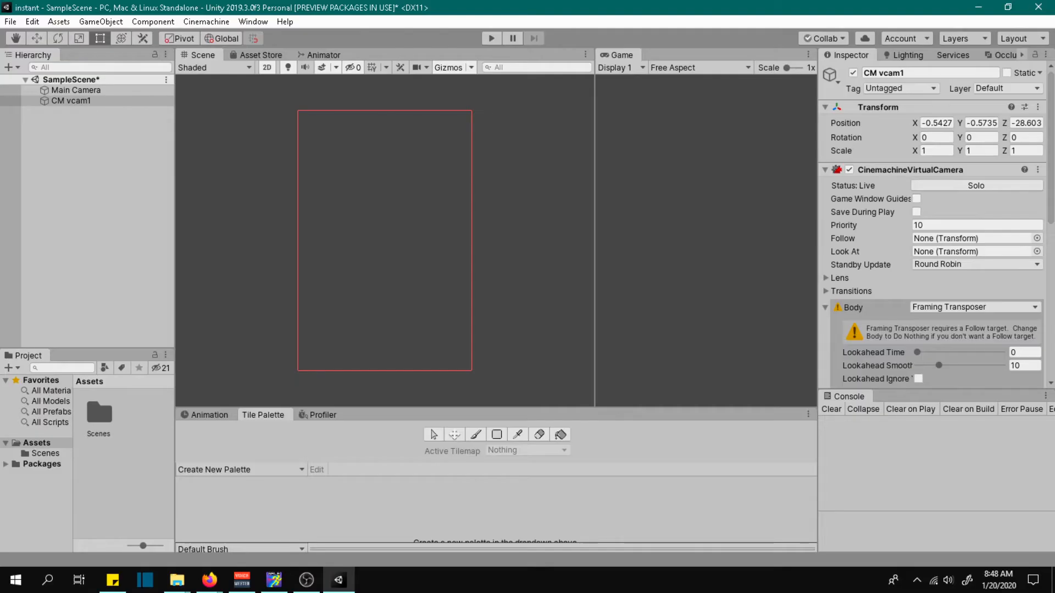
click(70, 100)
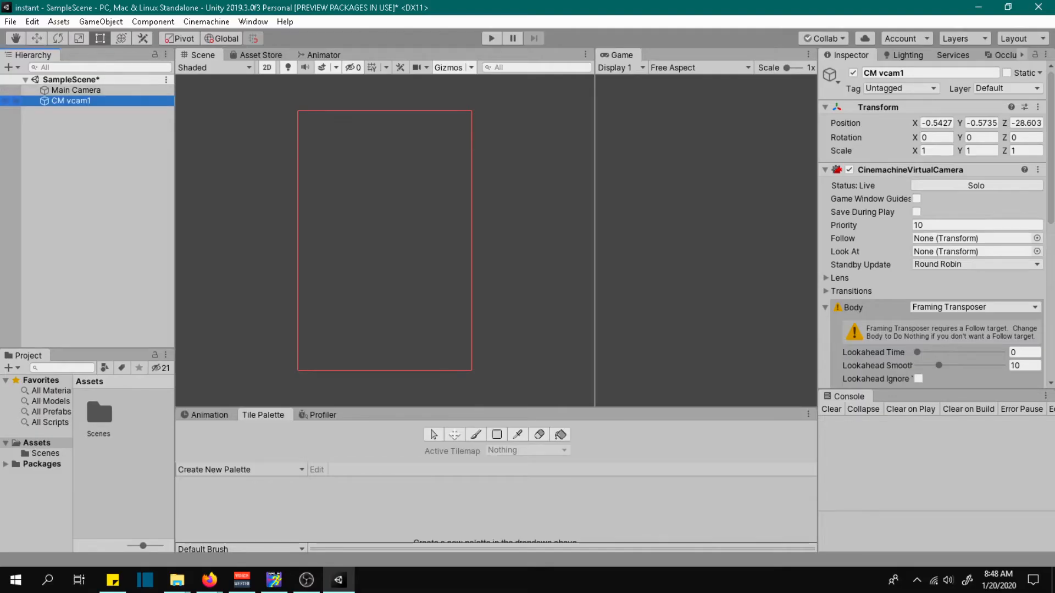
Set CM vcam1's Noise to Basic Multi Channel Perlin with the 6D Shake profile.
scroll(down, 3)
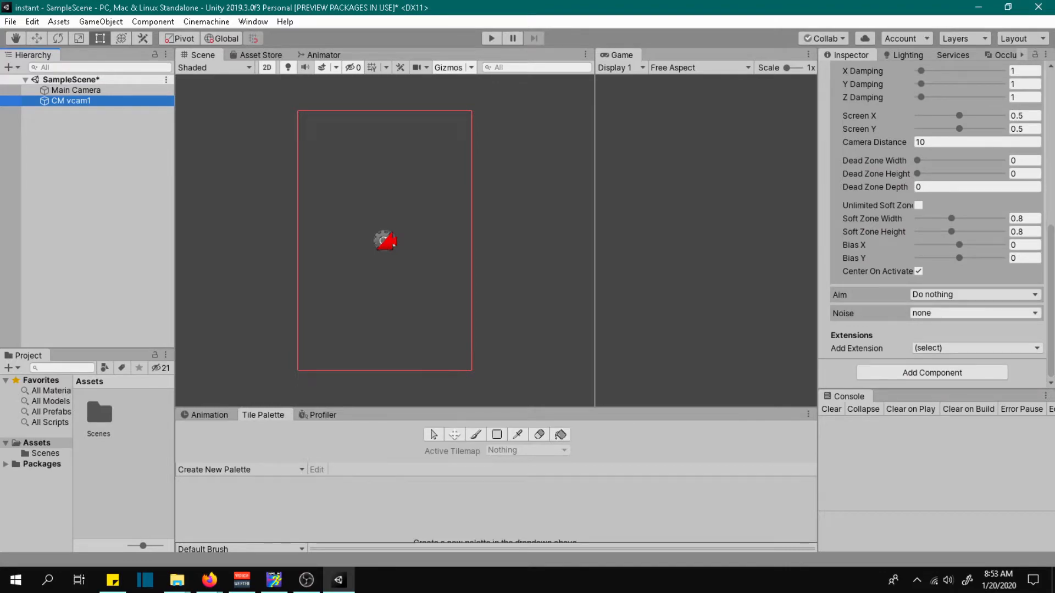
click(974, 313)
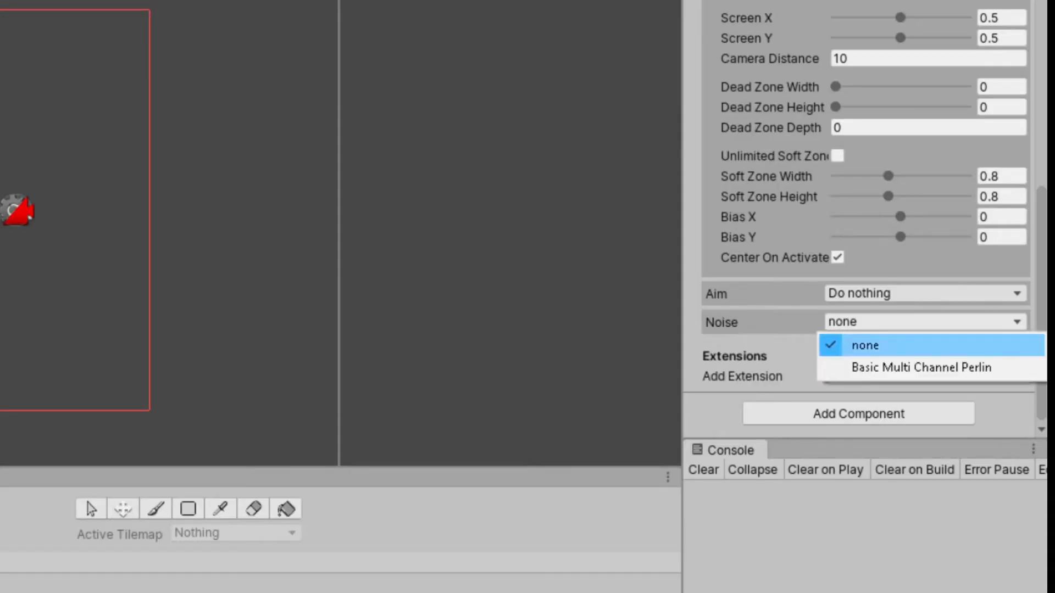
click(909, 368)
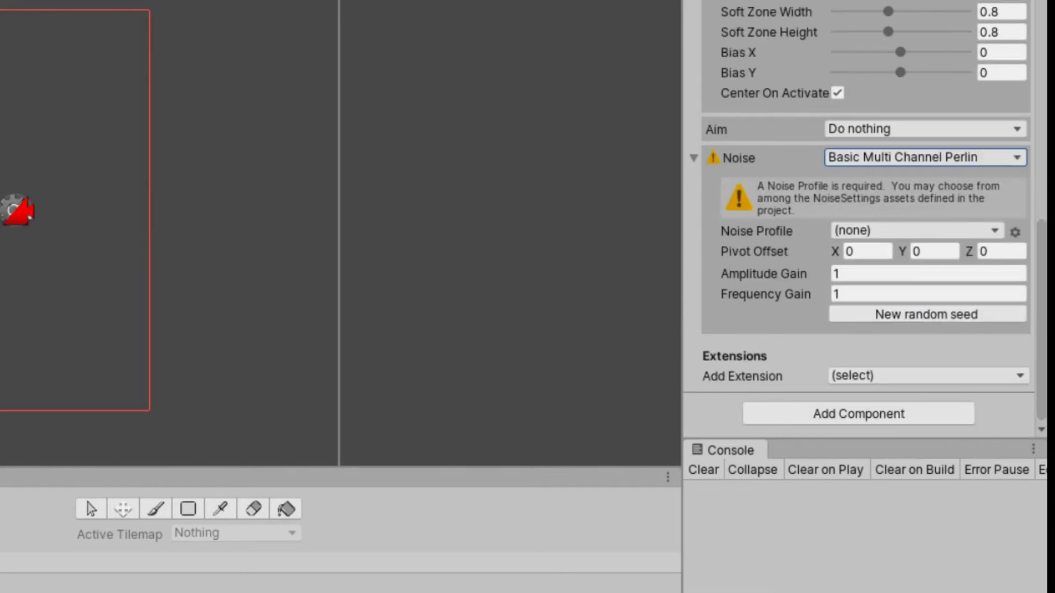
click(913, 231)
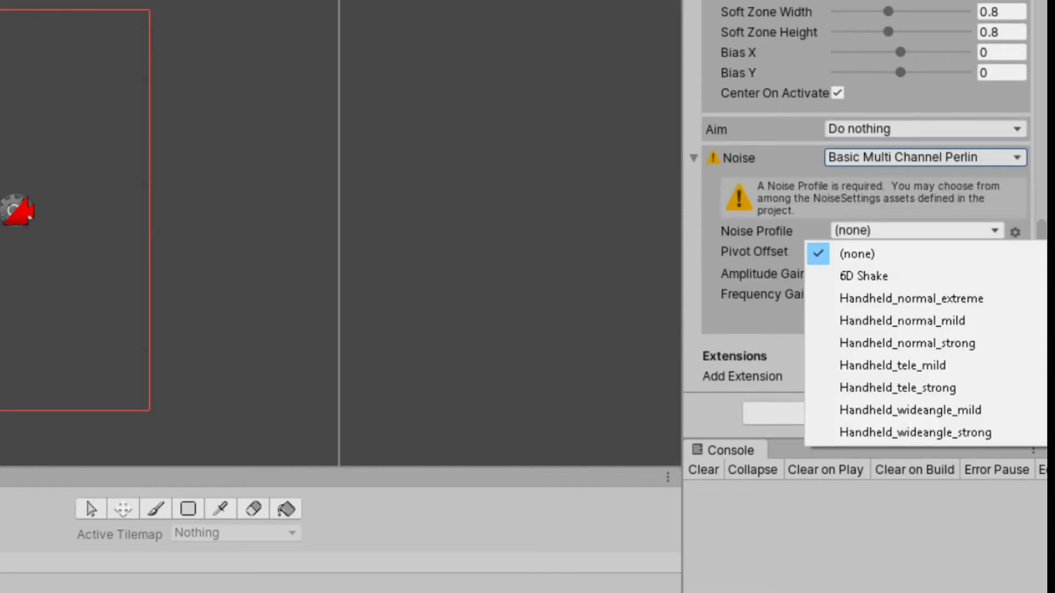
mouse_move(862, 276)
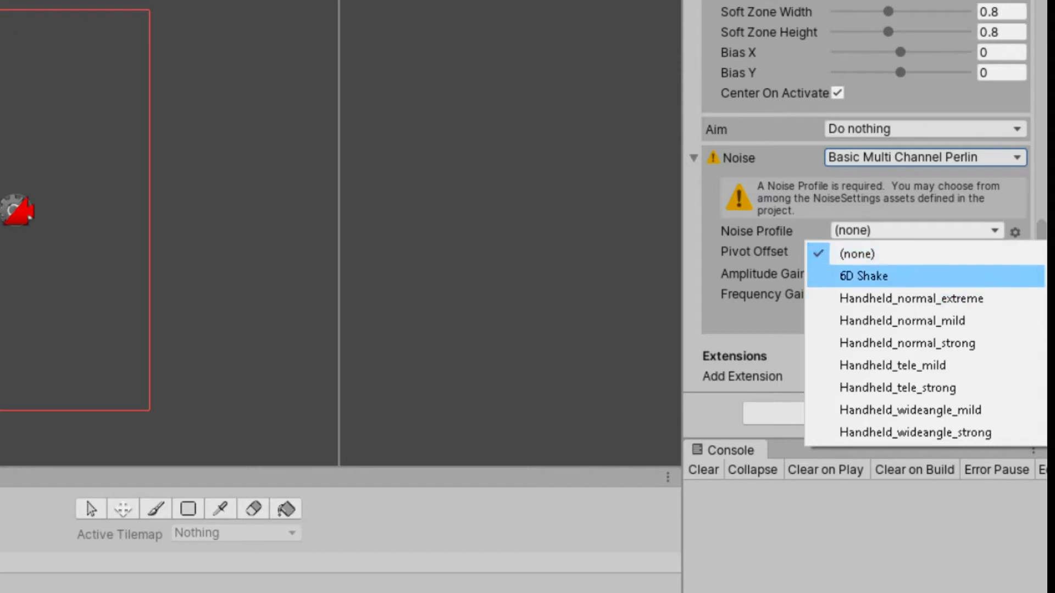
click(863, 276)
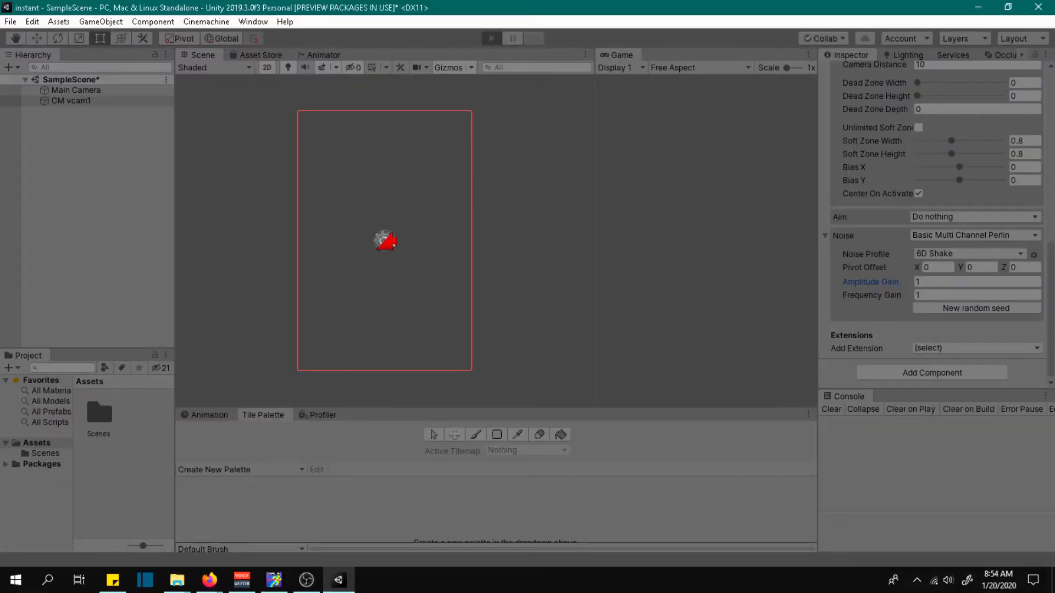
Enter and exit Play mode to preview the 6D Shake camera noise.
click(490, 38)
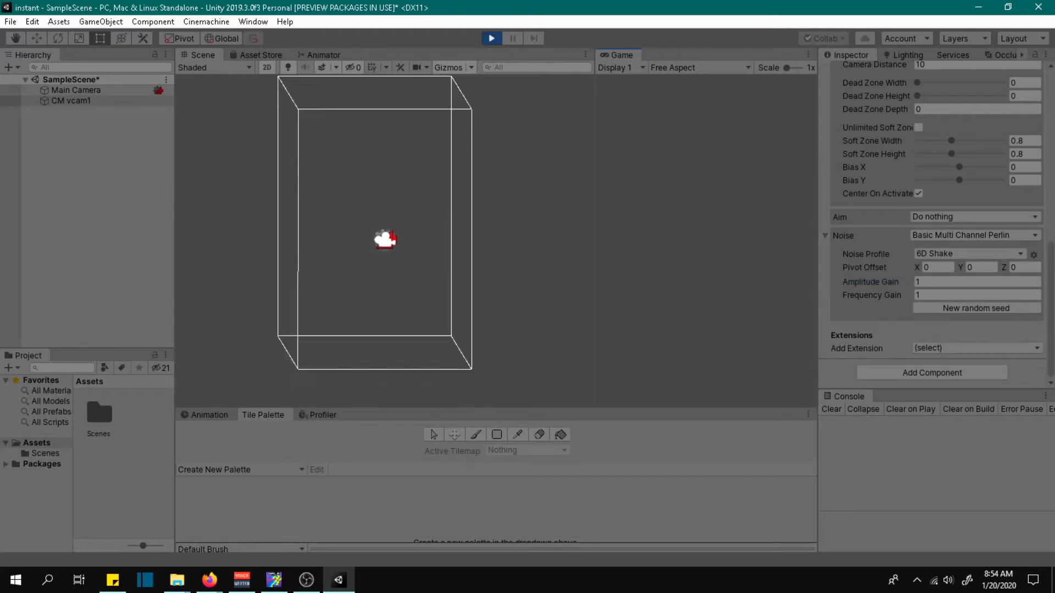
click(491, 38)
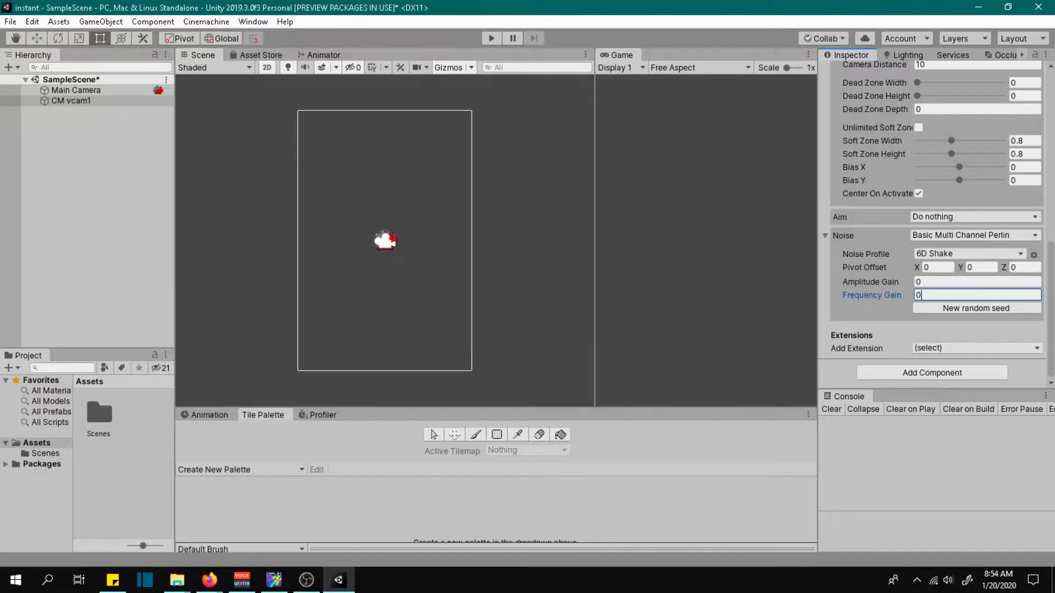
Create a CameraShake C# script in Assets and open it in Visual Studio.
right_click(123, 417)
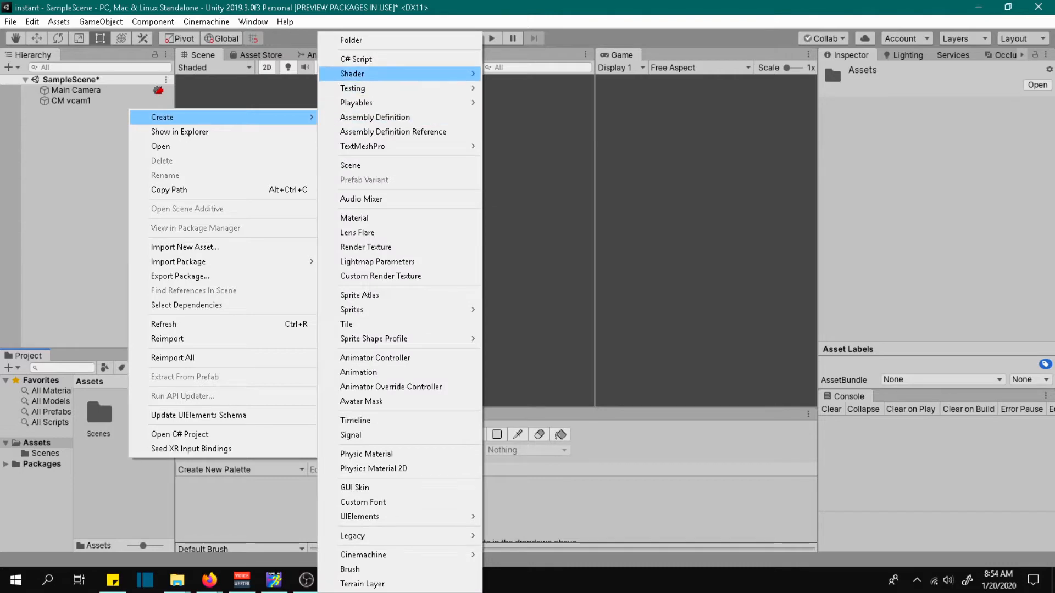
click(357, 59)
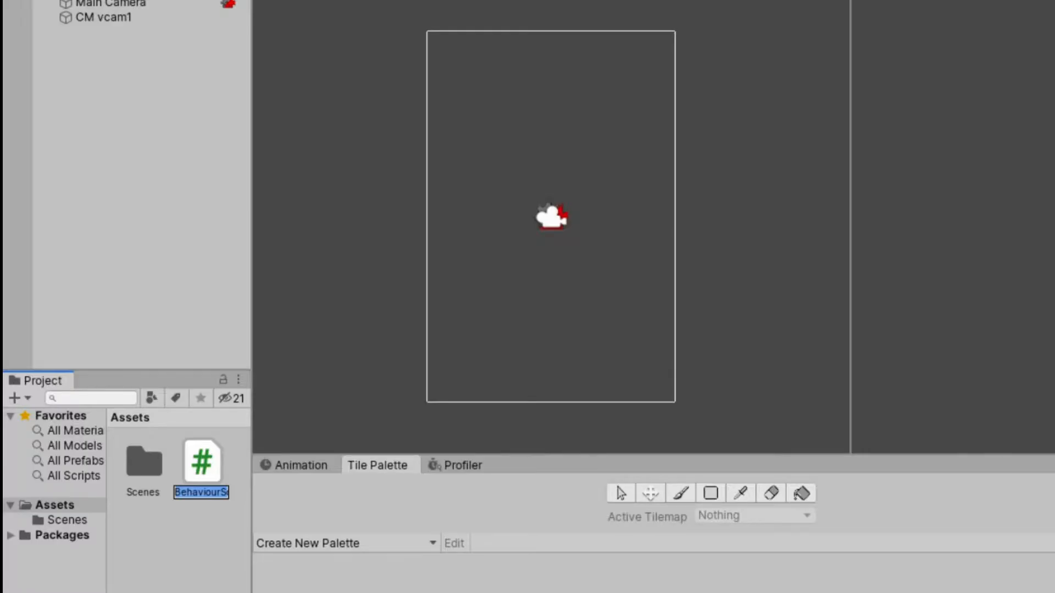
text(Camera...)
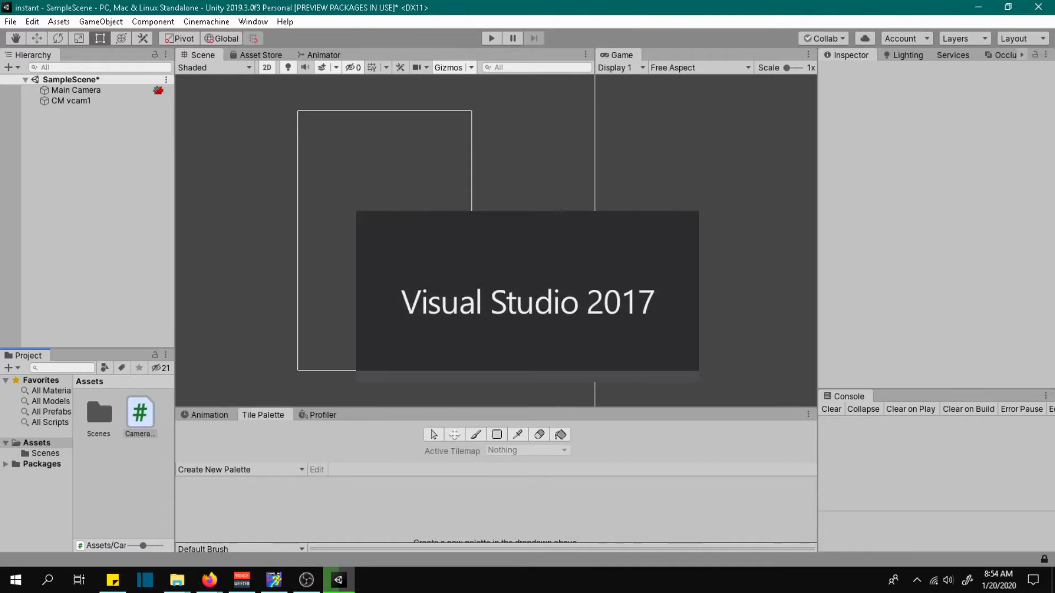
click(369, 580)
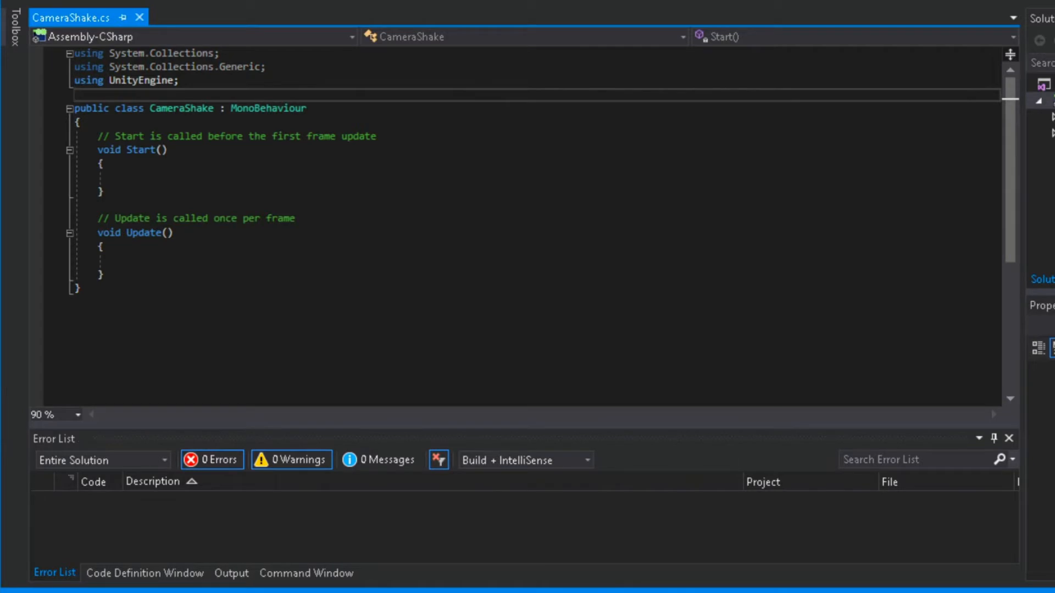
Add a 'using Cinemachine;' directive to CameraShake.
key(Enter)
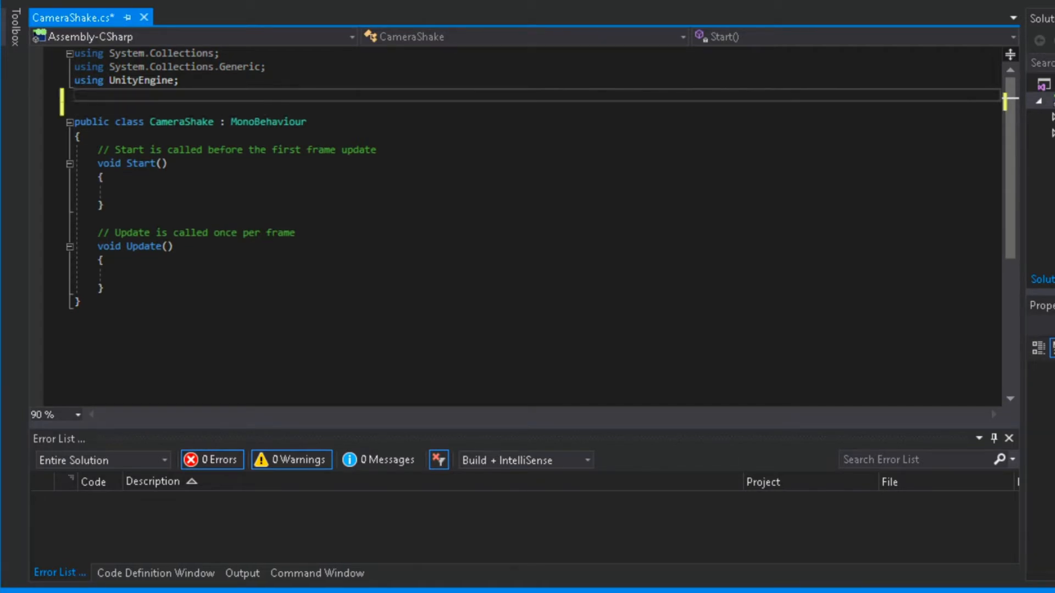
text(using)
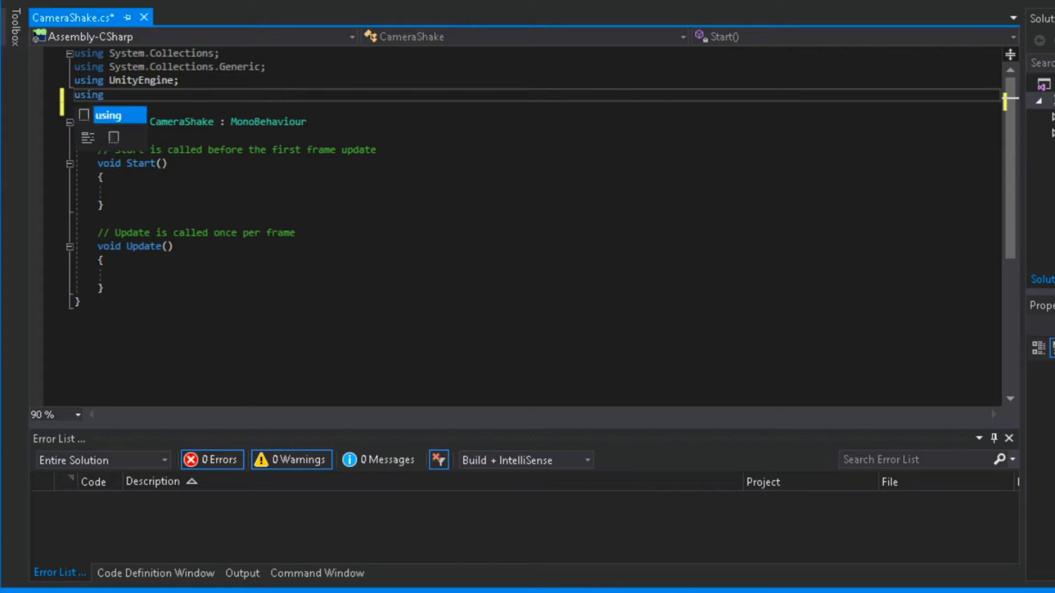
text(Cinemachine)
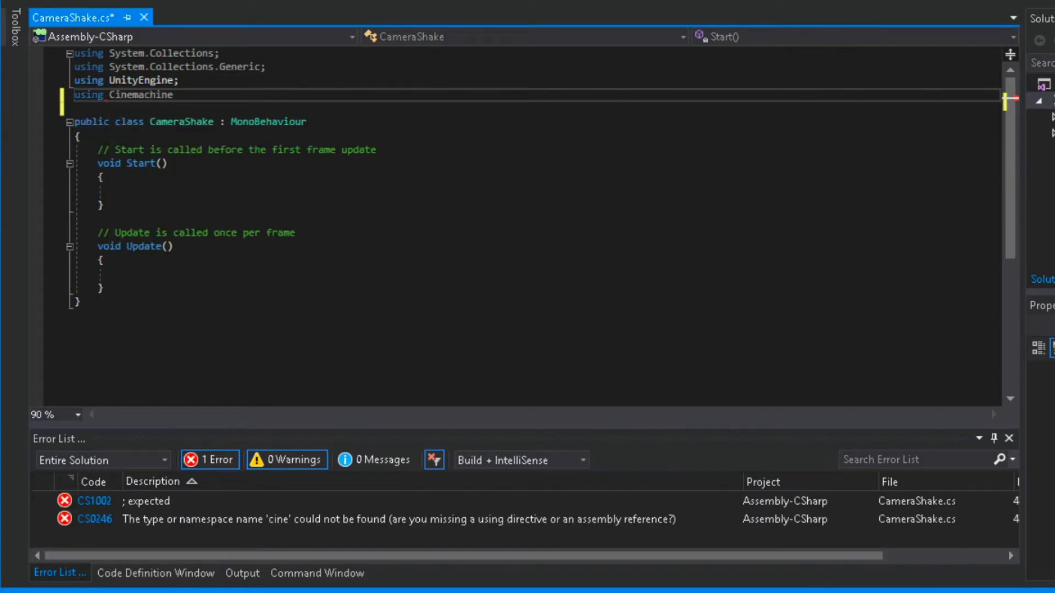
text(;)
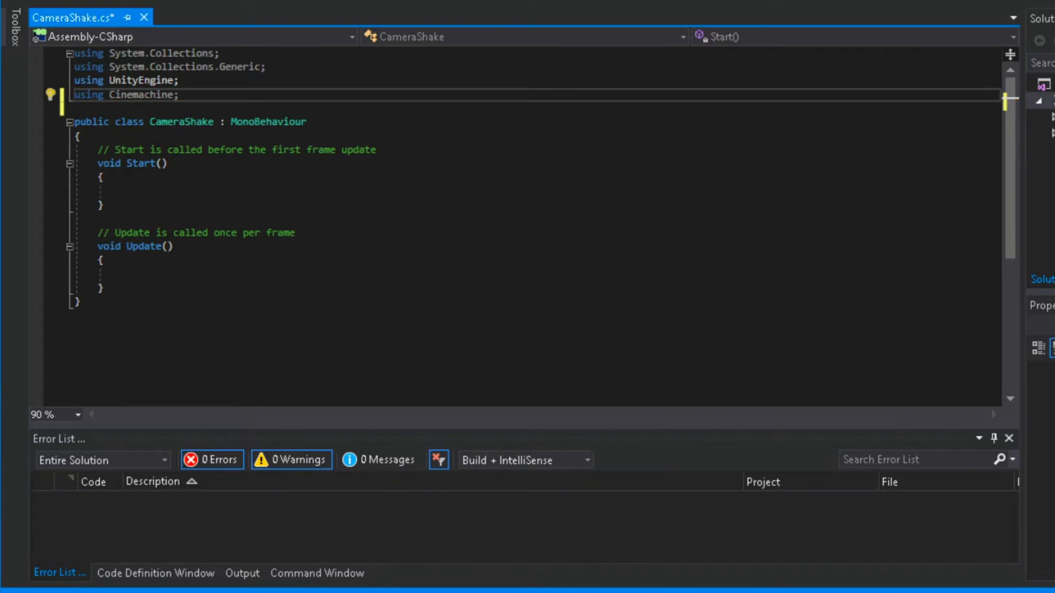
Declare a [SerializeField] CinemachineVirtualCamera vCamera field and begin an IEnumerator member.
click(79, 136)
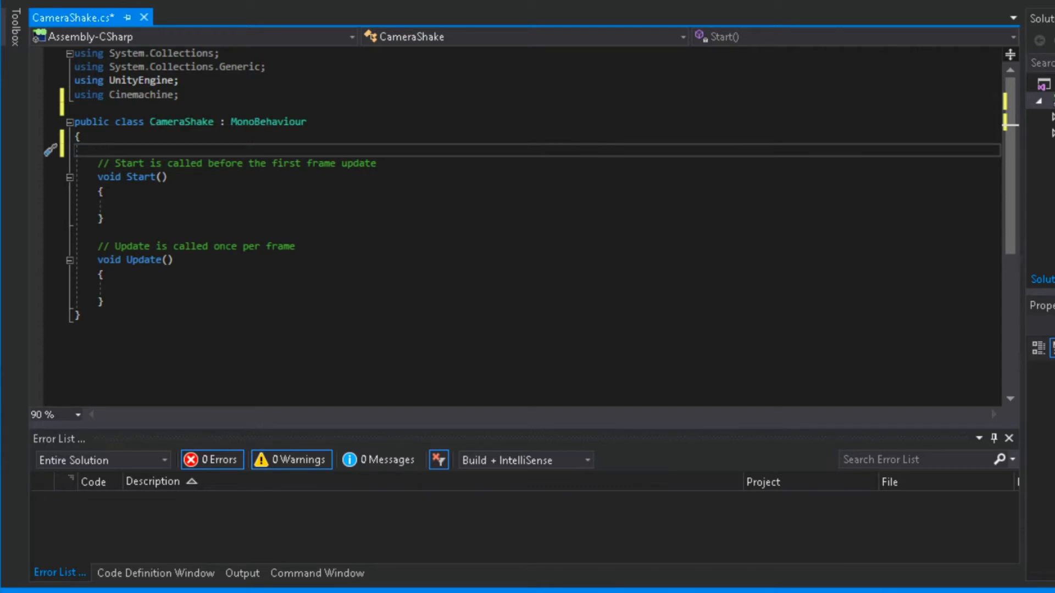
text([ser)
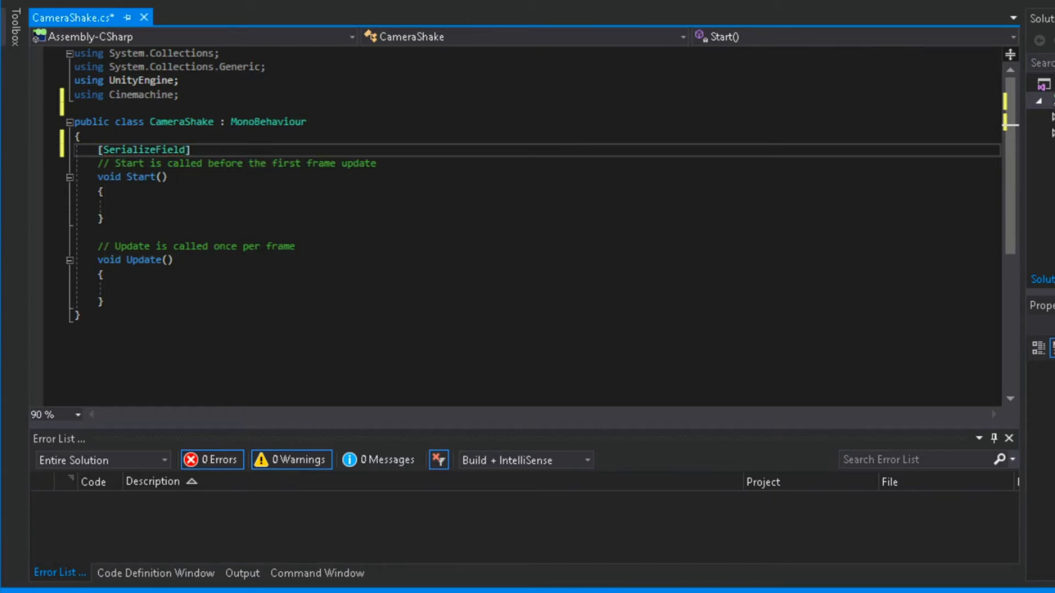
text(vir)
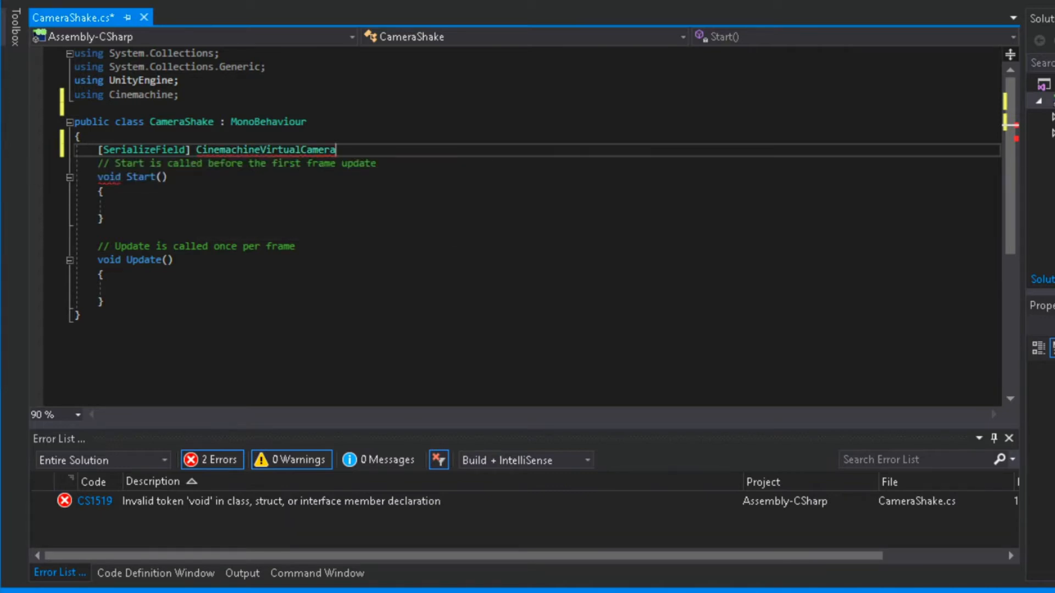
text(v)
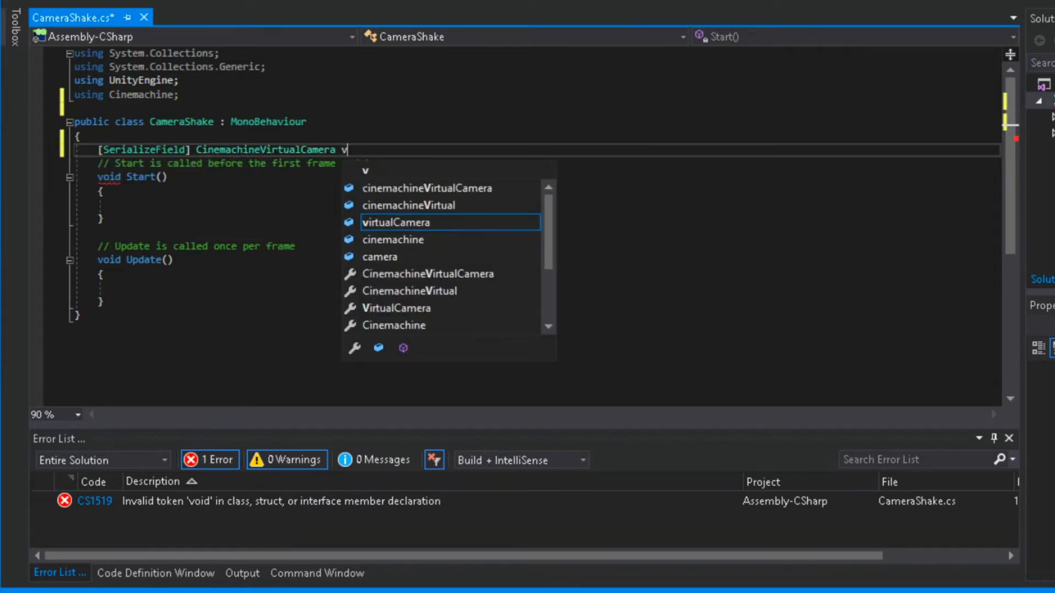
text(Camera;)
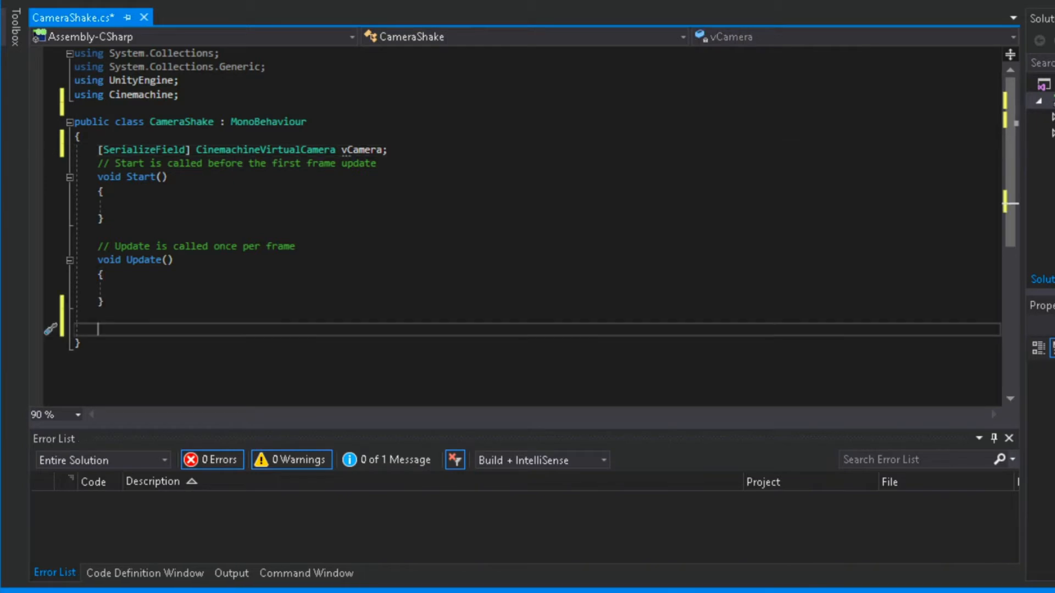
text(ien)
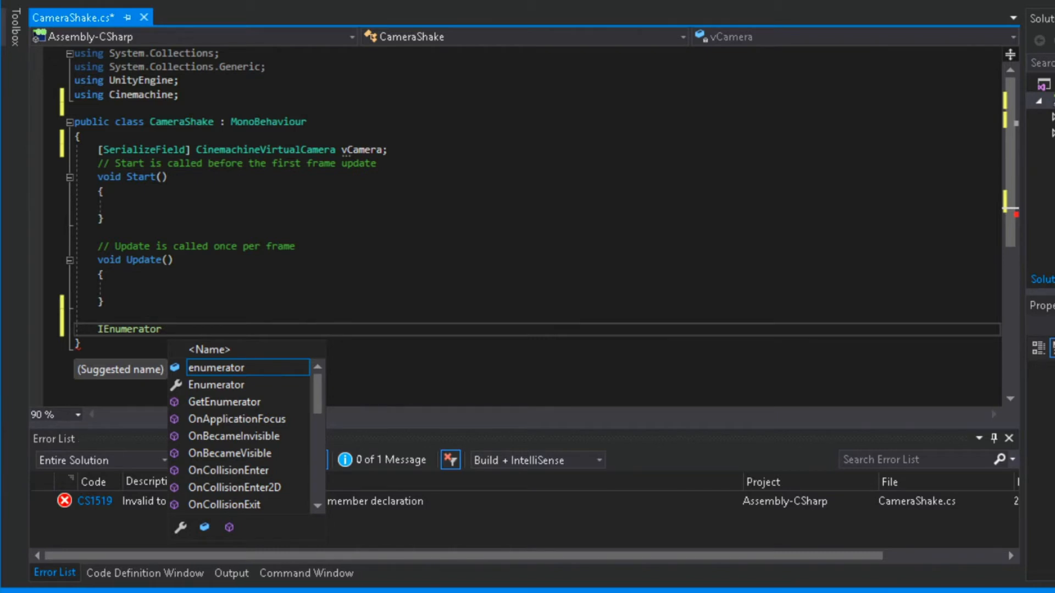
Name the coroutine StartShake() and add its braces.
text(S)
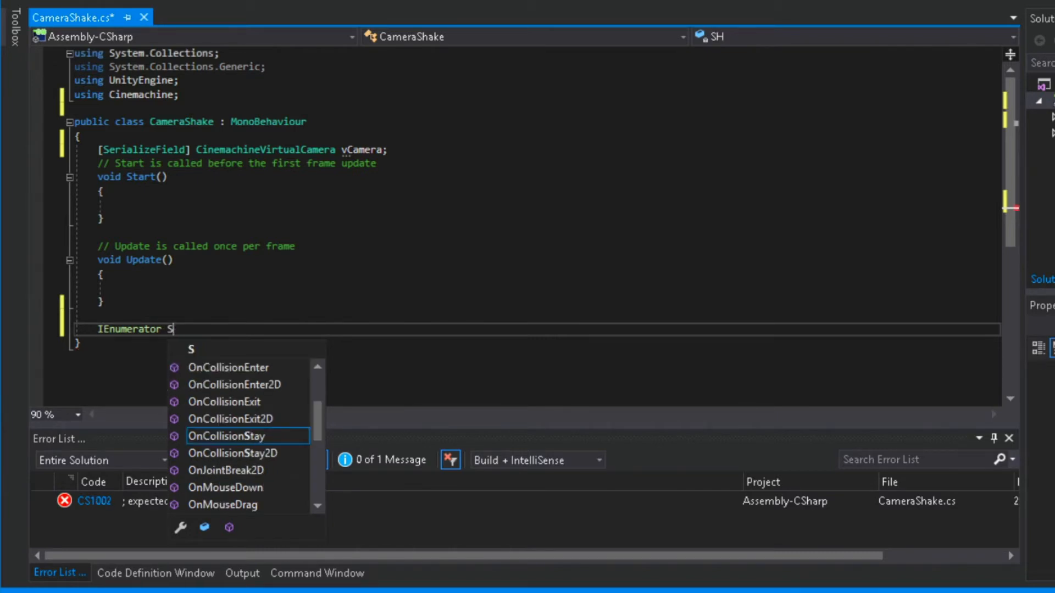
text(hake()
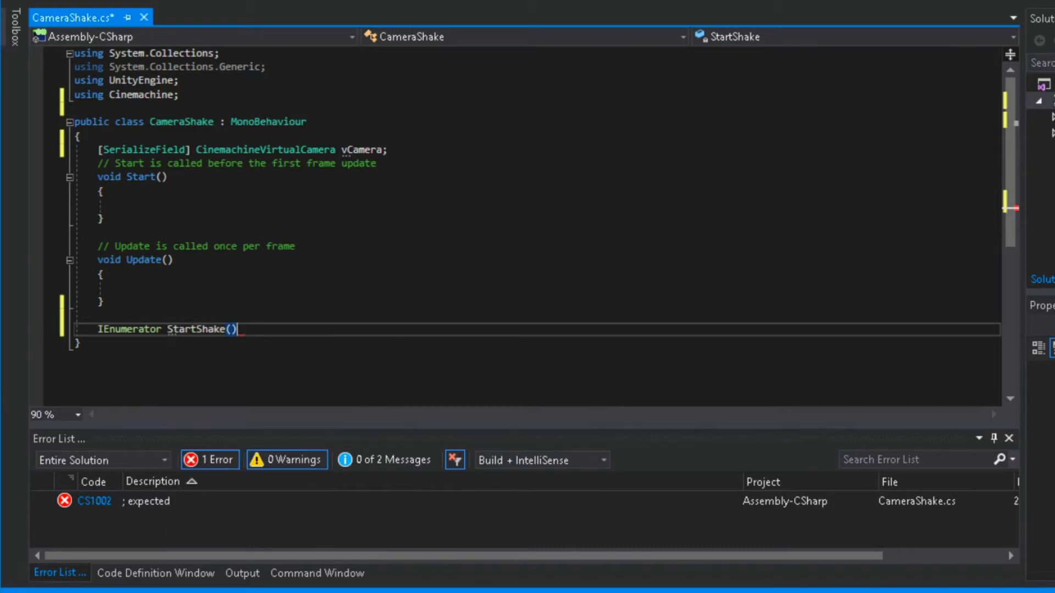
text({ })
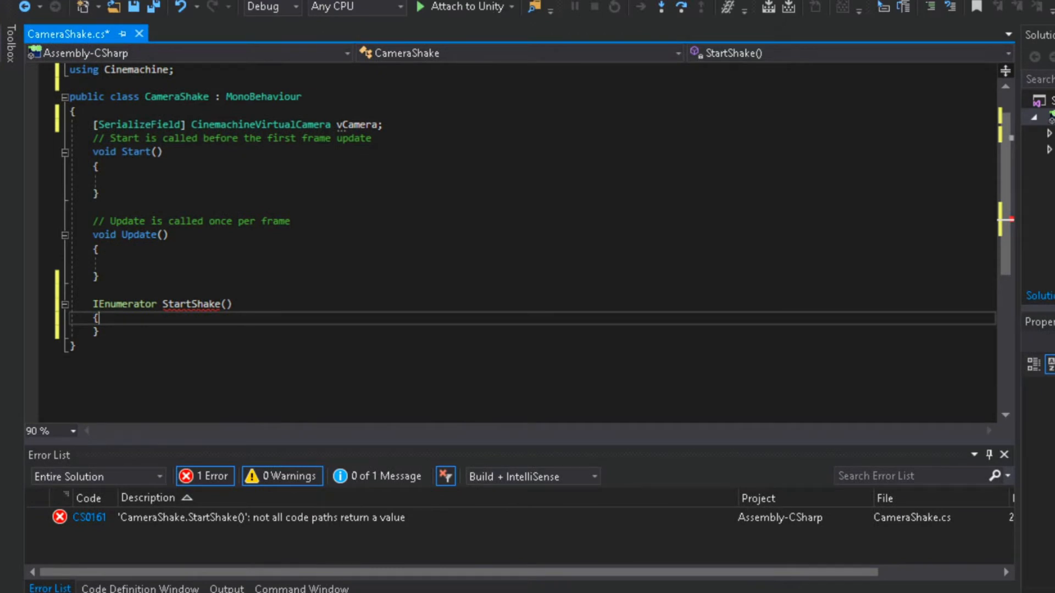
Put 'yield return new WaitForSeconds(1)' inside StartShake.
text(yield)
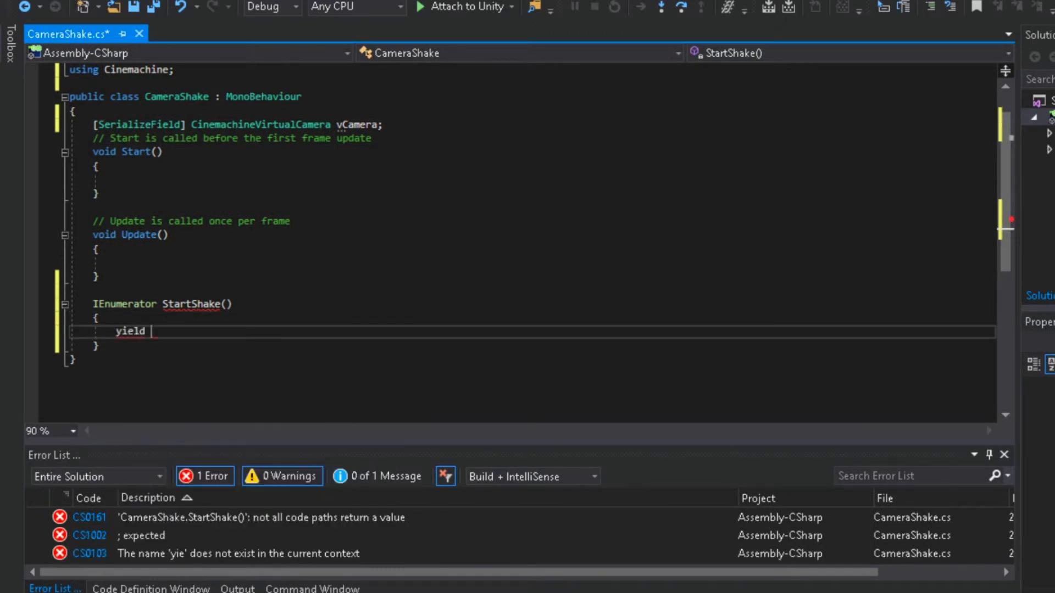
text(return)
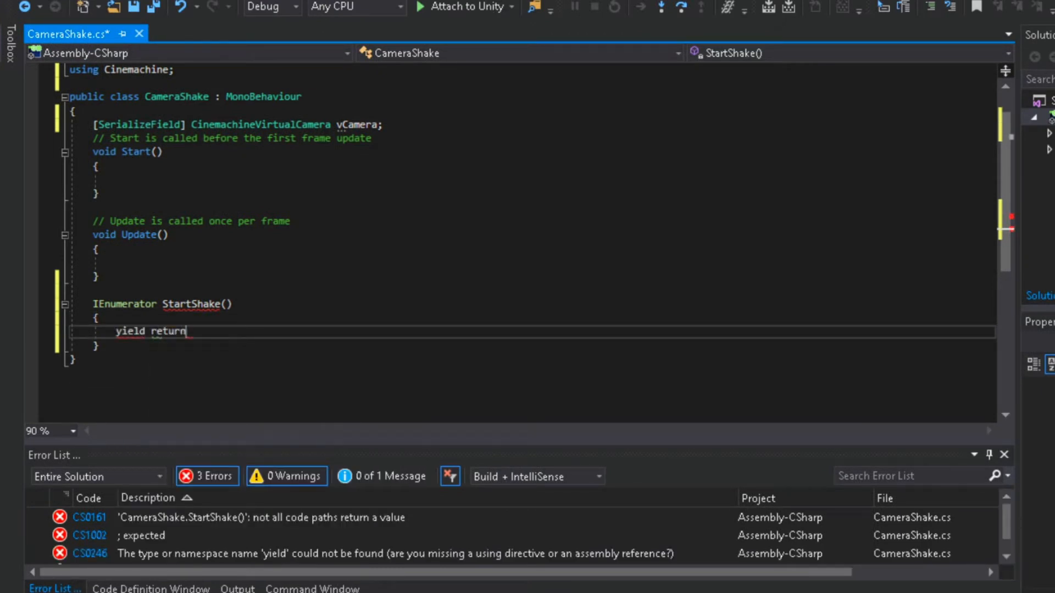
text(new)
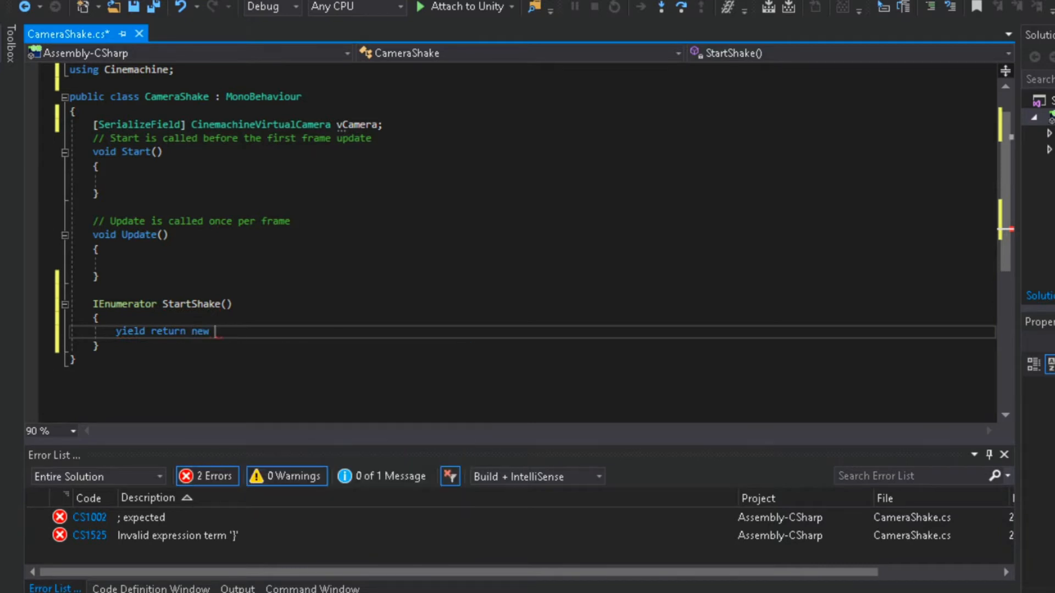
text(w)
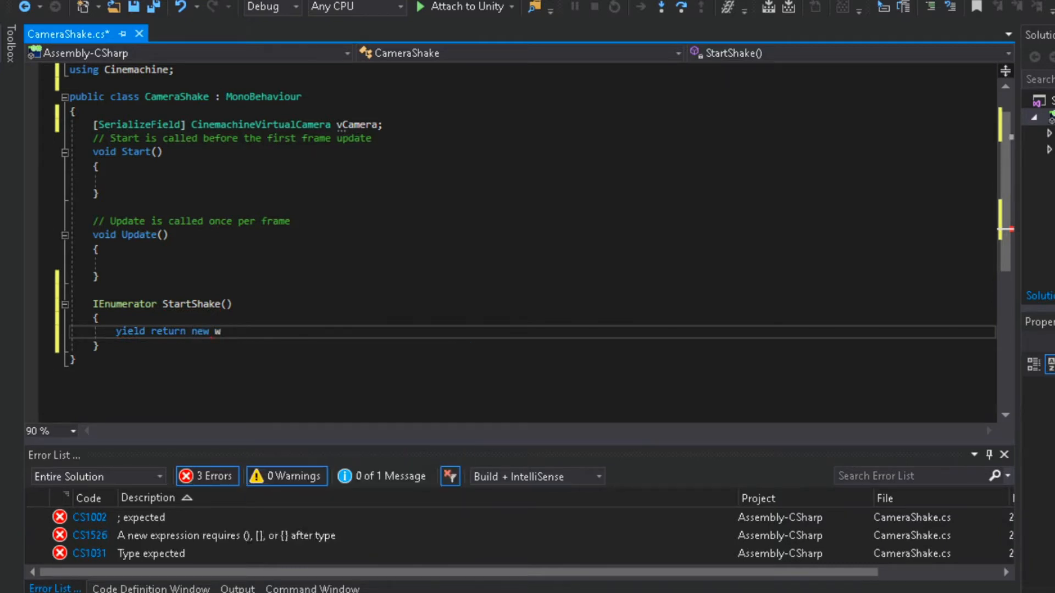
text(aitForSeconds)
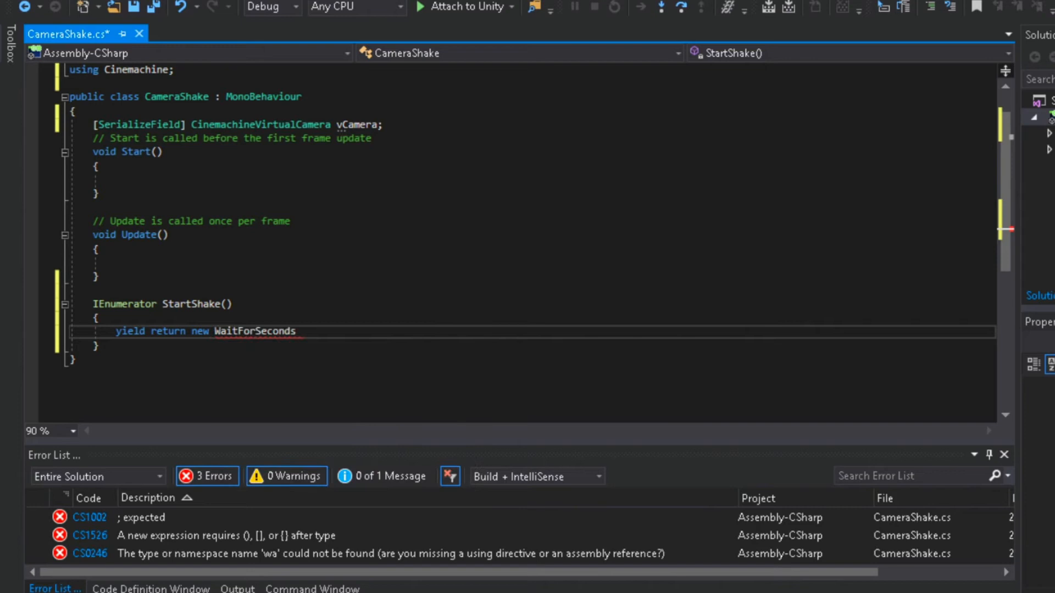
text(();)
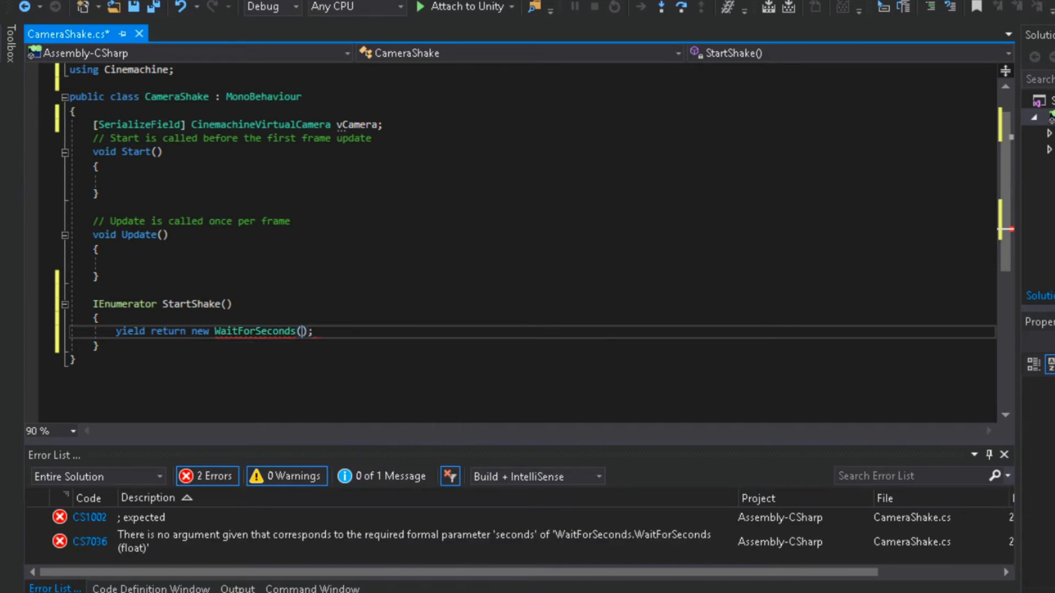
text(1)
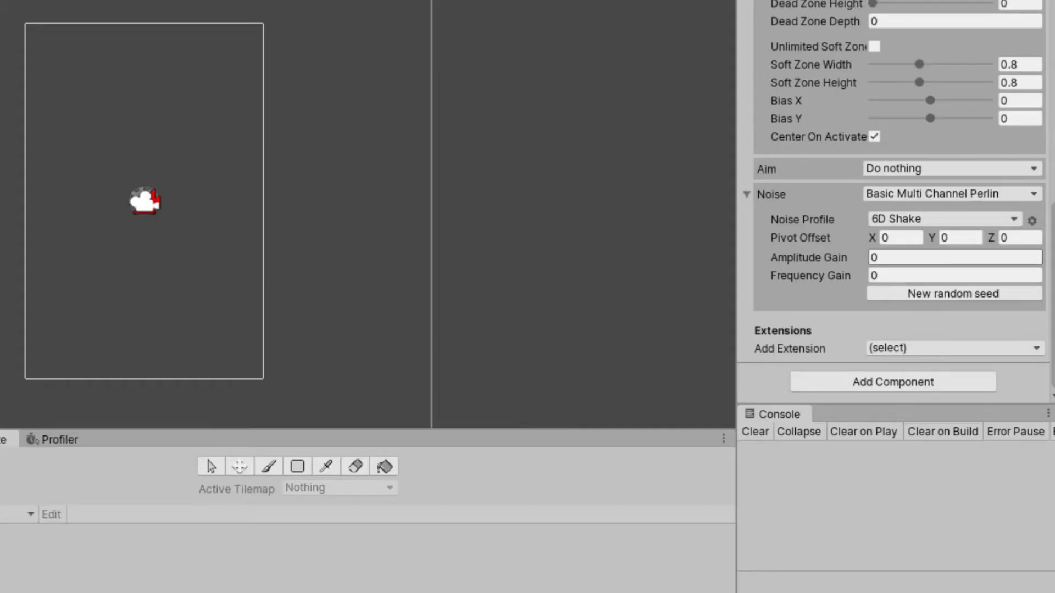
click(954, 257)
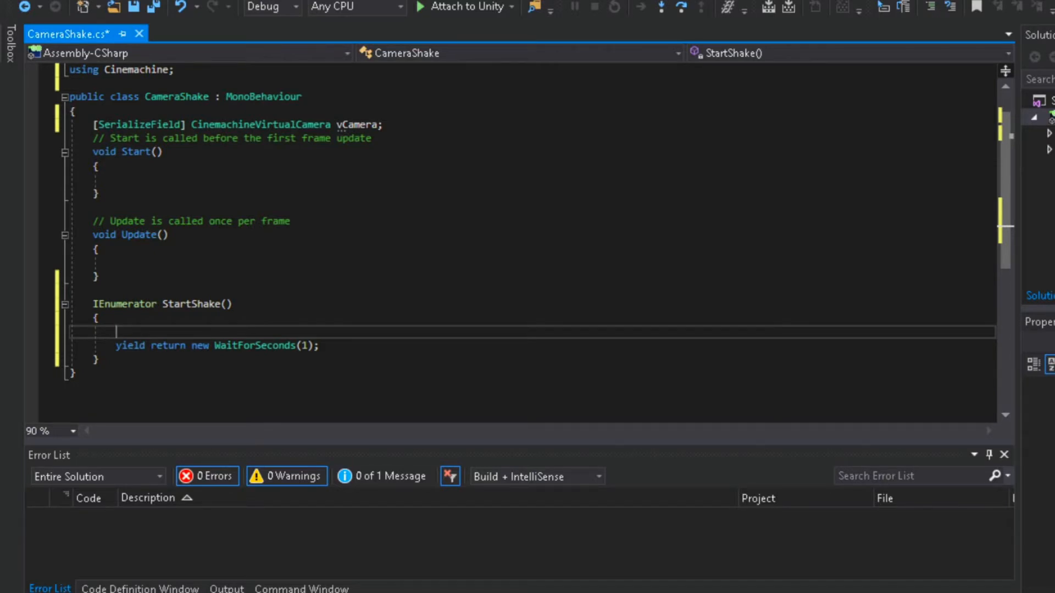
Set vCamera's CinemachineBasicMultiChannelPerlin m_AmplitudeGain to 1 at the start of StartShake.
text(vc)
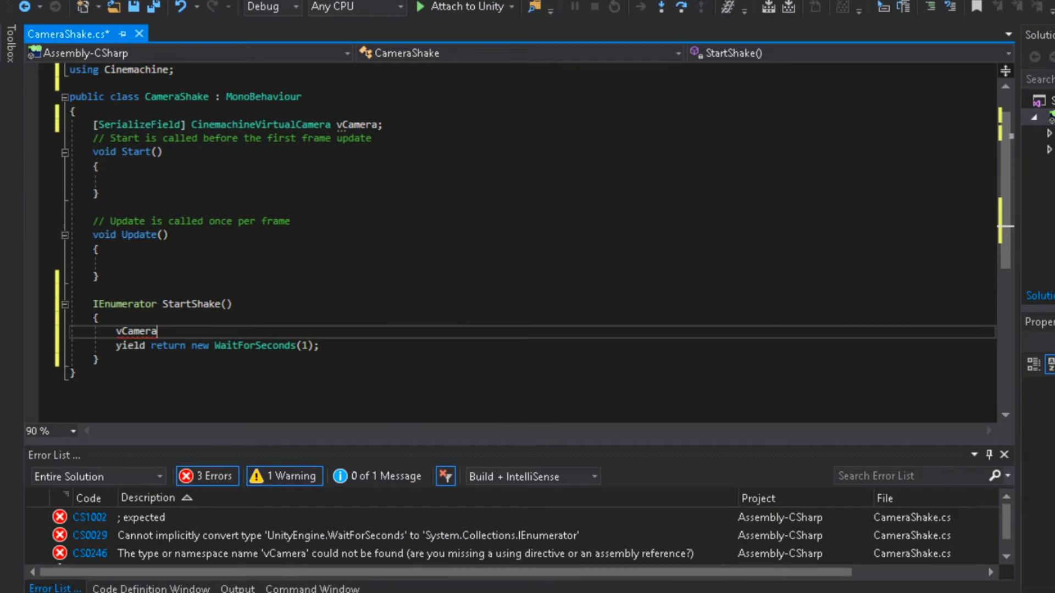
text(.get)
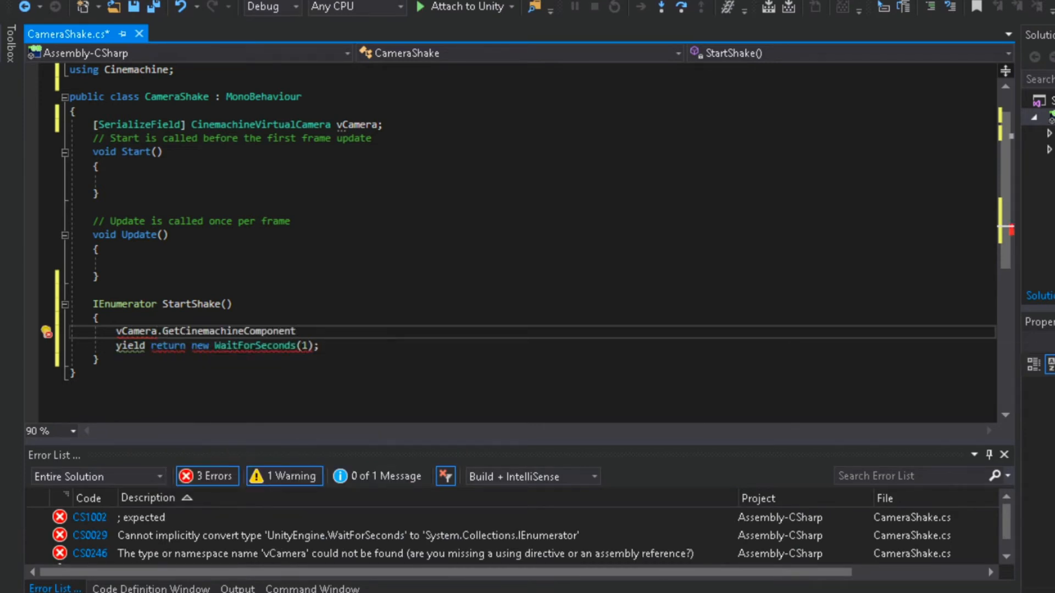
text(<>)
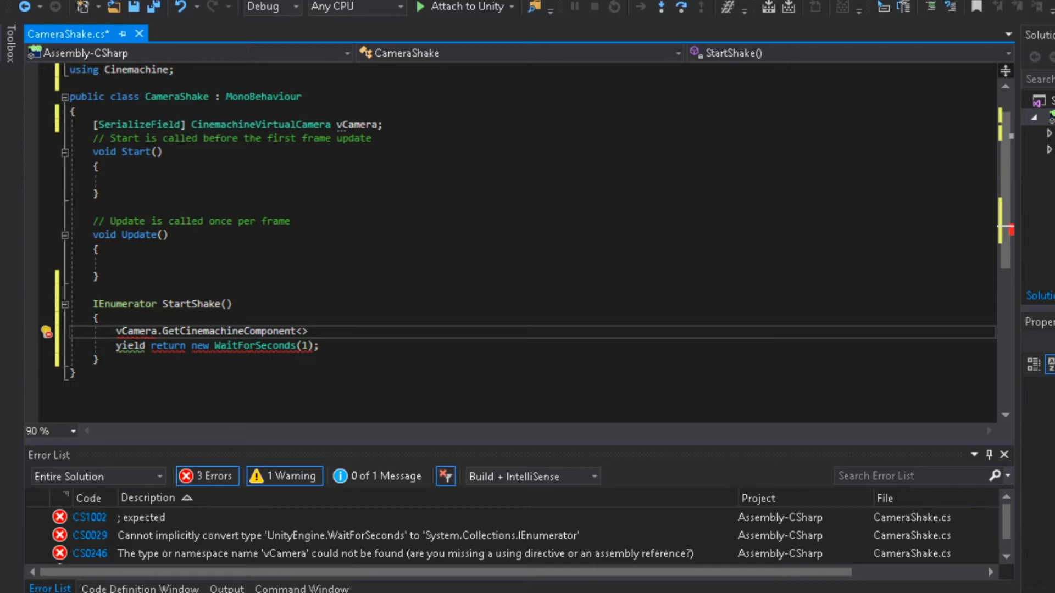
text(basi)
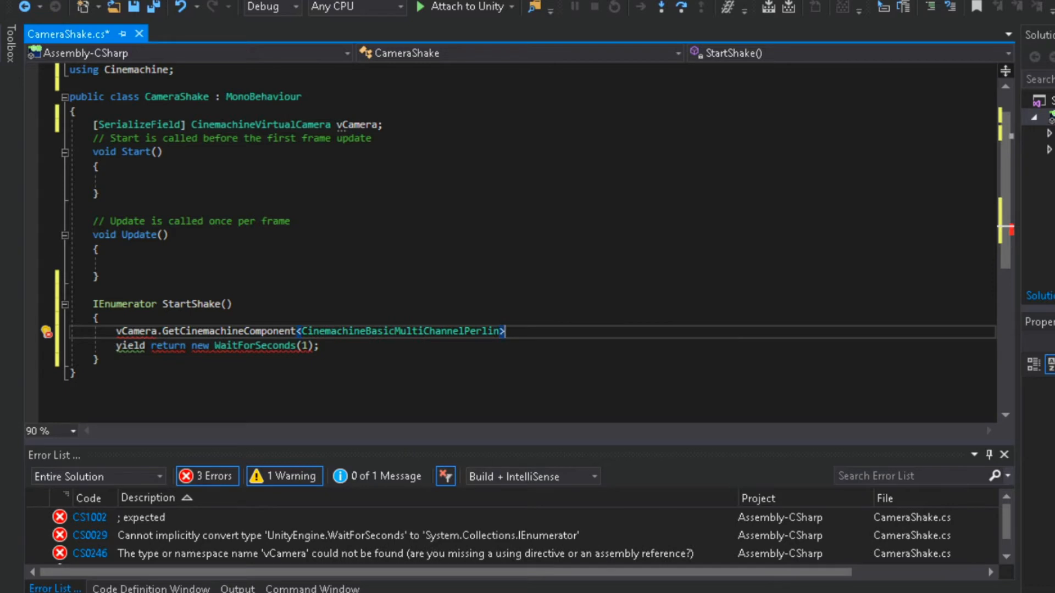
text(())
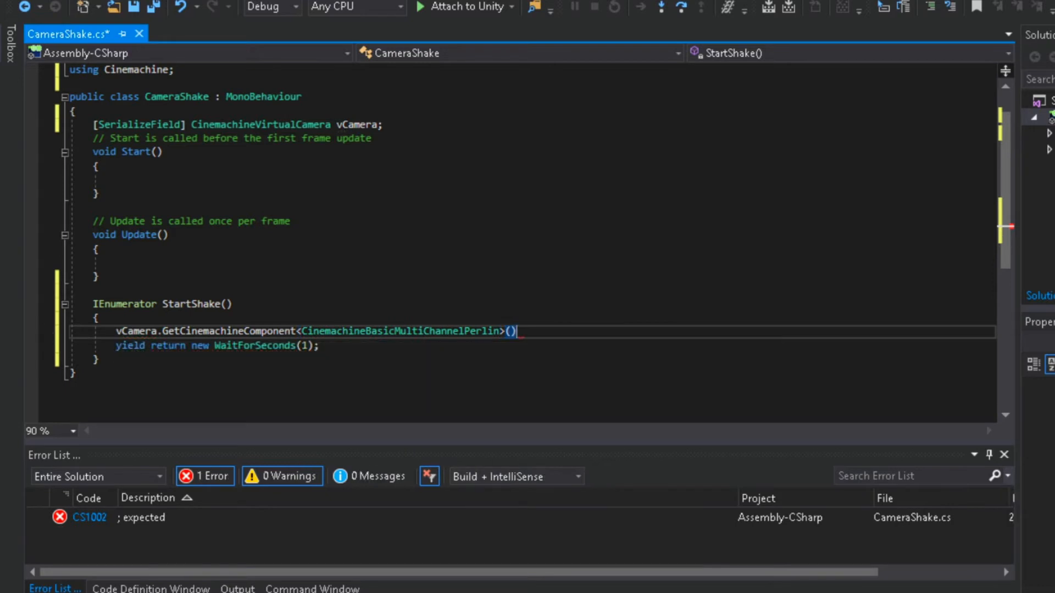
text(.m)
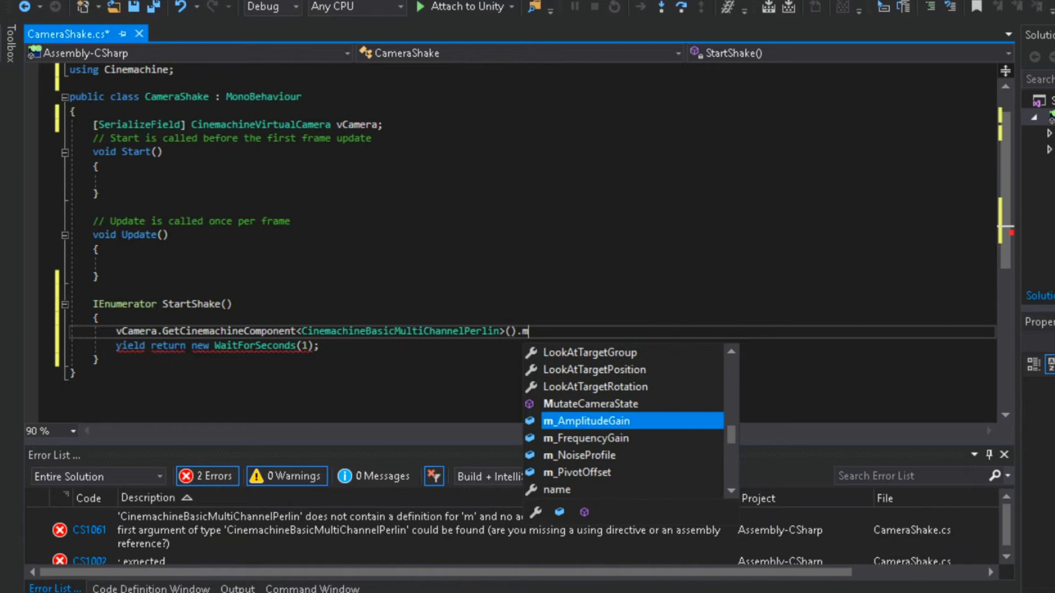
text(_AmplitudeGain =)
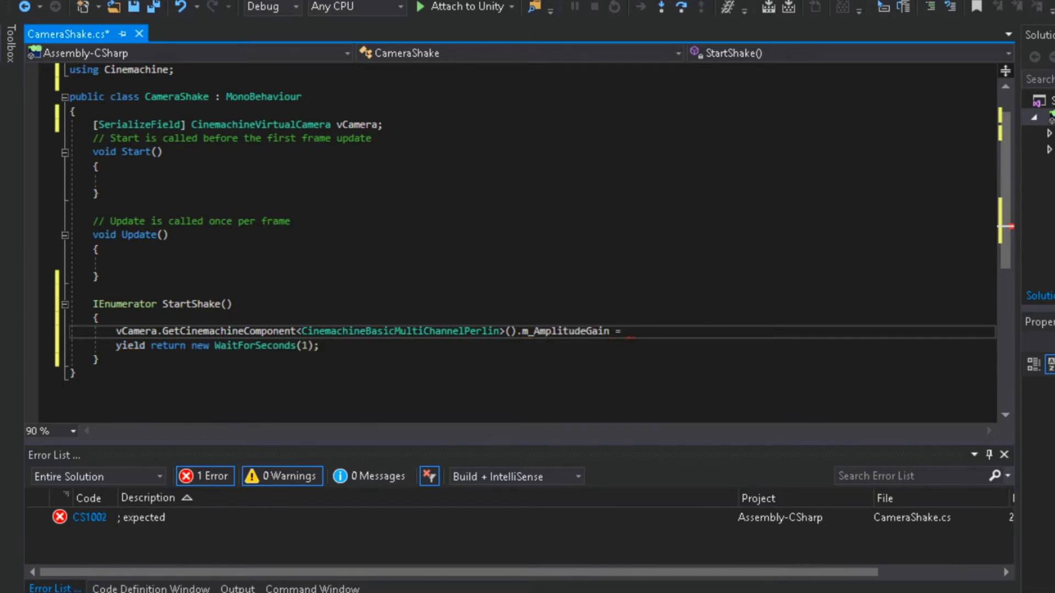
text(1)
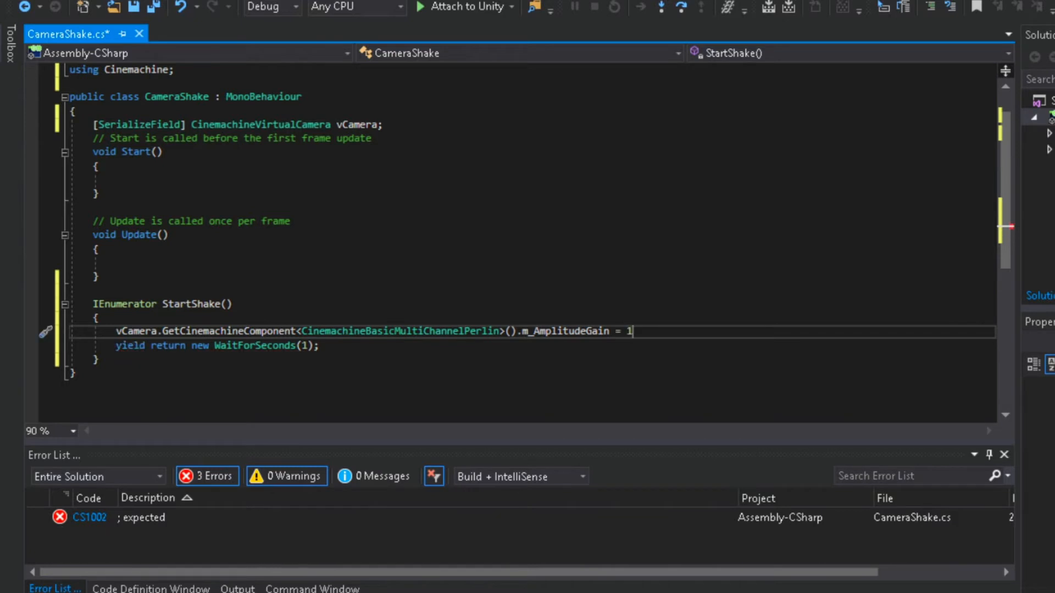
text(;)
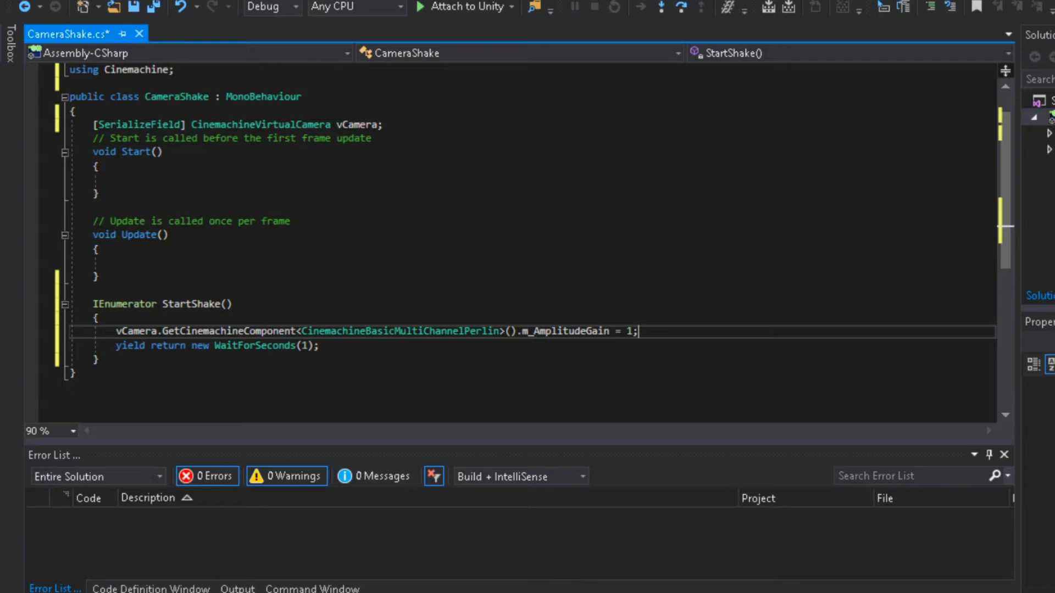
Add a line setting m_FrequencyGain to 1 and save CameraShake.
triple_click(370, 330)
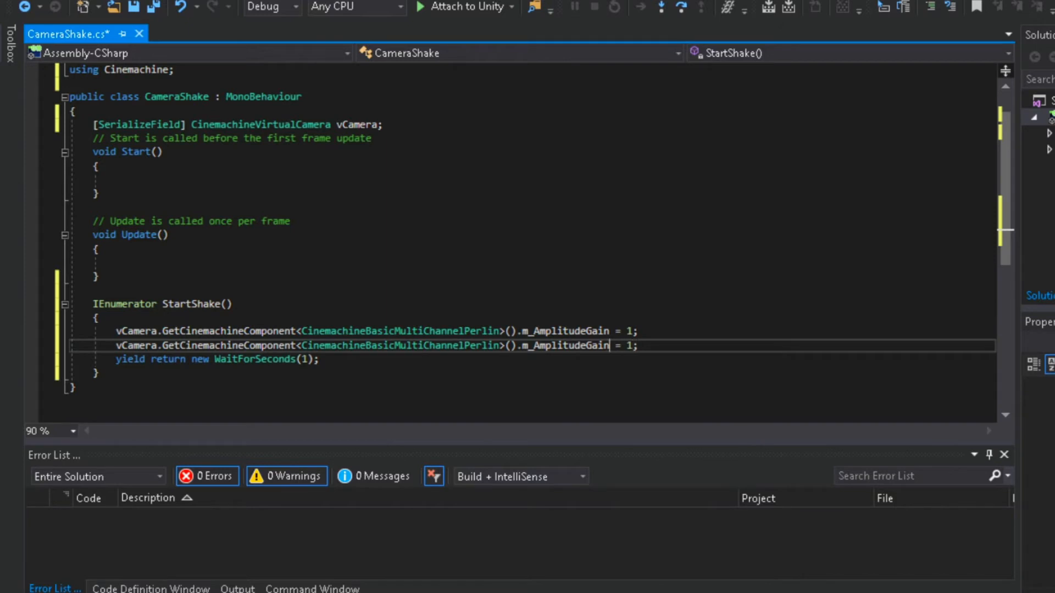
double_click(566, 345)
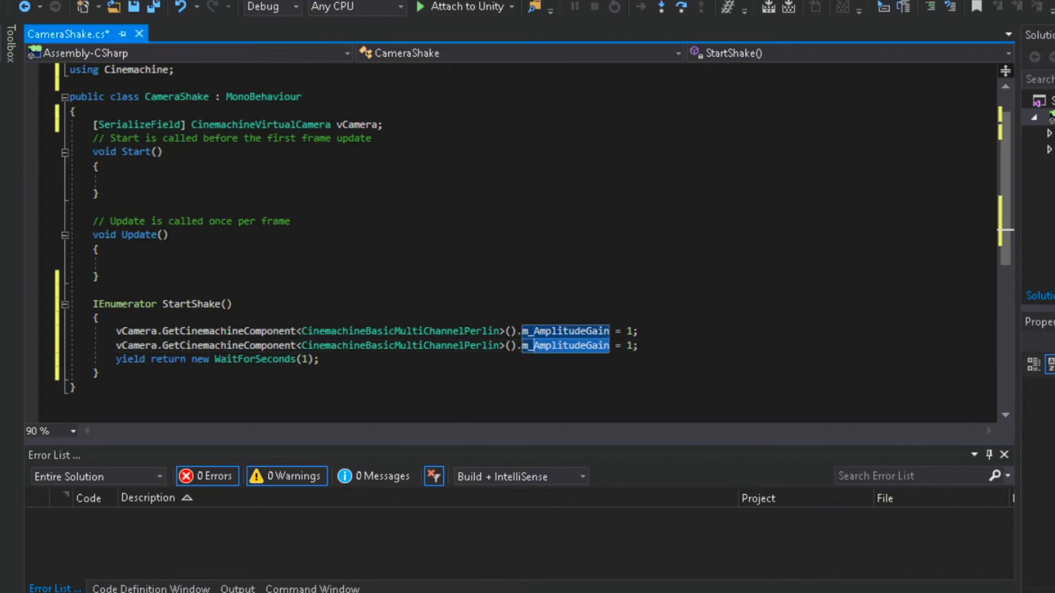
text(m_fr)
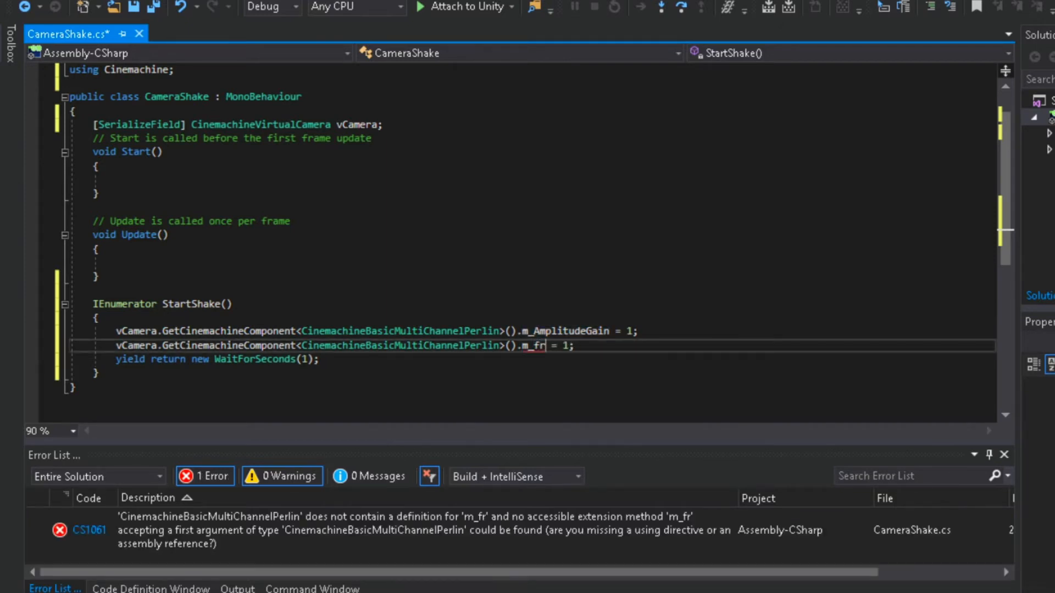
key(BackSpace)
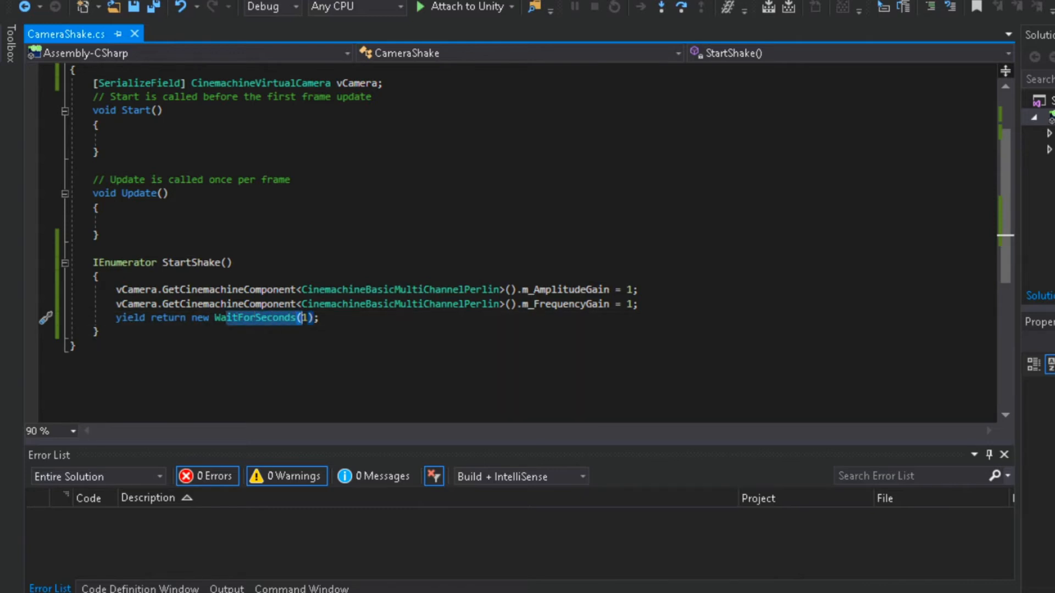
key(enter)
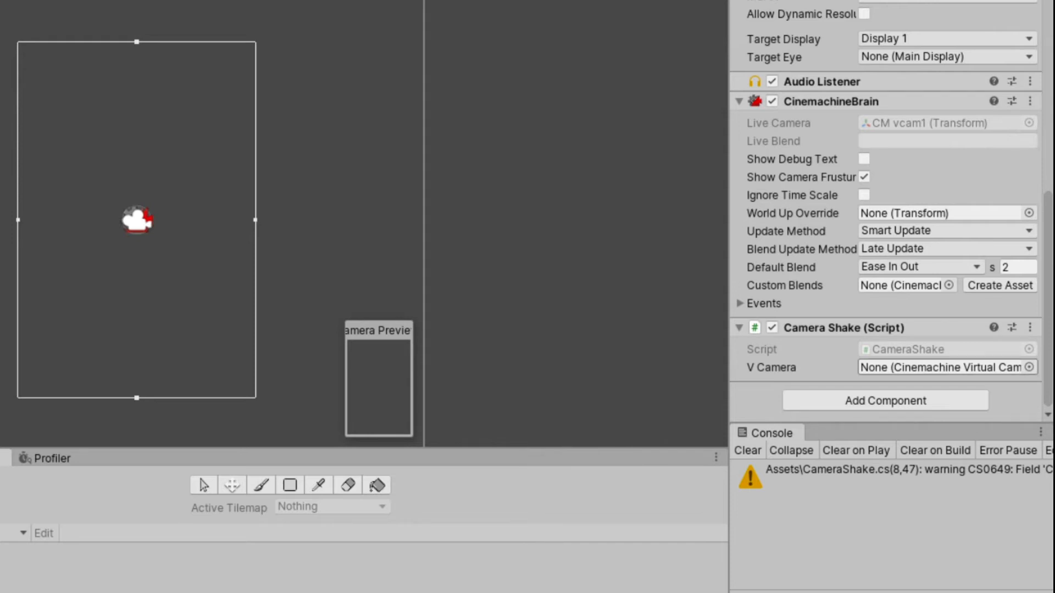
Assign CM vcam1 to the Camera Shake script's V Camera field on Main Camera.
click(945, 368)
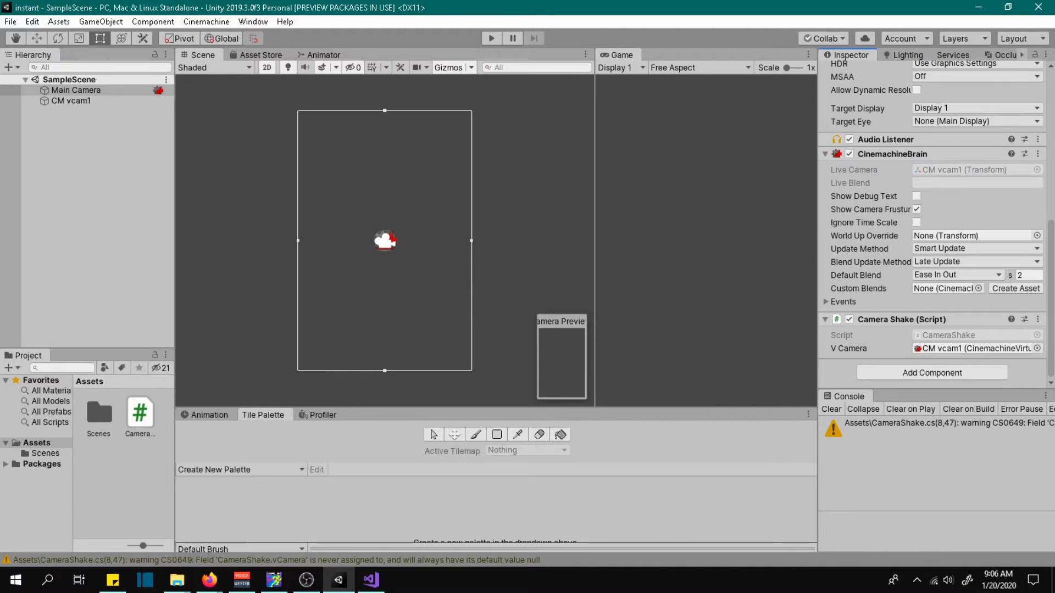
Create a 2D sprite named Player using InputFieldBackground, scaled 5 by 5.
right_click(75, 90)
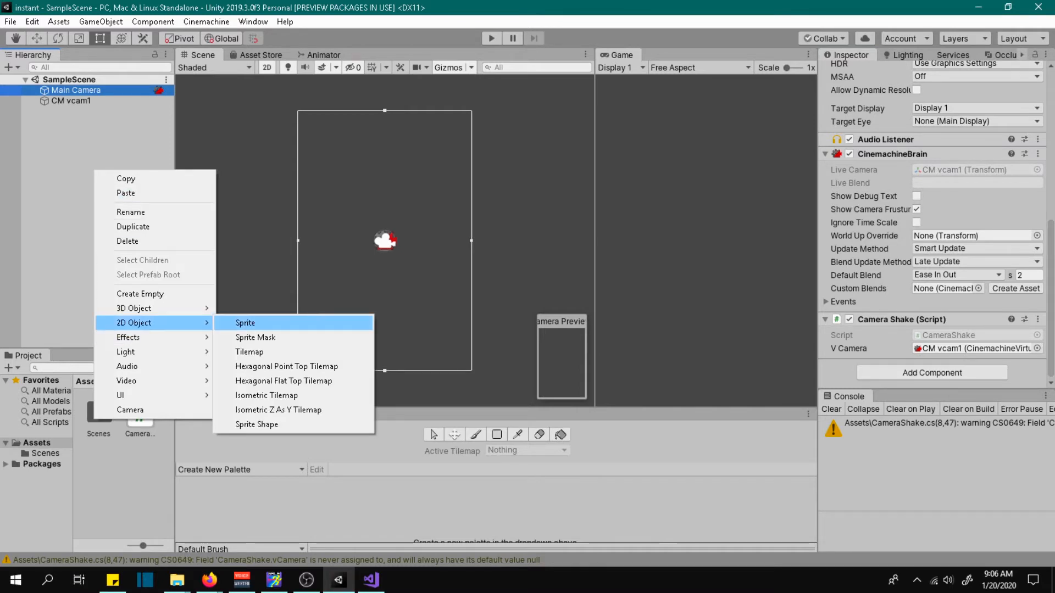
click(246, 323)
text(Play)
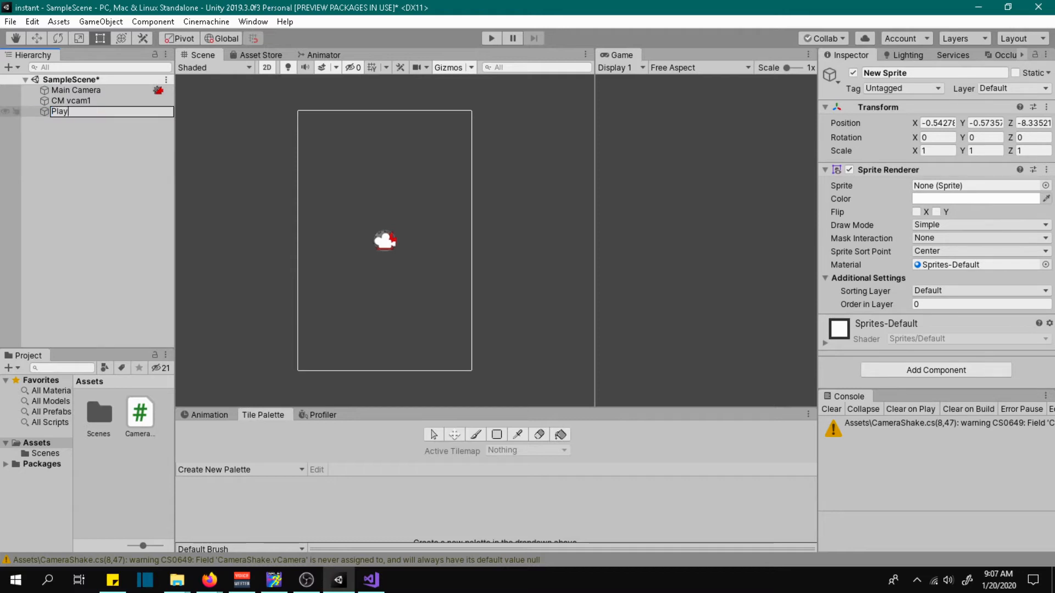
text(r)
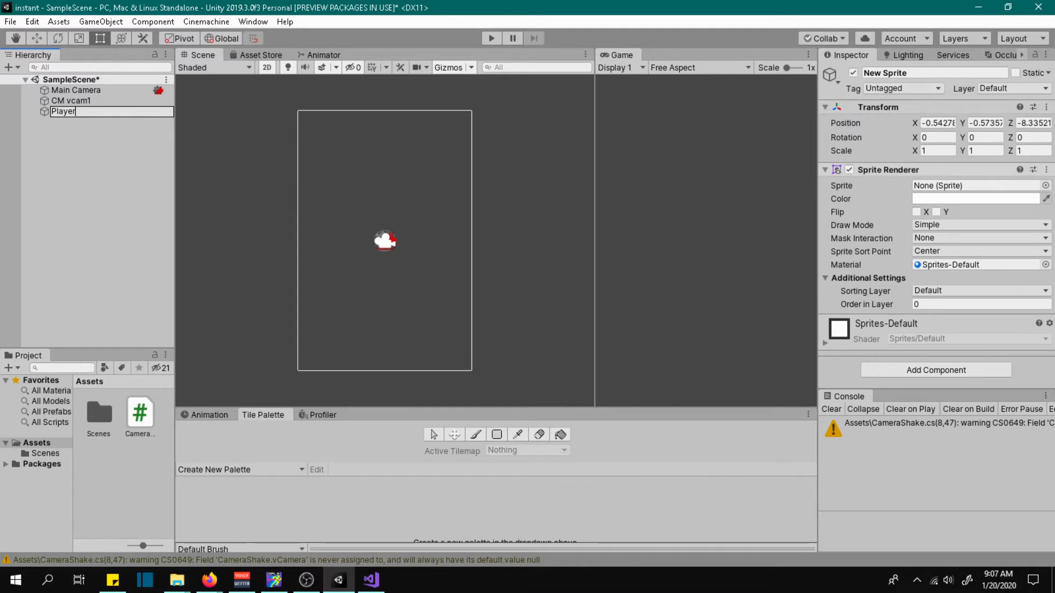
click(1046, 185)
text(5)
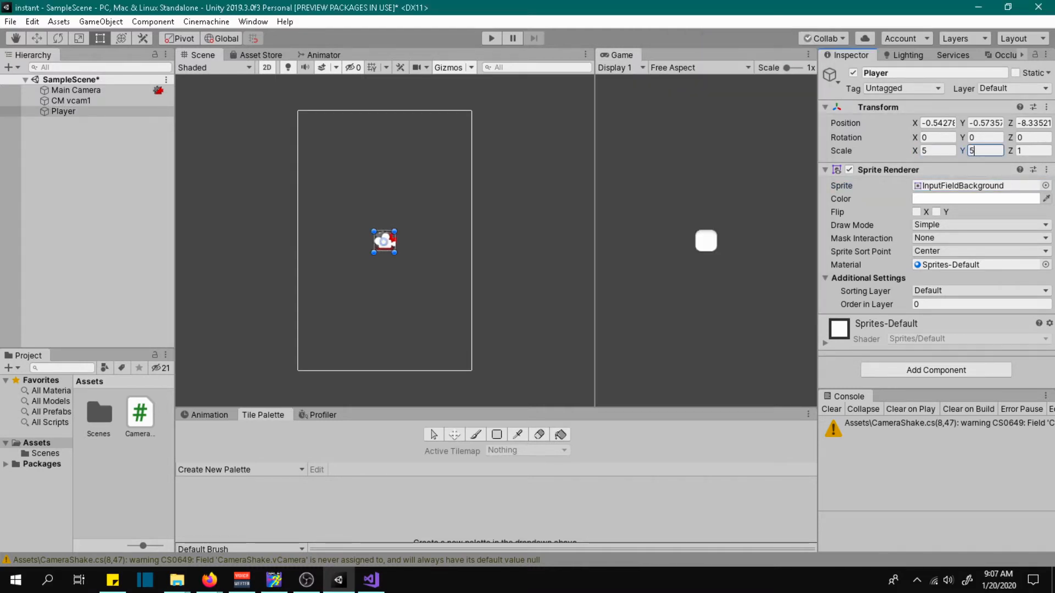
click(76, 89)
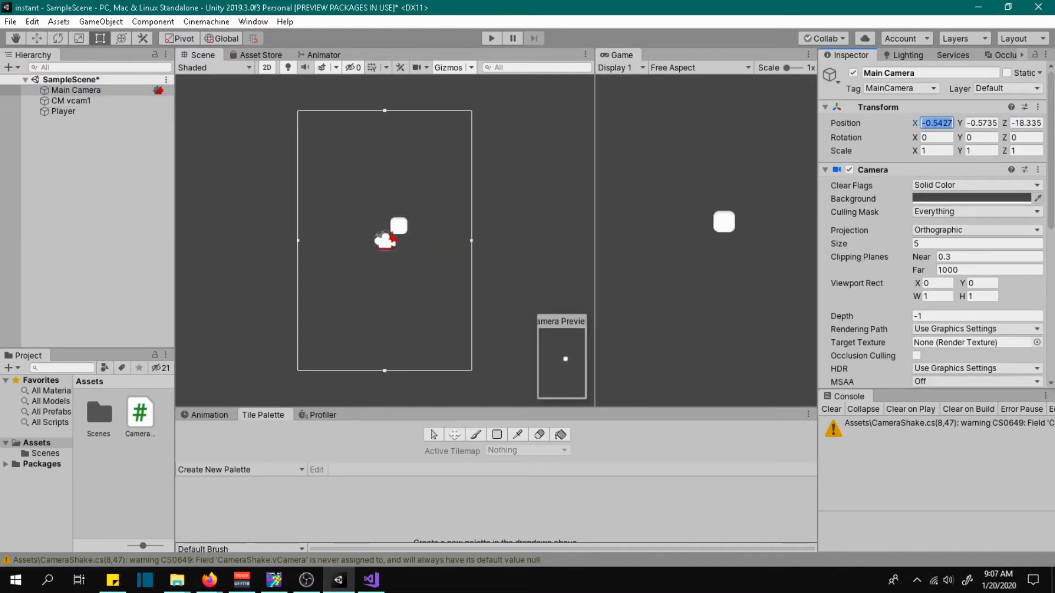
Tag the Player sprite with the Player tag.
click(71, 100)
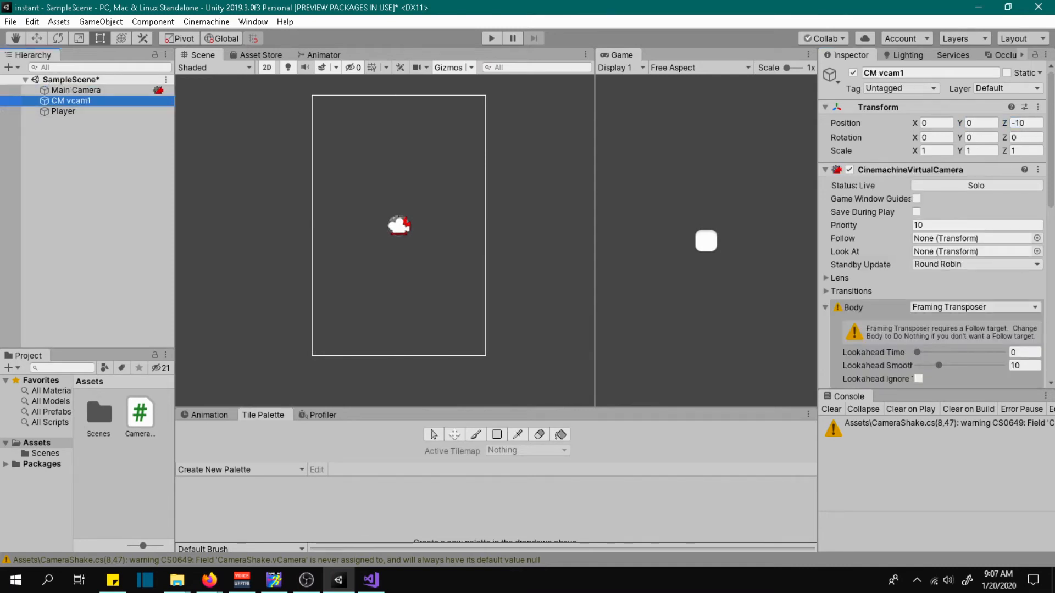
click(63, 111)
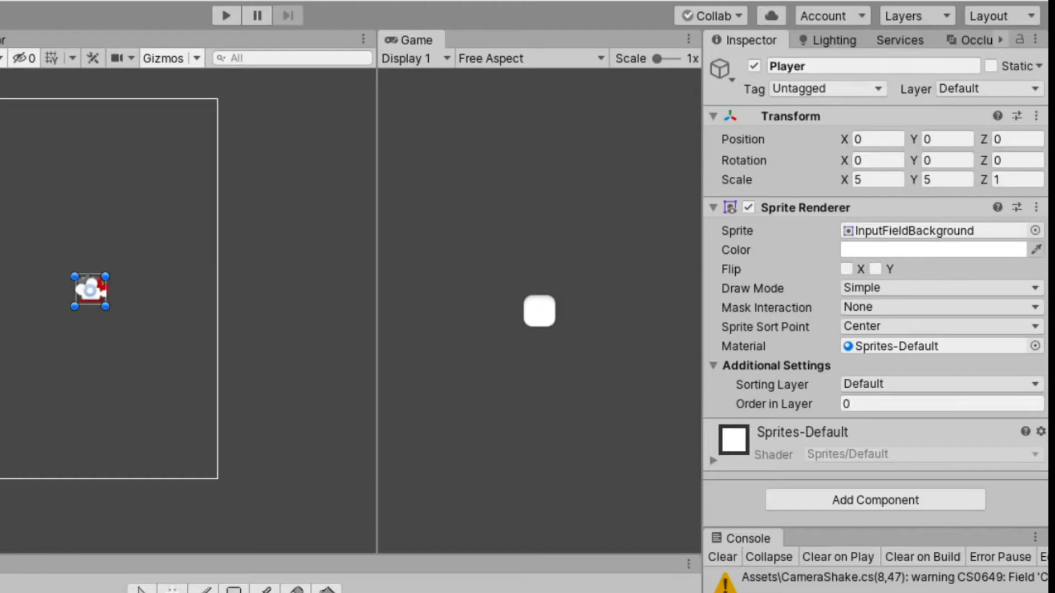
click(826, 88)
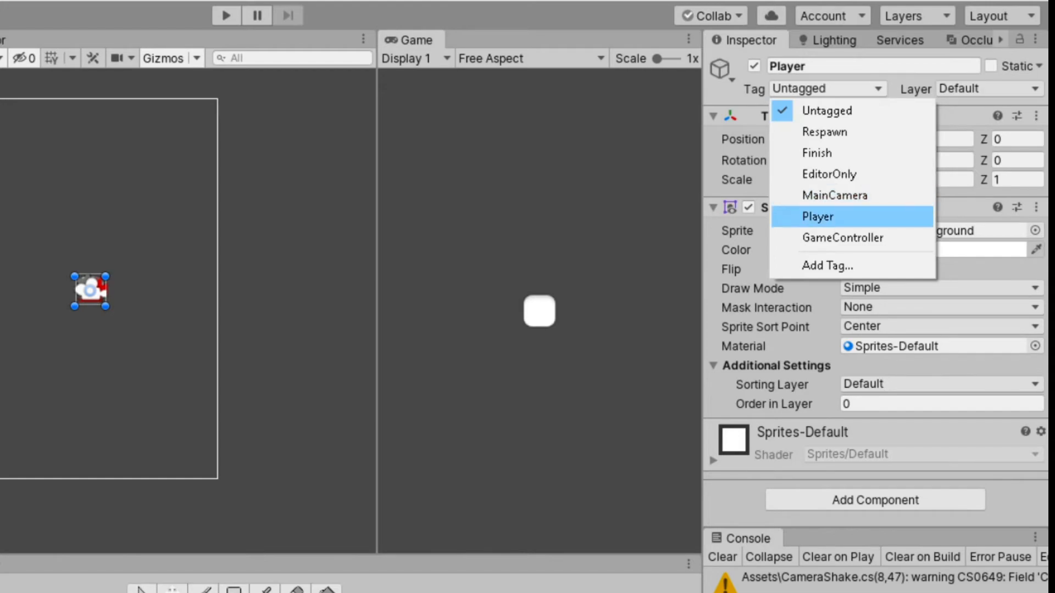
click(818, 216)
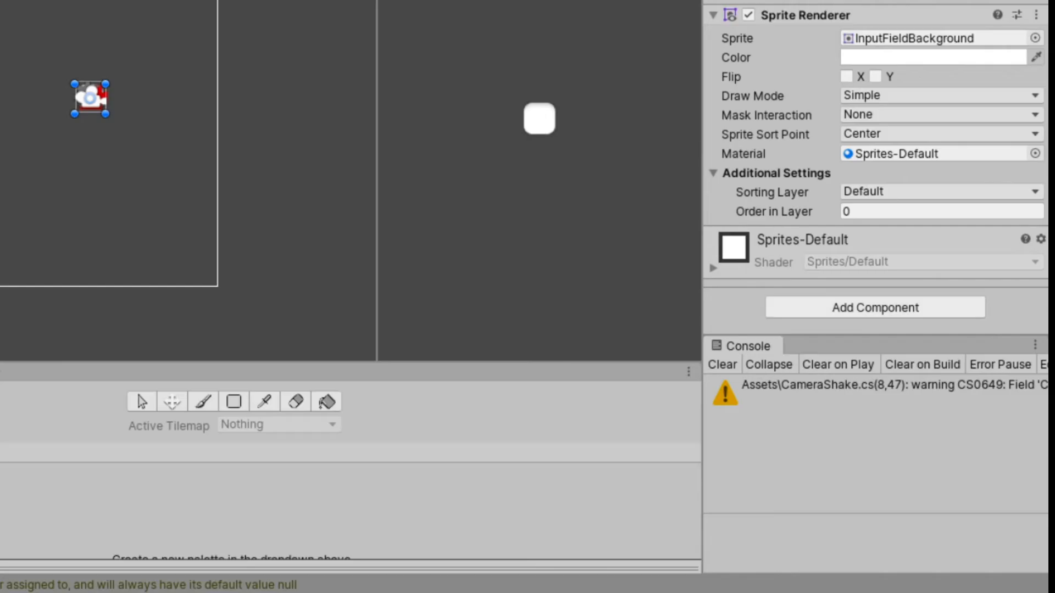
Add a Box Collider 2D to the Player from the Physics 2D components.
click(874, 308)
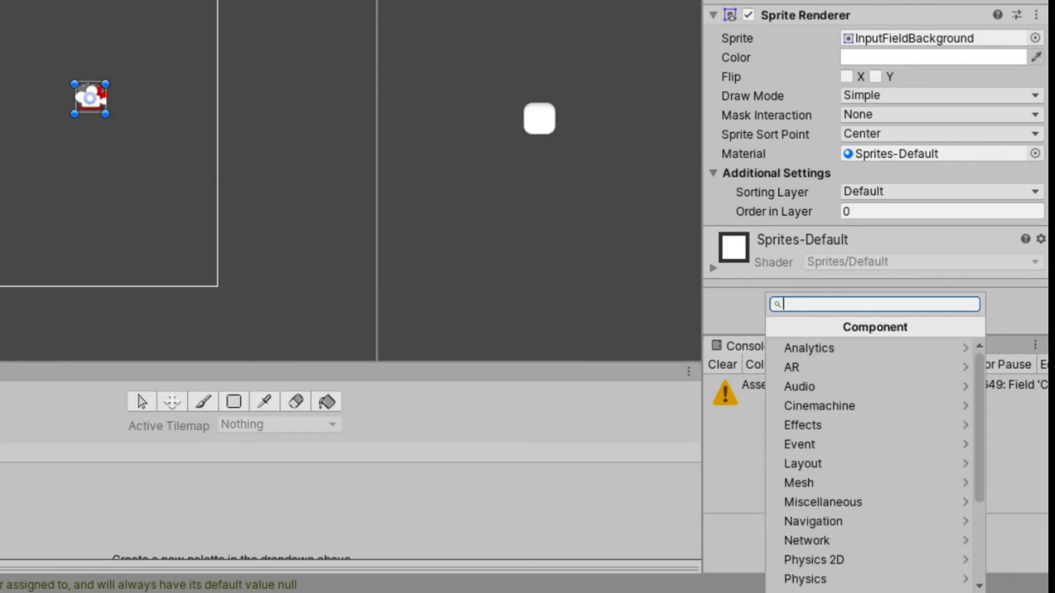
mouse_move(841, 560)
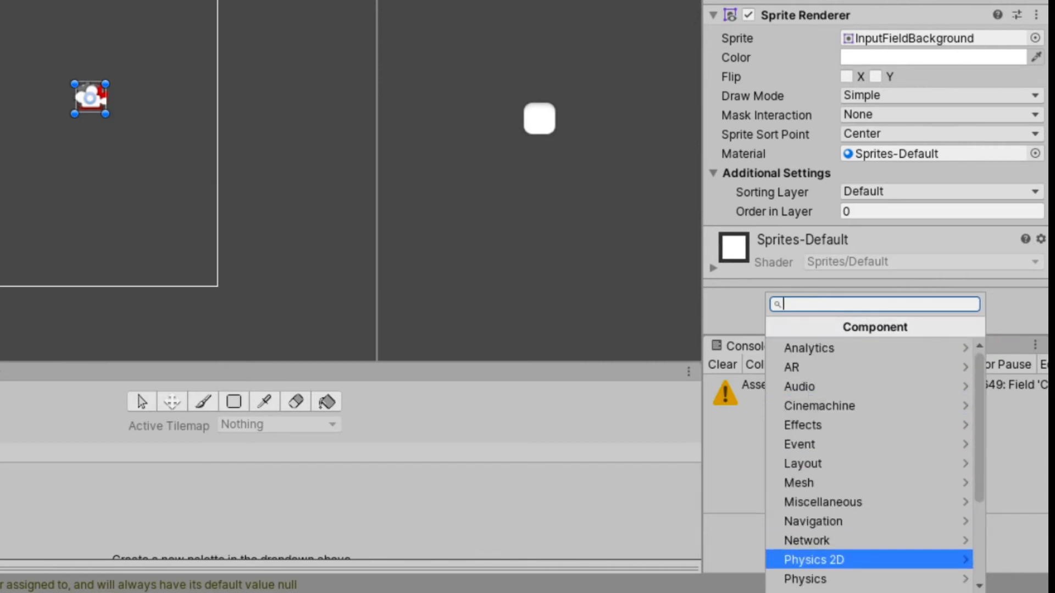
click(814, 560)
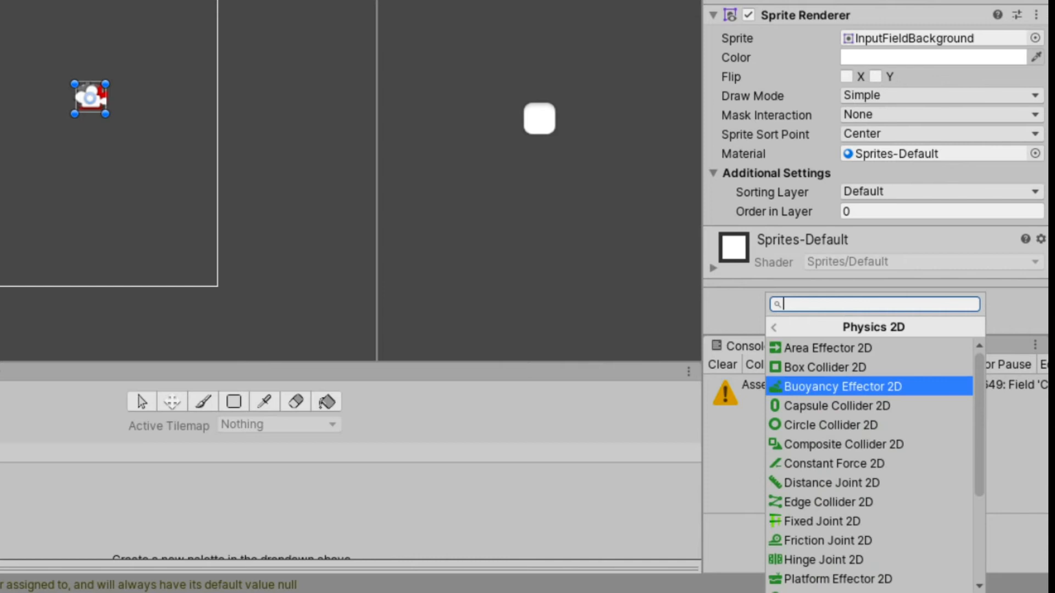
click(832, 367)
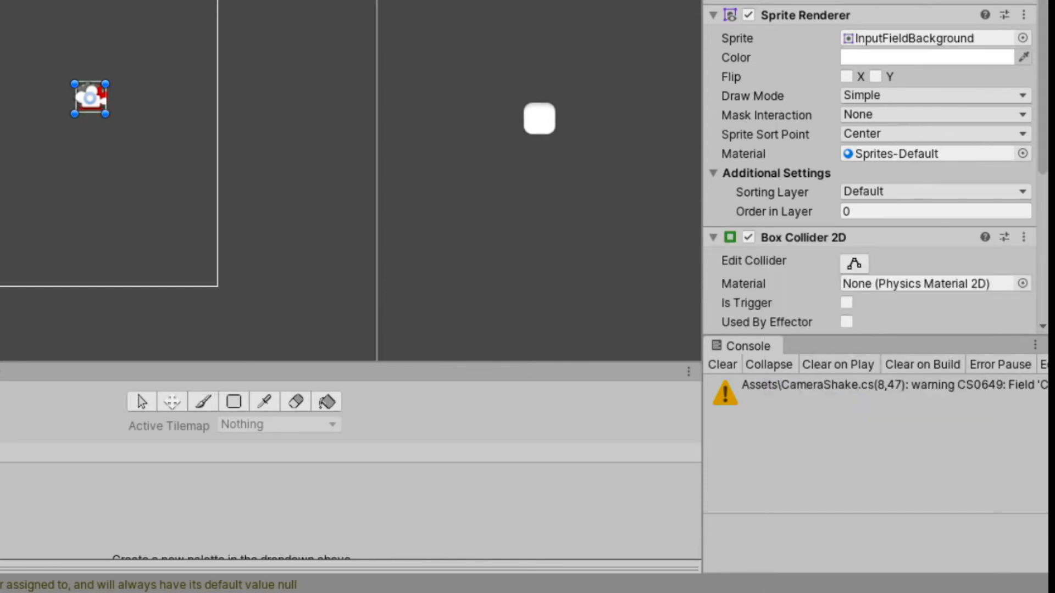
scroll(down, 3)
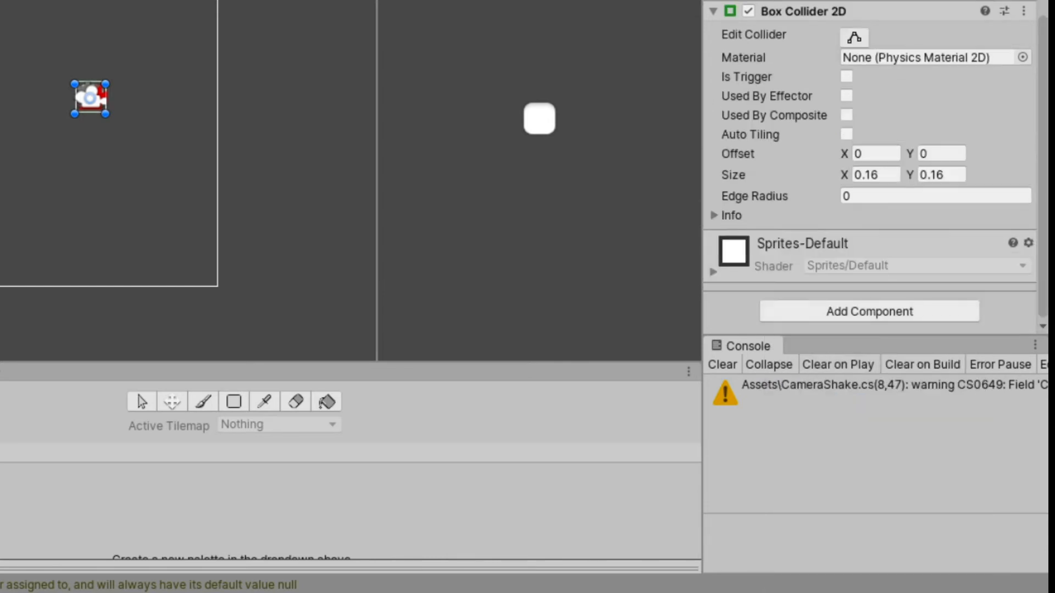
Add a Rigidbody 2D to the Player.
click(867, 311)
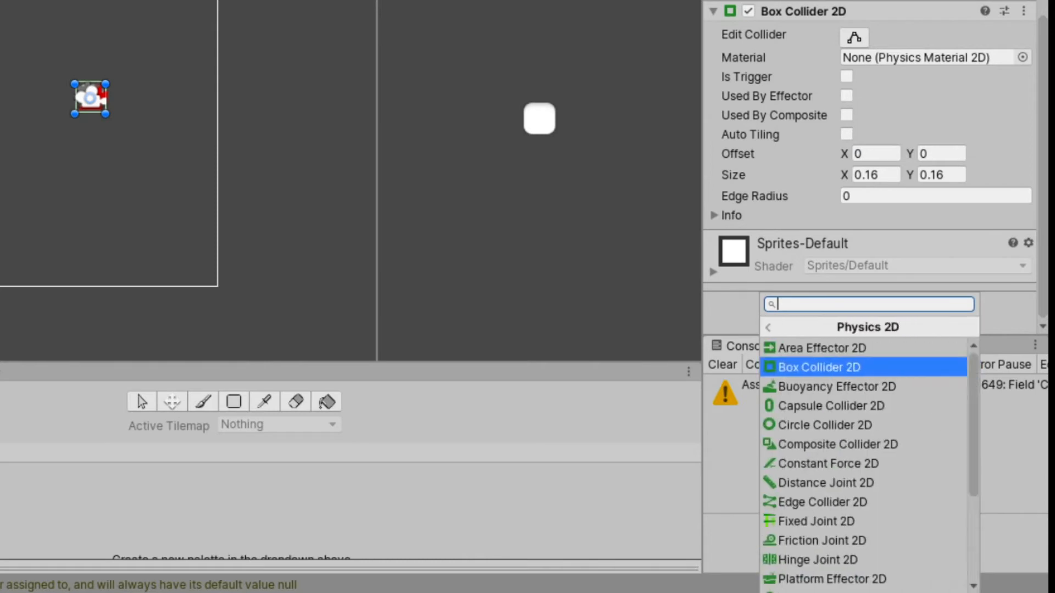
scroll(down, 3)
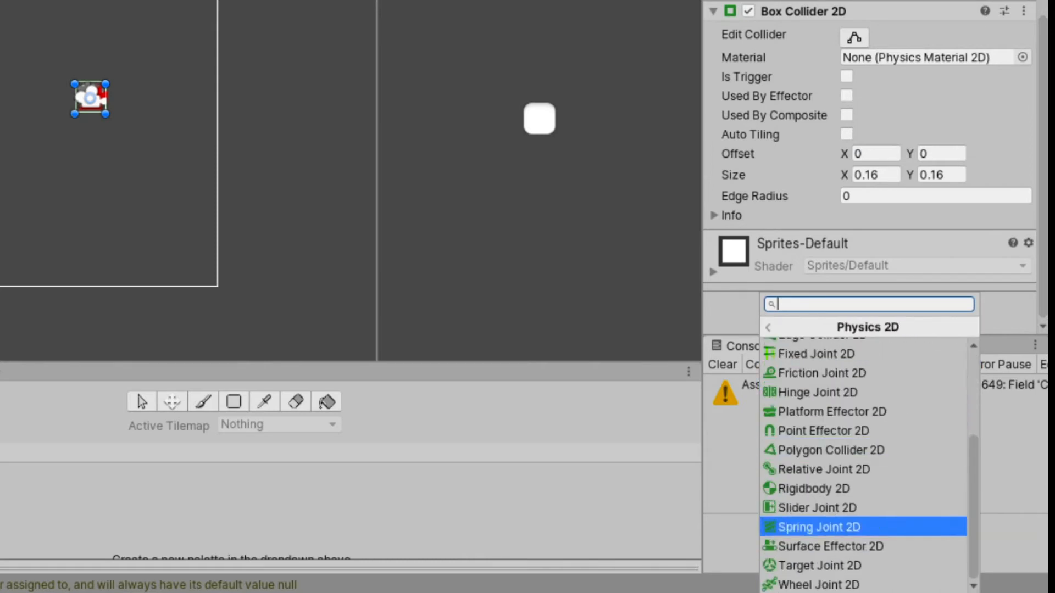
click(813, 488)
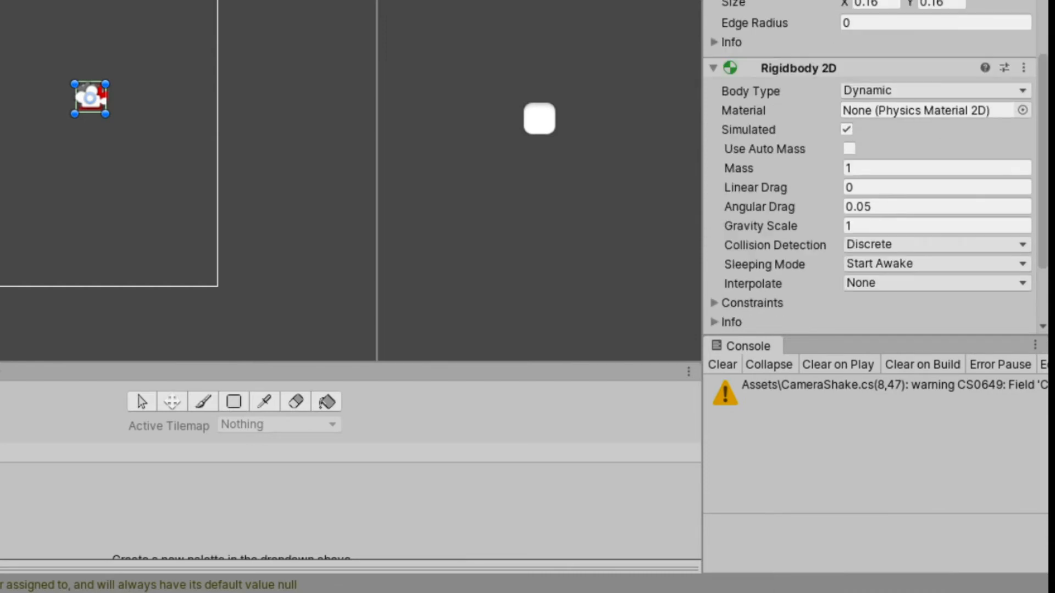
scroll(down, 3)
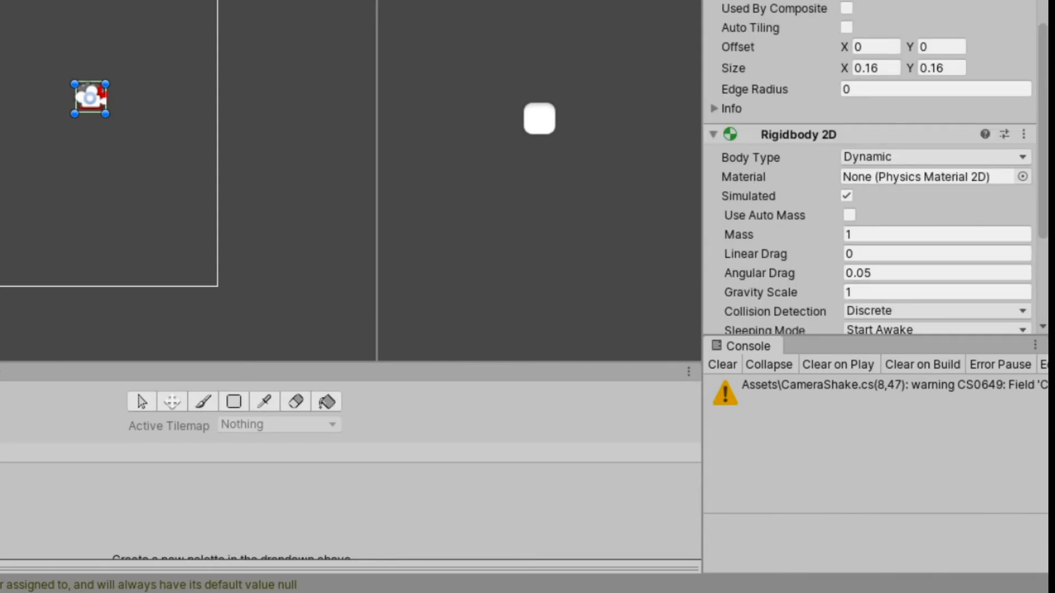
Create a new 2D sprite in the Hierarchy named Ground.
right_click(97, 122)
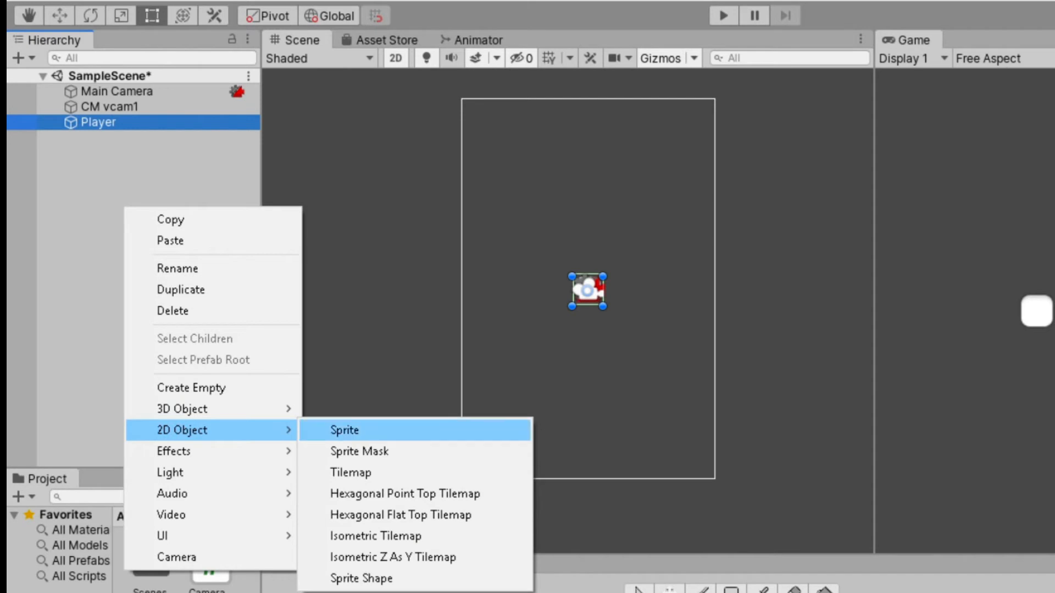
click(344, 429)
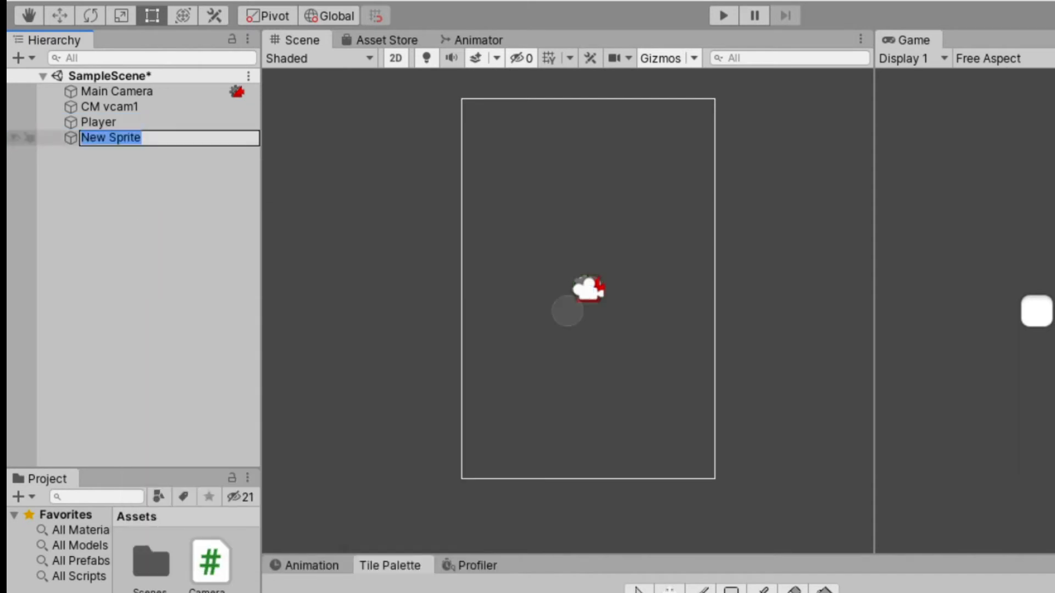
text(Ground)
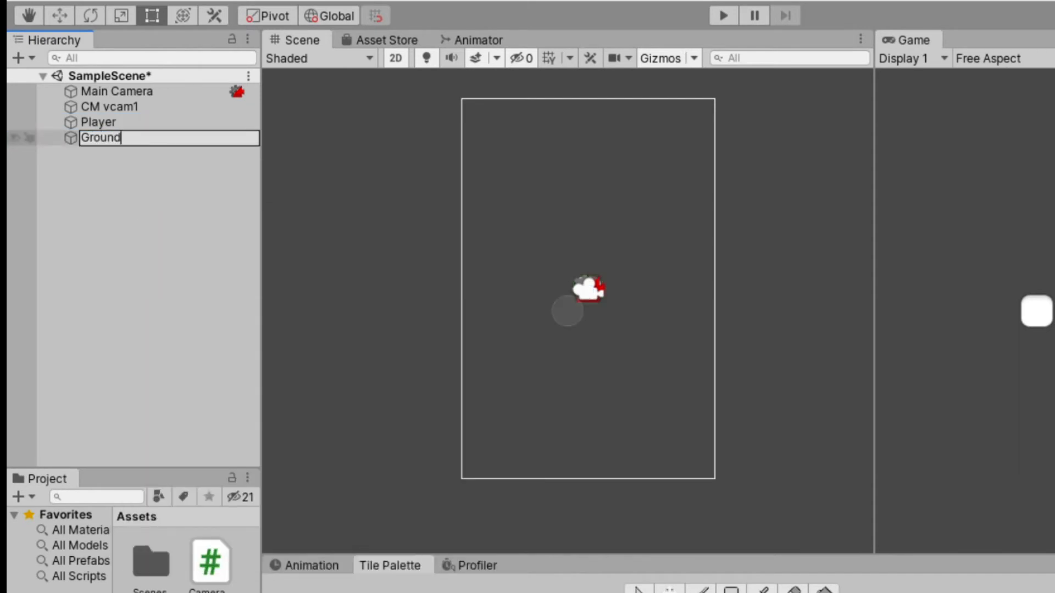
Add a new 'Ground' tag in Tags & Layers and save it.
click(827, 88)
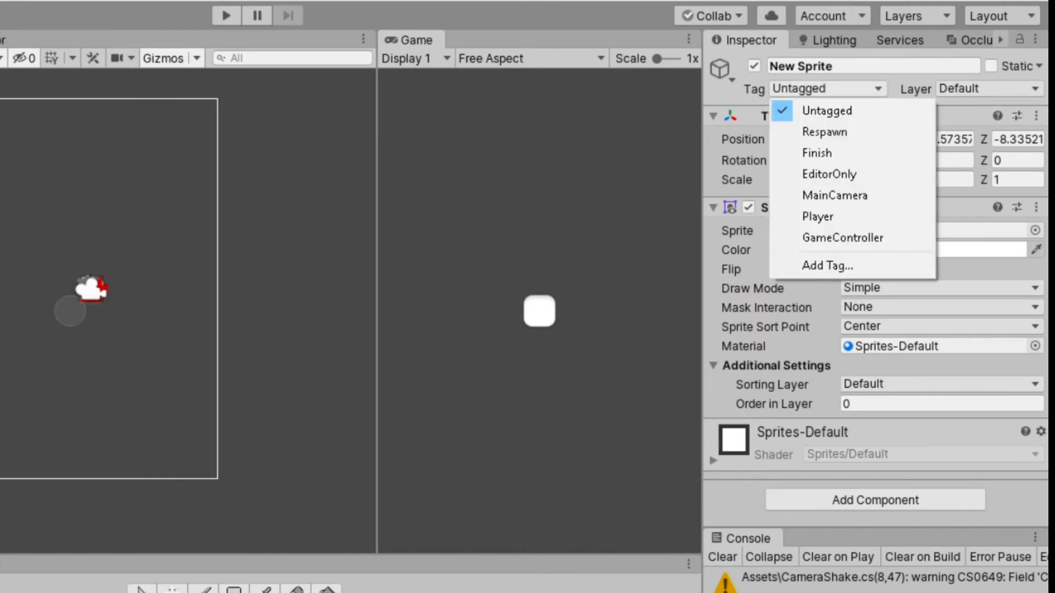
click(827, 266)
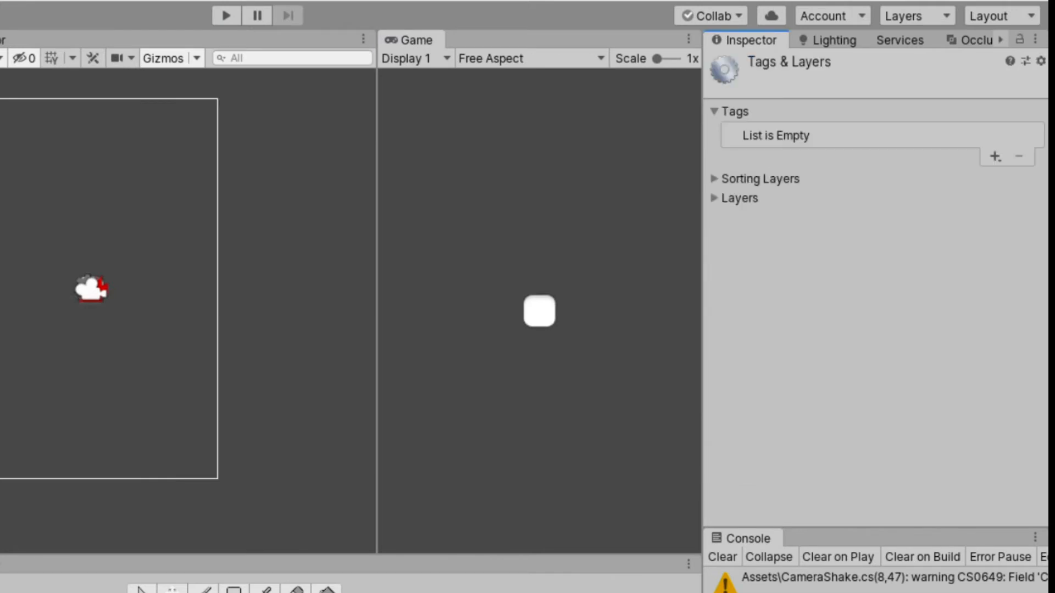
click(997, 157)
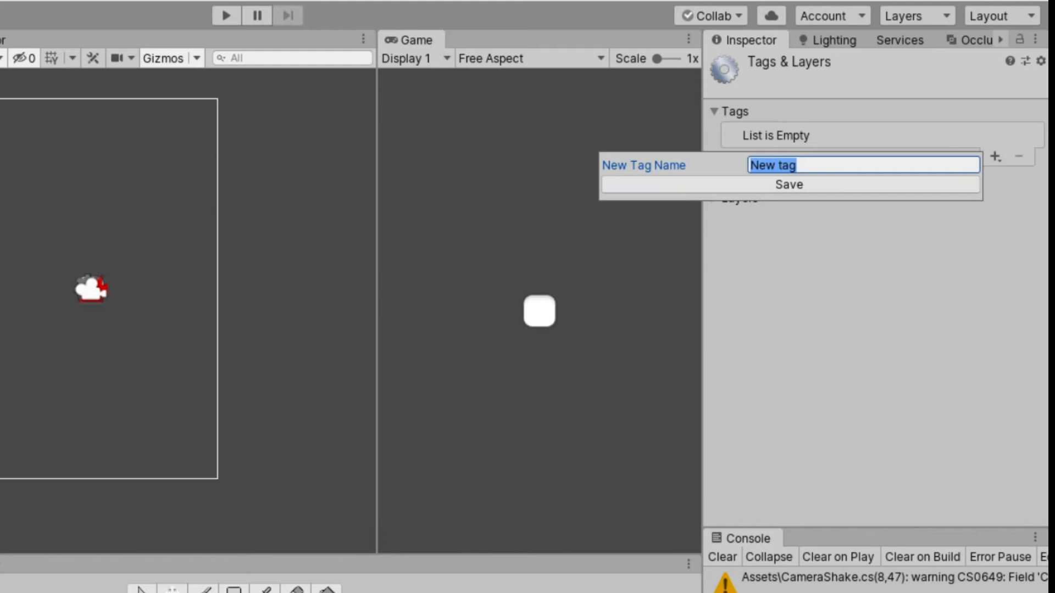
text(Ground)
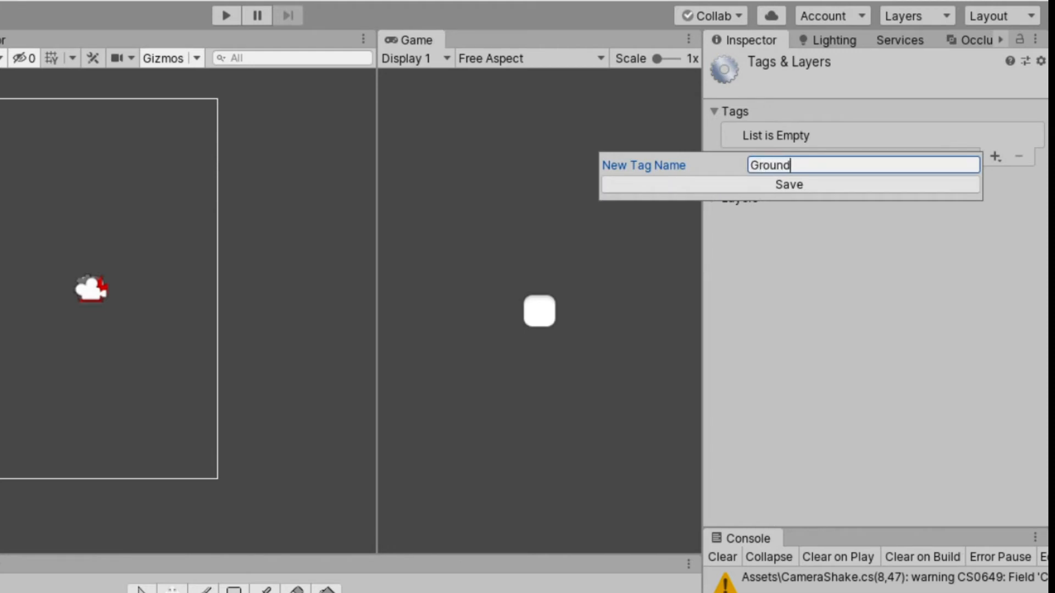
click(788, 184)
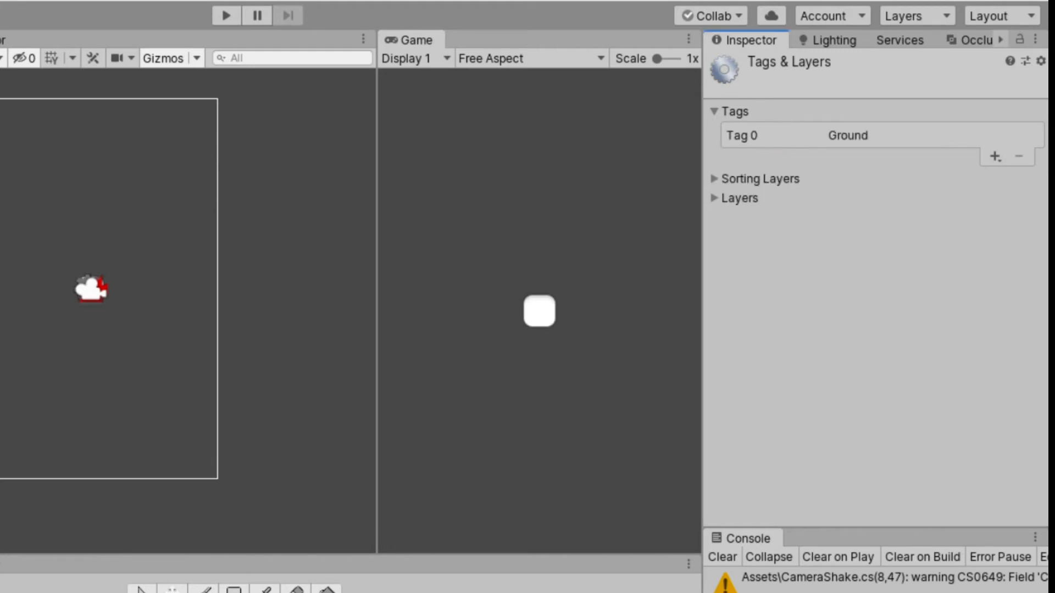
Select the Ground object and assign it the Ground tag in the Inspector.
click(70, 310)
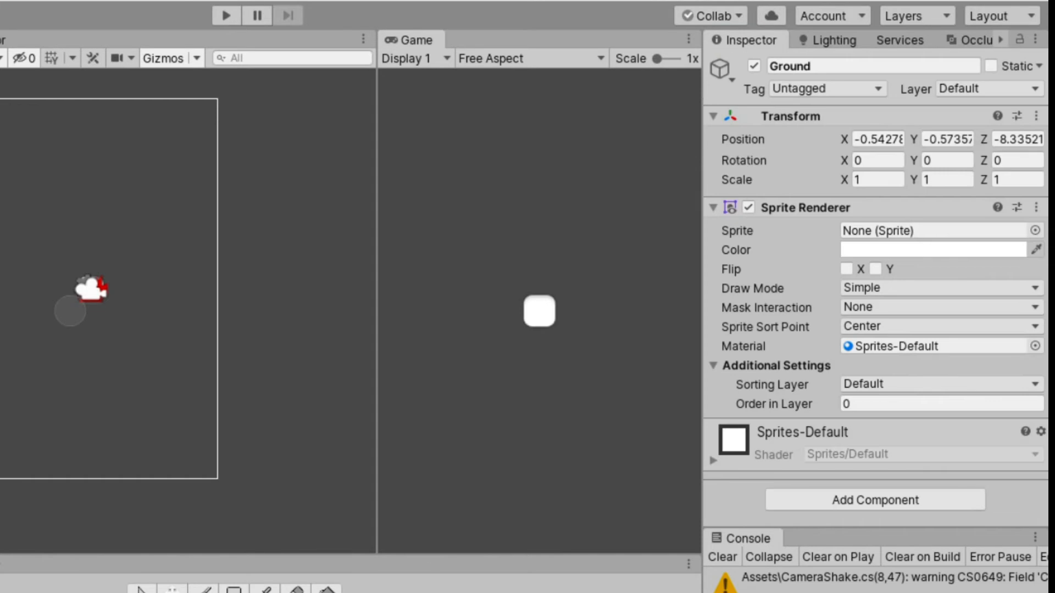
click(826, 88)
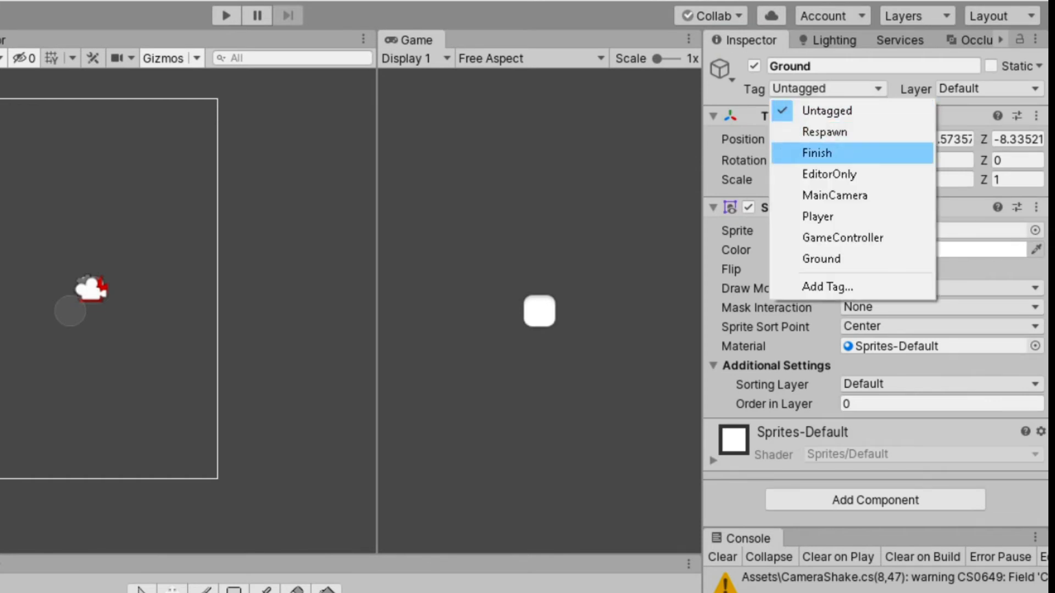
mouse_move(851, 259)
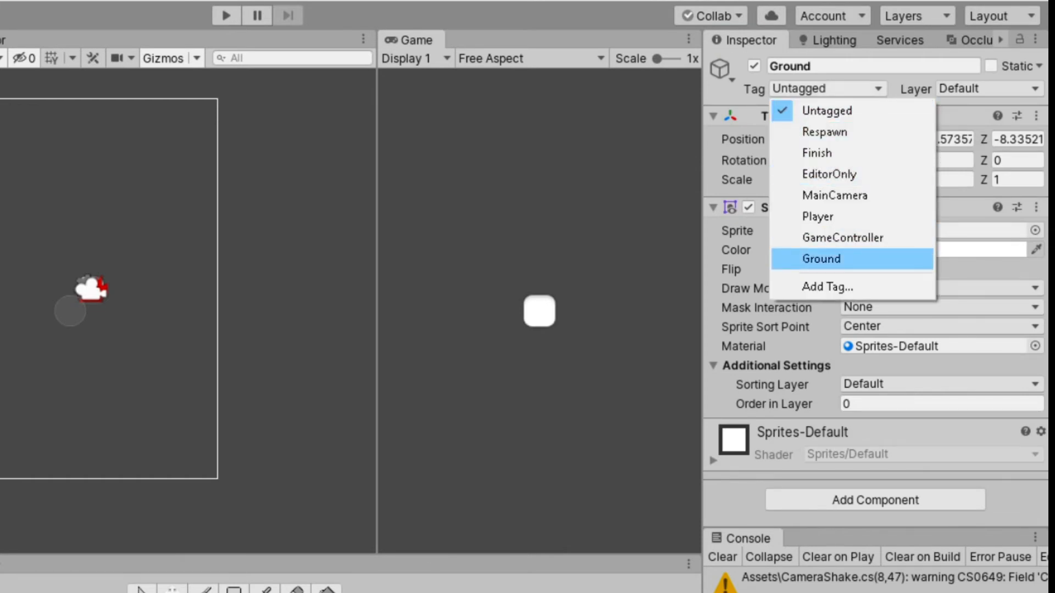
click(821, 259)
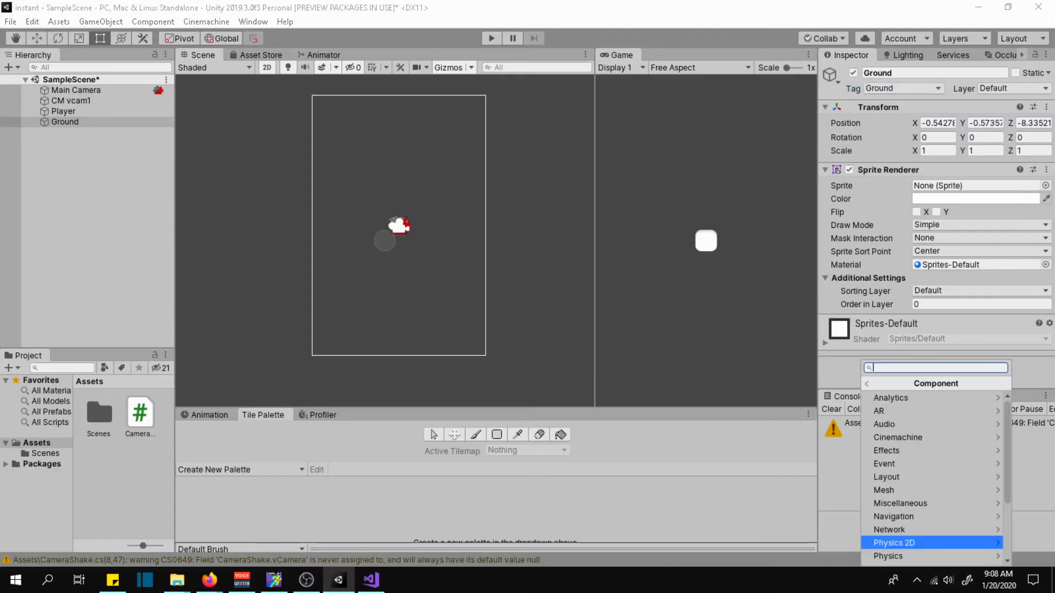
Give Ground UISprite, scale 20x5 at y -3.09, a Box Collider 2D and Rigidbody 2D.
click(979, 185)
text(0)
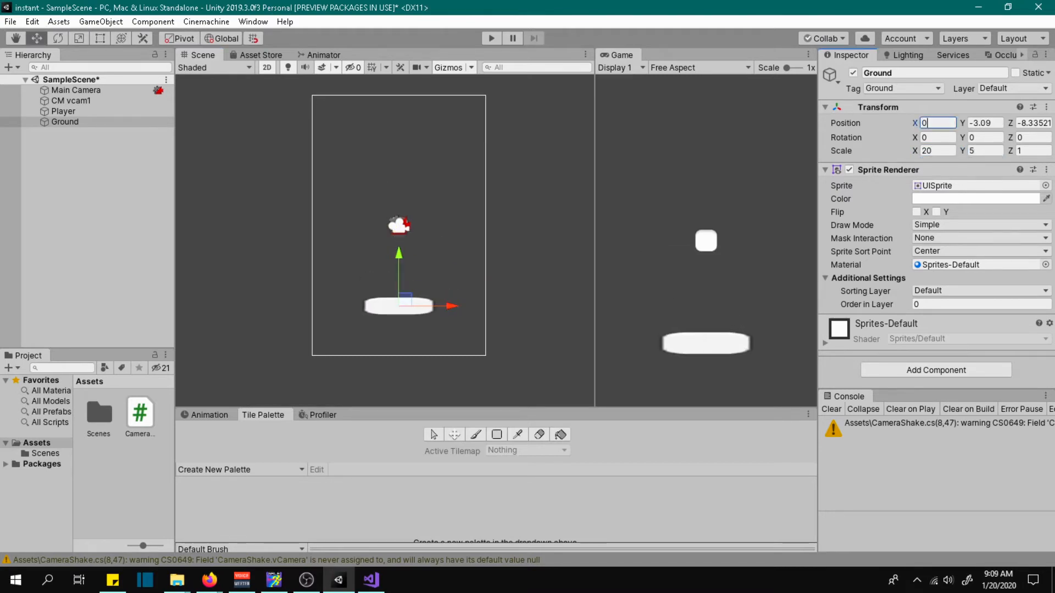
click(936, 369)
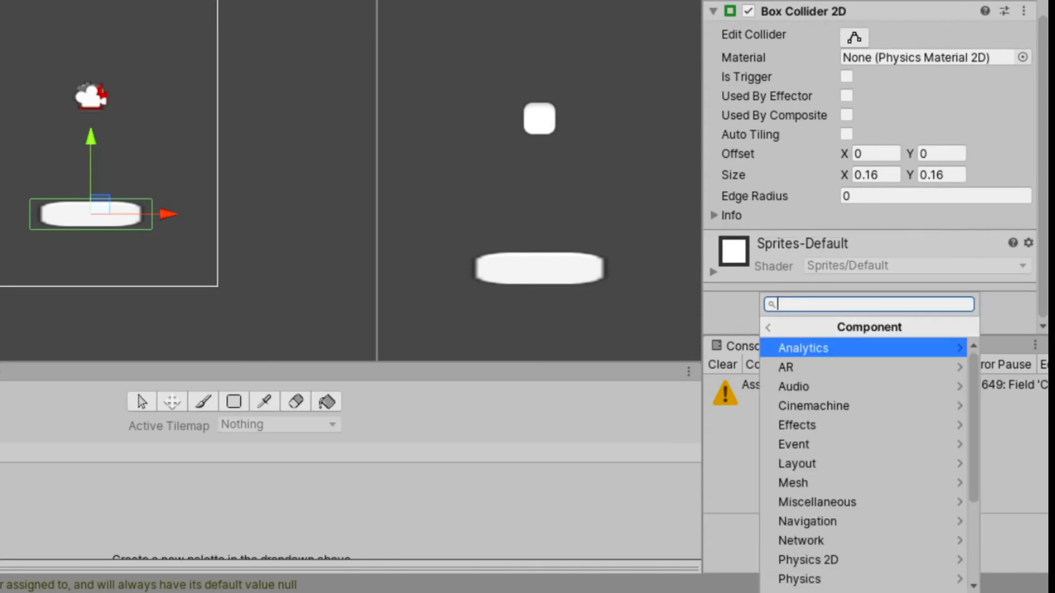
click(807, 559)
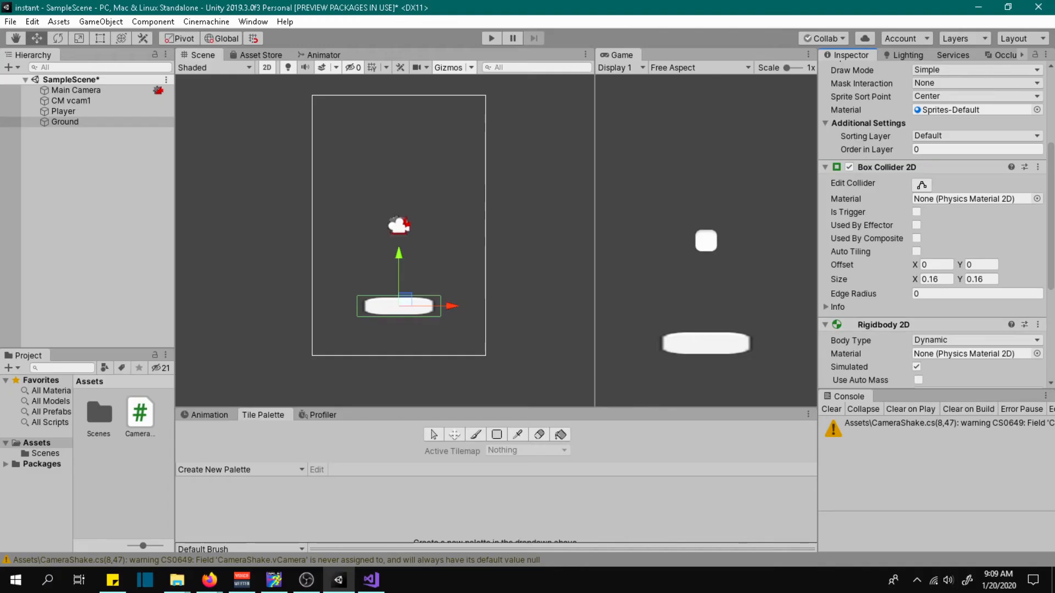
Test-play the scene to see how Player and Ground behave.
click(490, 38)
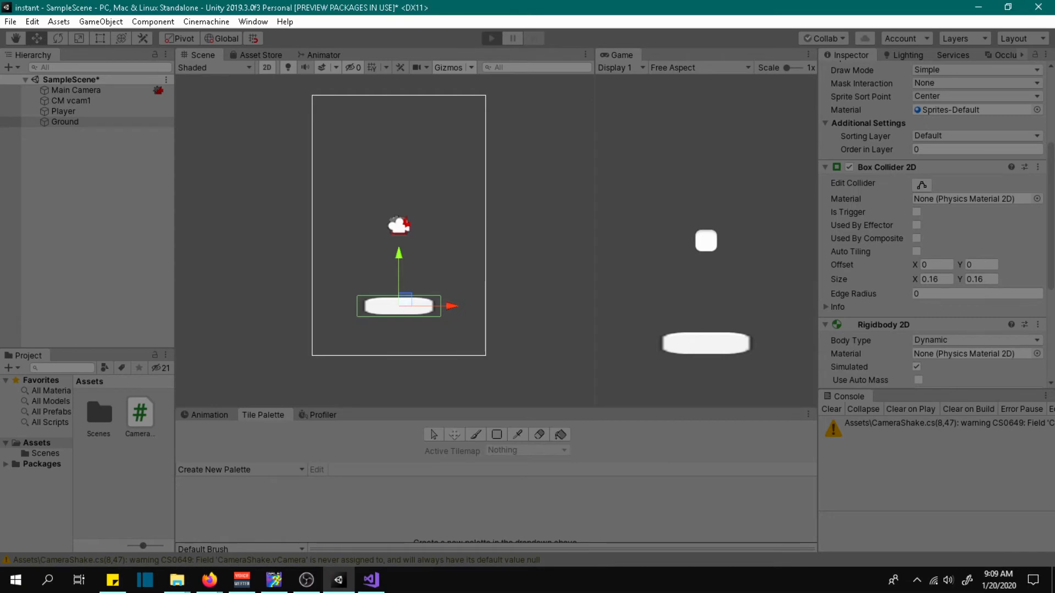
click(491, 38)
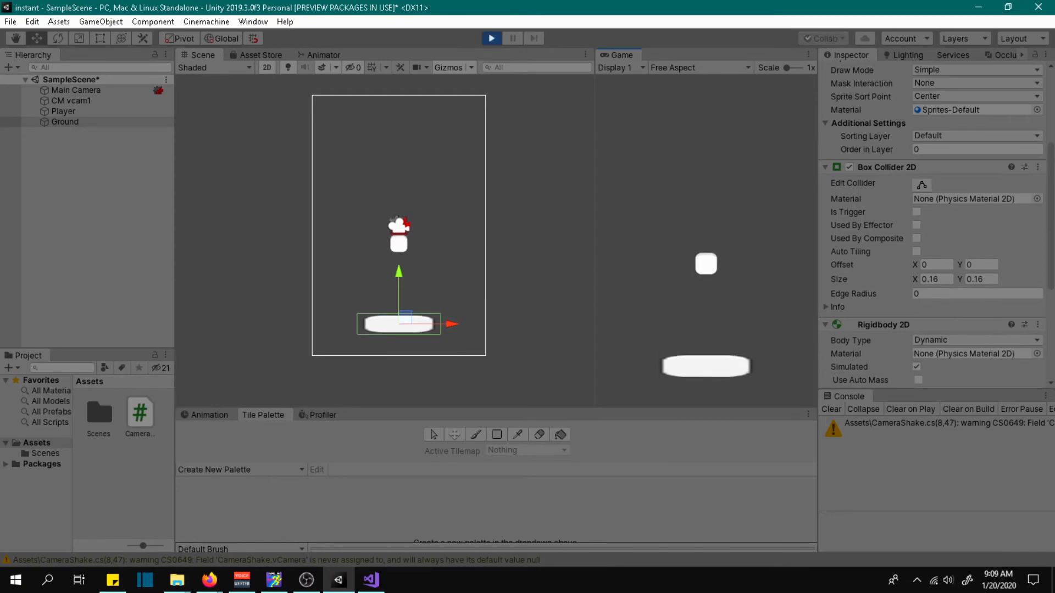
click(491, 38)
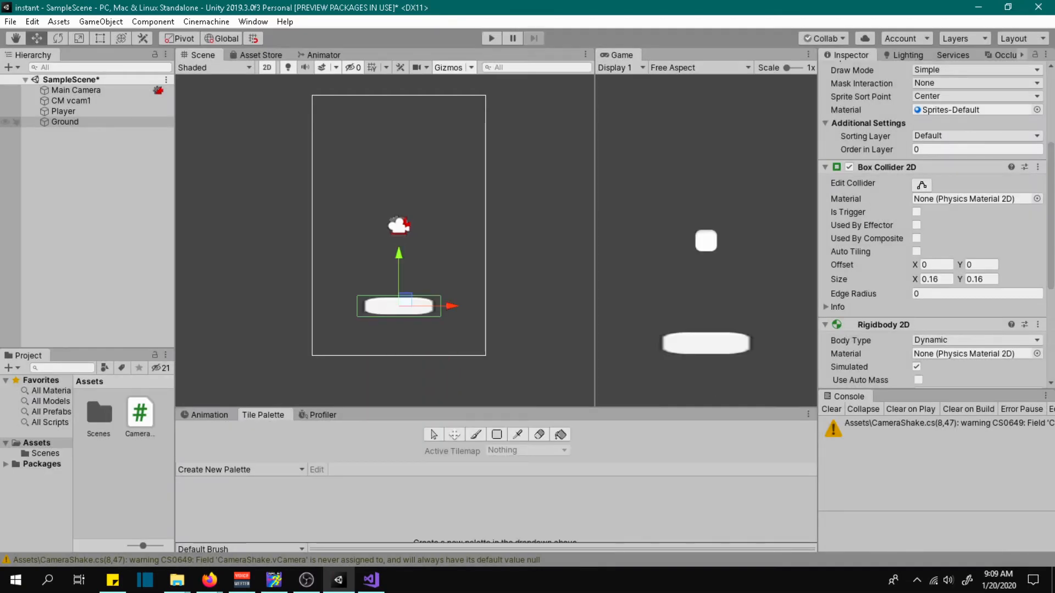
Set Ground's gravity scale to 0, freeze position and rotation, and test again.
click(65, 122)
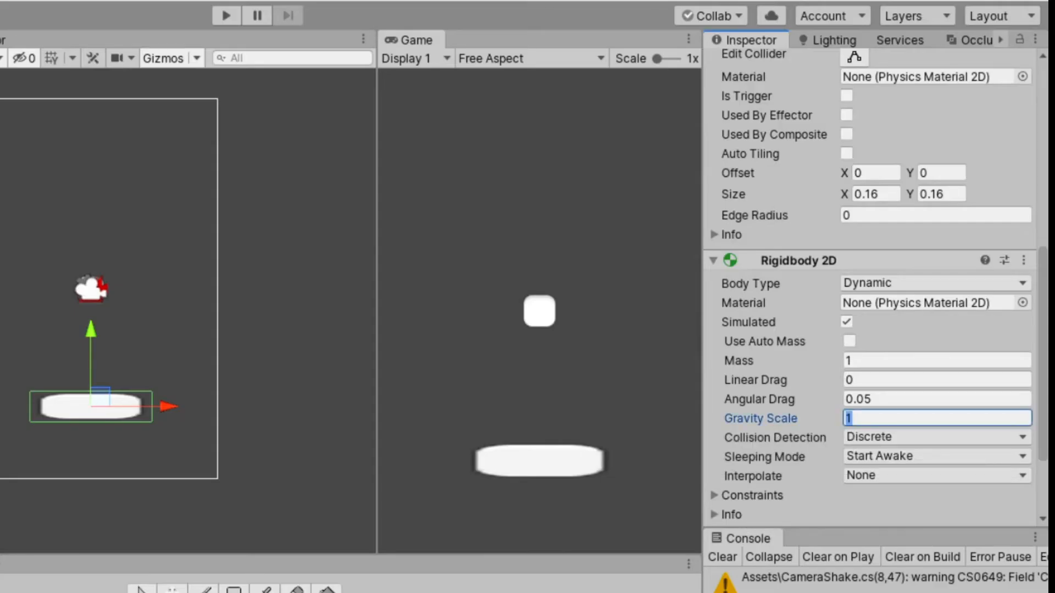
text(0)
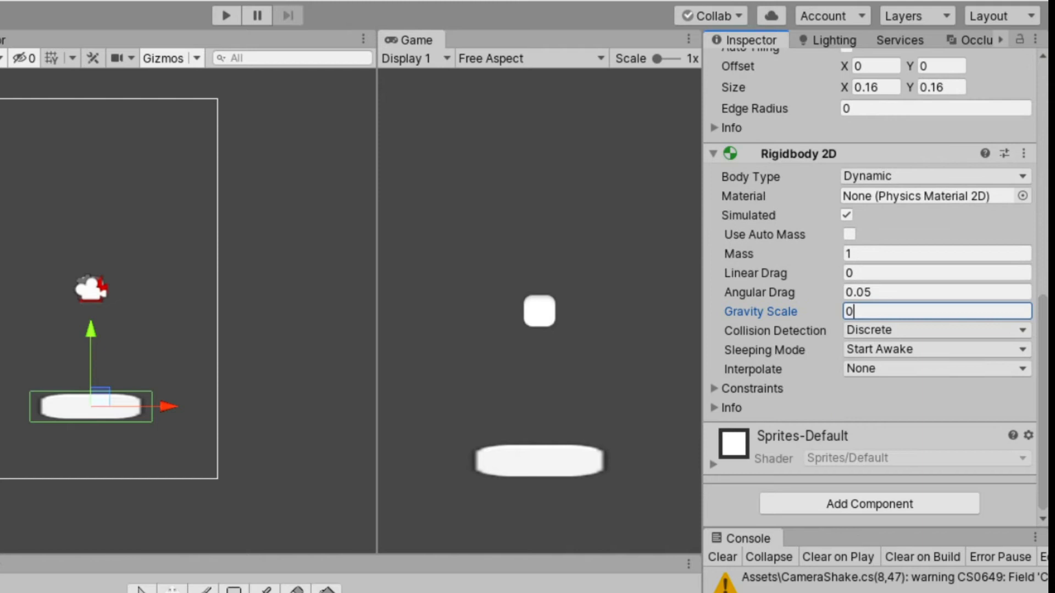
click(716, 388)
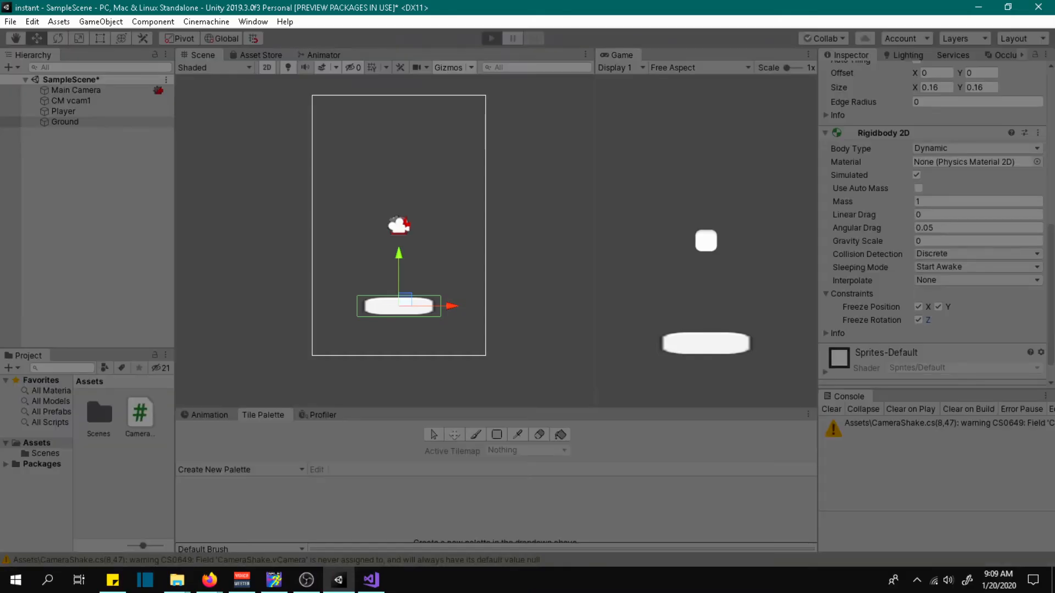
click(490, 38)
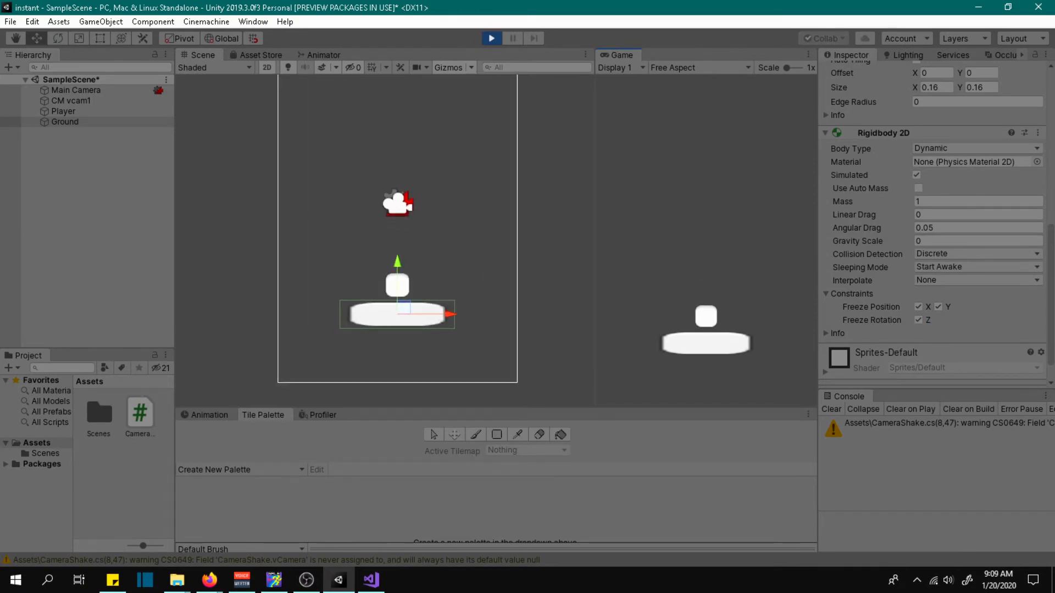
click(492, 39)
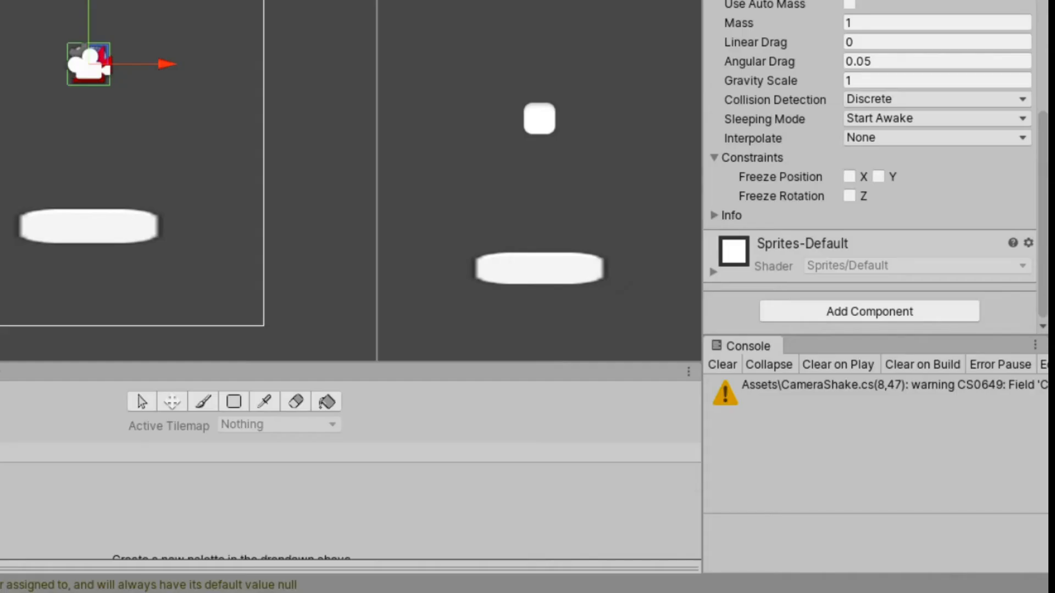
Create and add a new PlayerScript component to Player, then open it for editing.
click(869, 311)
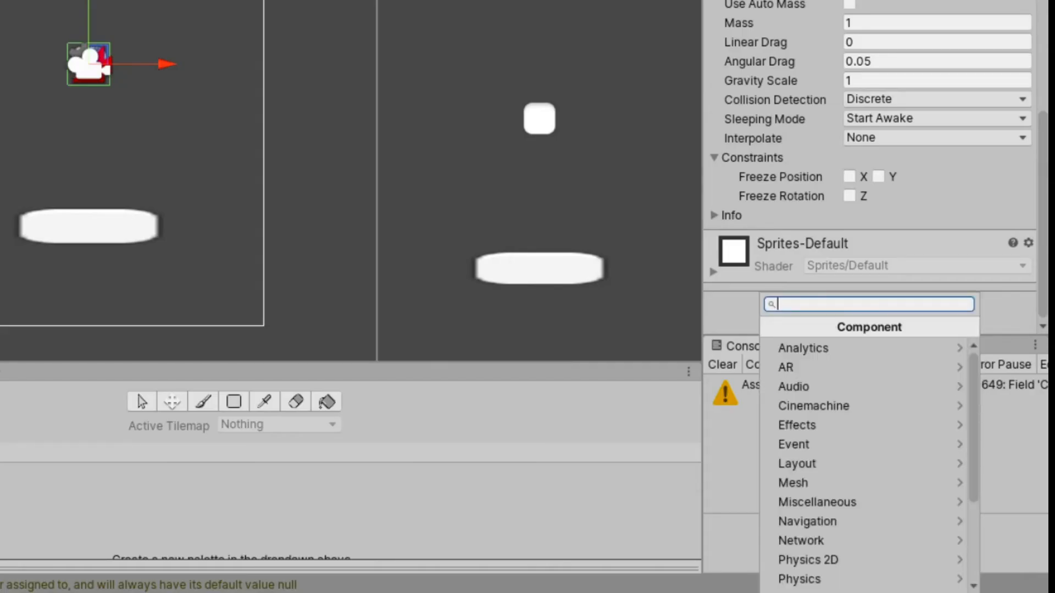
text(Player)
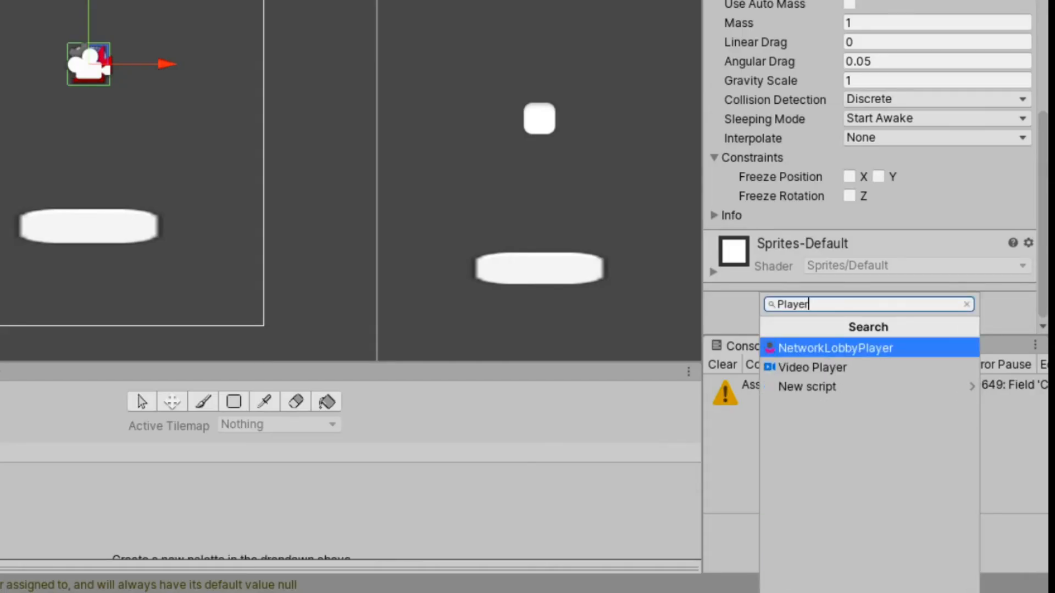
text(Script)
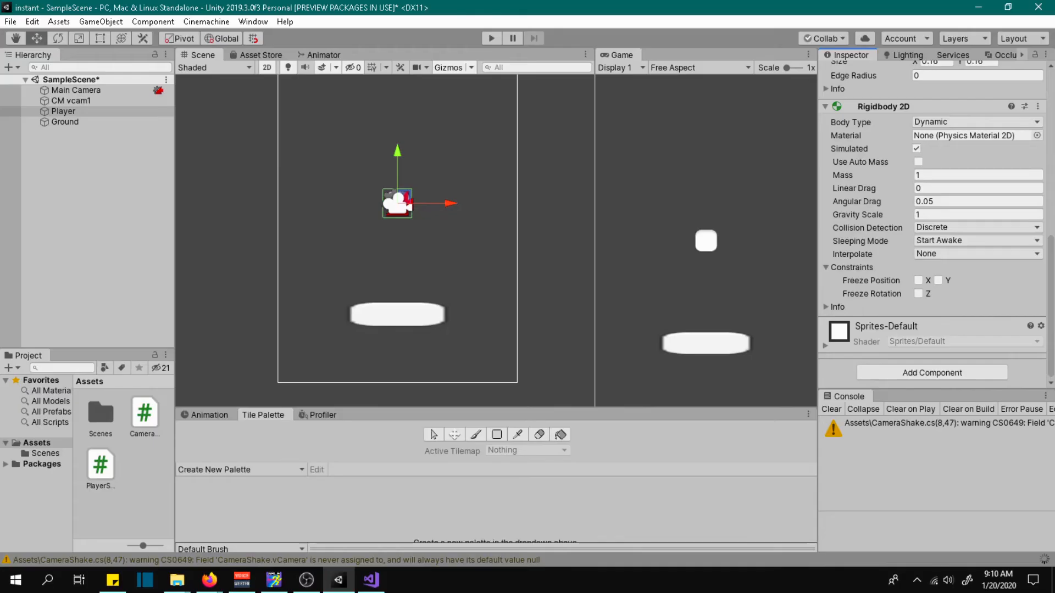
click(99, 467)
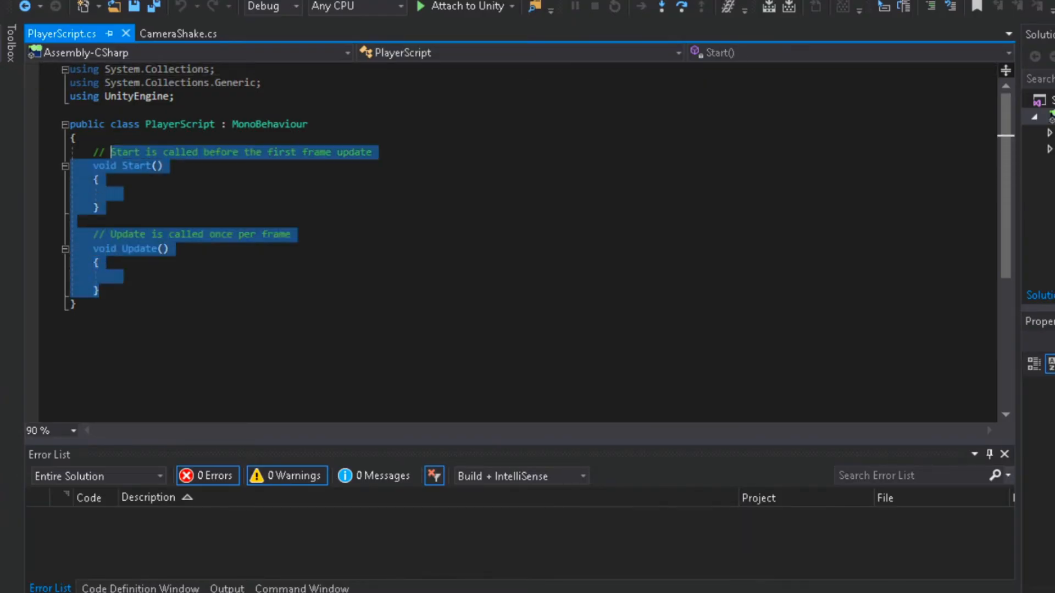
Write a void OnCollisionEnter2D method with its parameter renamed to other.
text(voi)
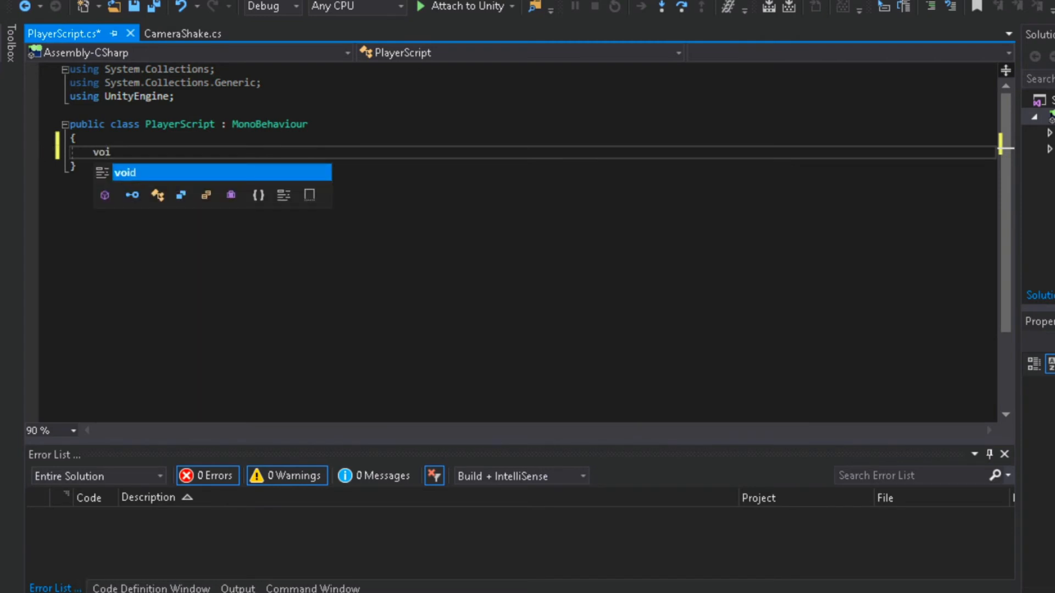
text(c)
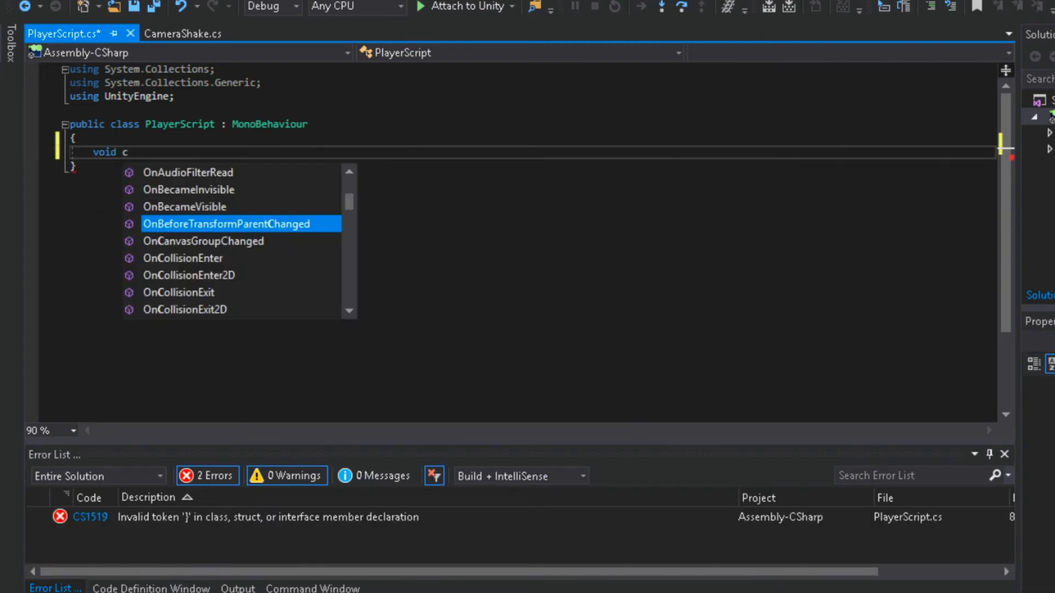
text(oll)
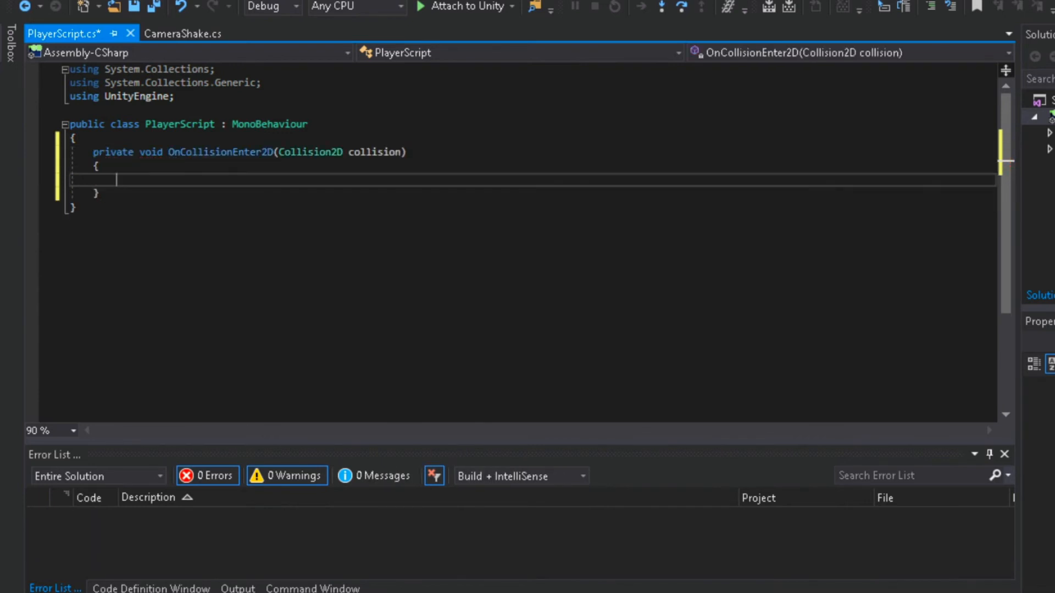
double_click(375, 152)
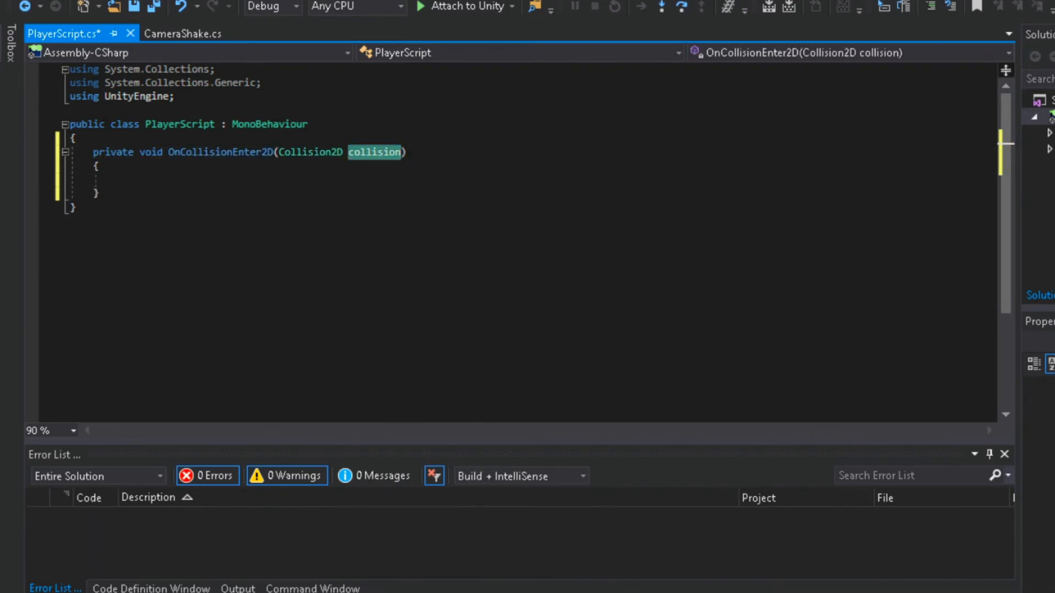
text(other)
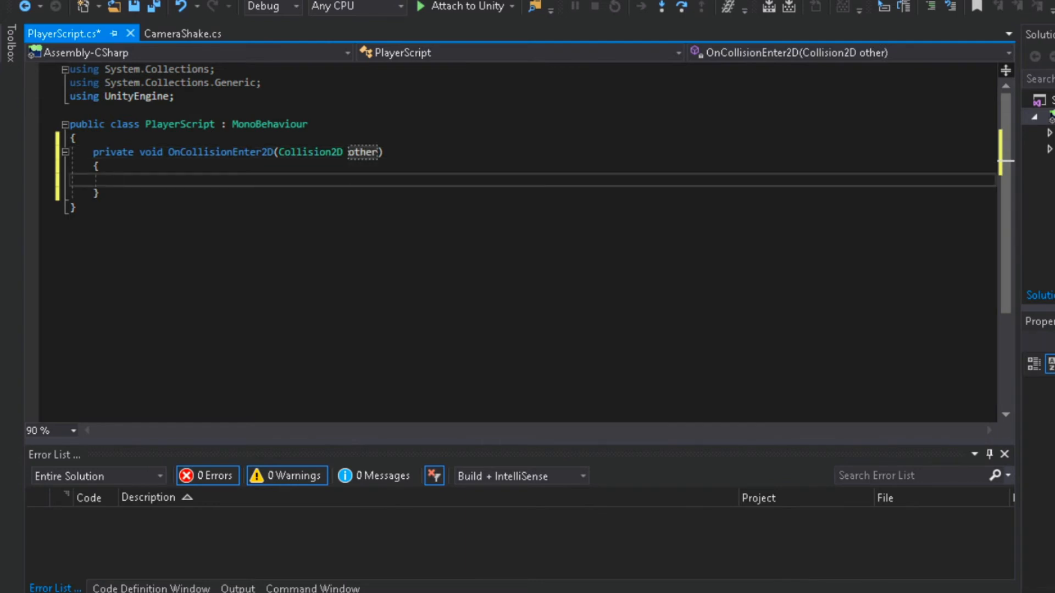
Add if (other.gameObject.CompareTag("Ground")) with an empty body.
text(if ()
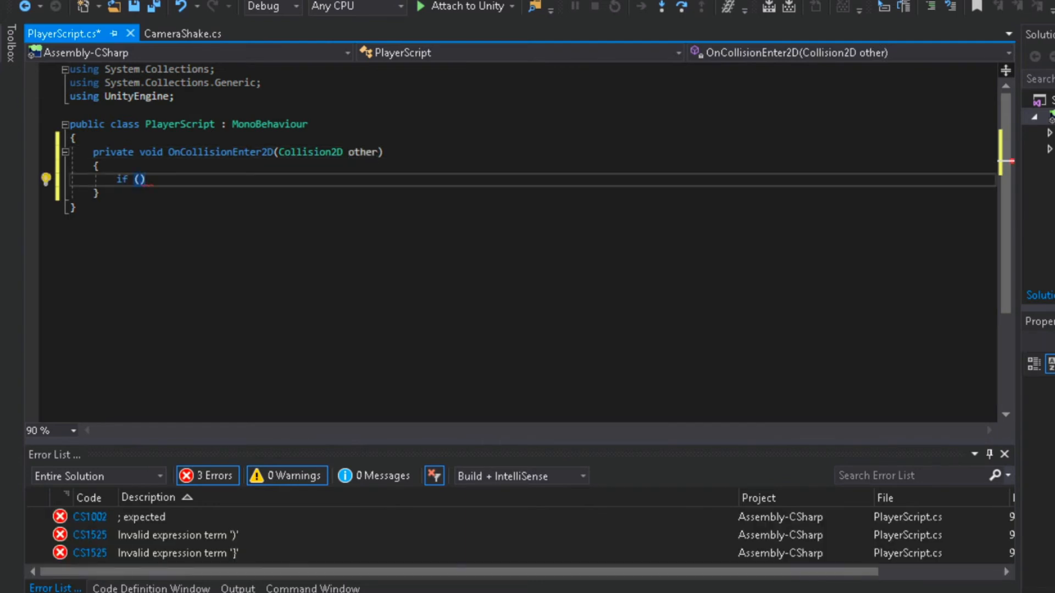
text(other)
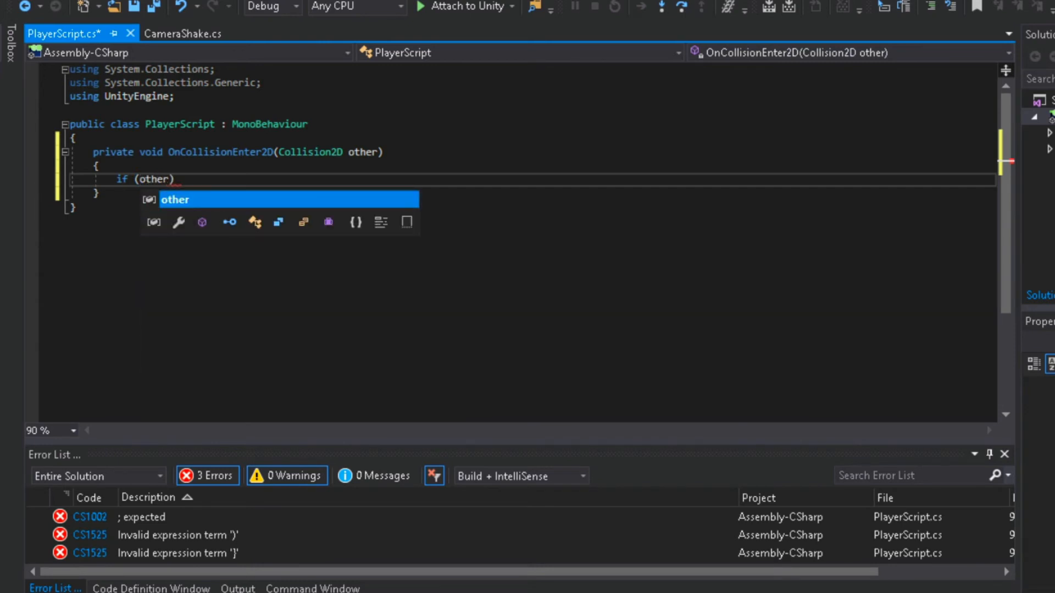
text(.gameObject)
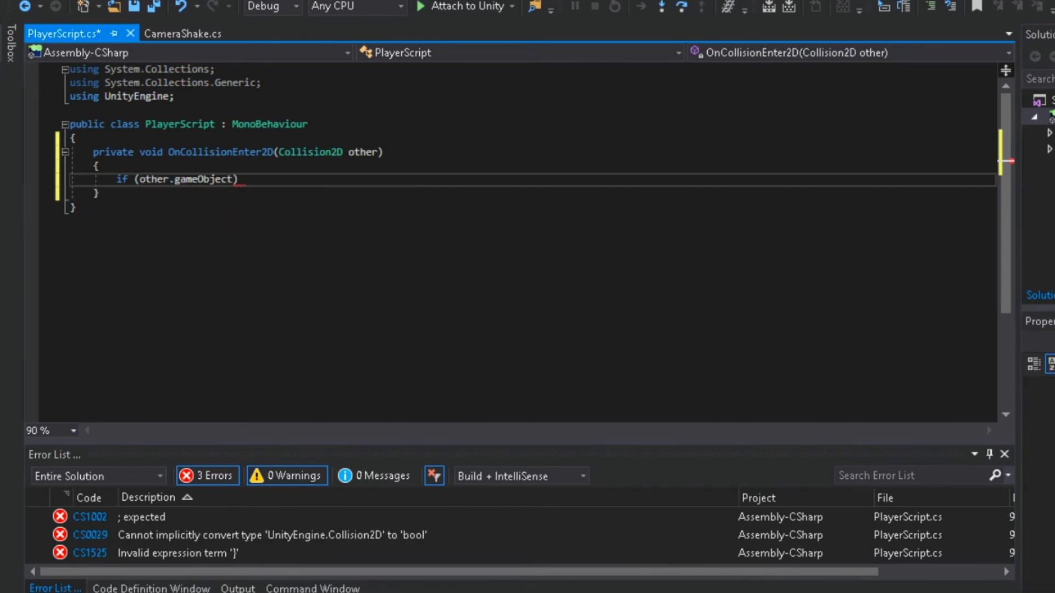
text(.CompareTag)
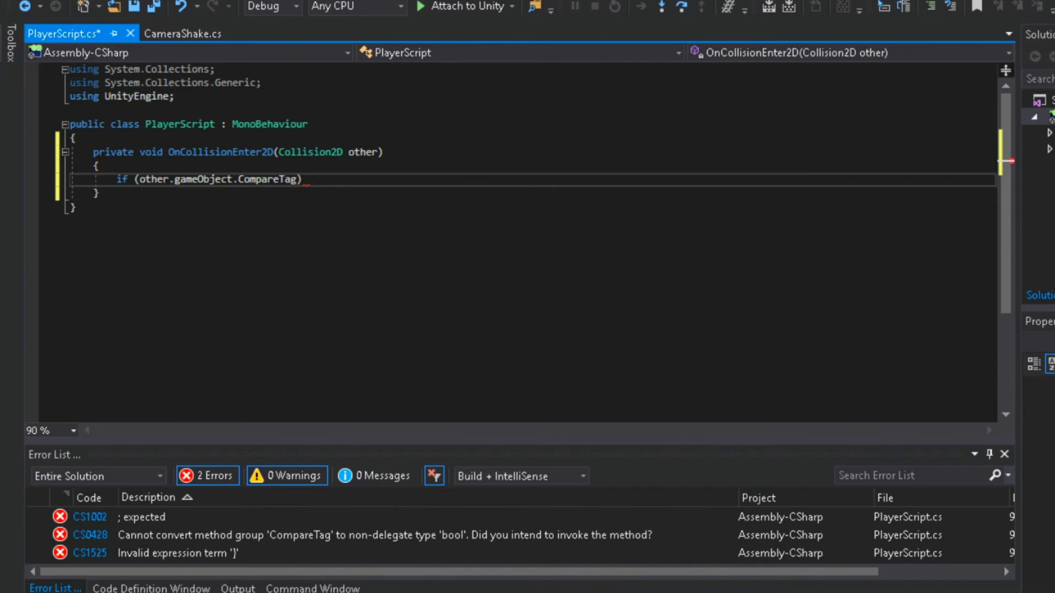
text((""))
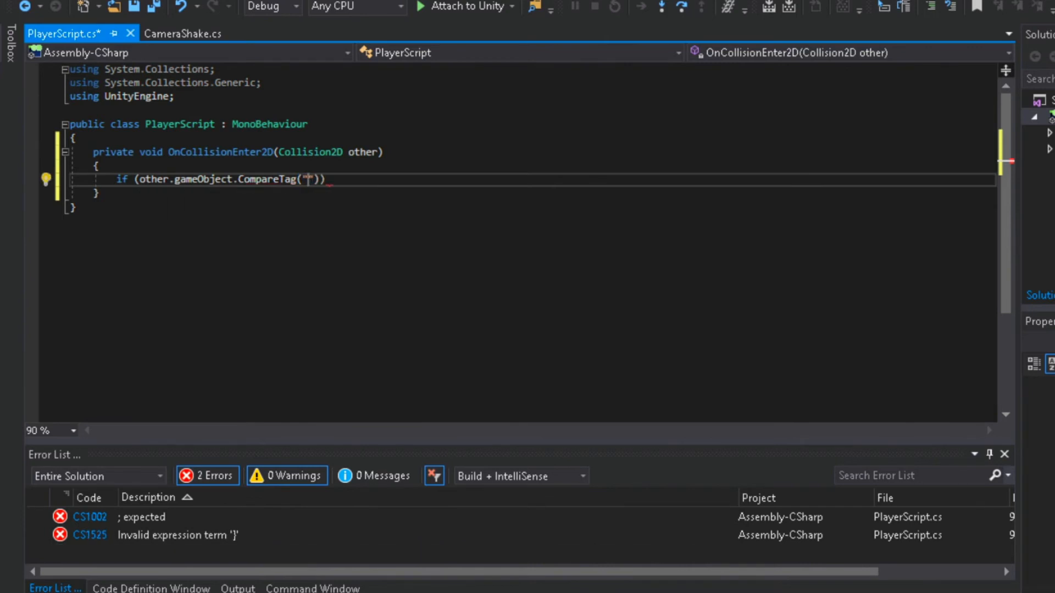
text(Ground)
text({ })
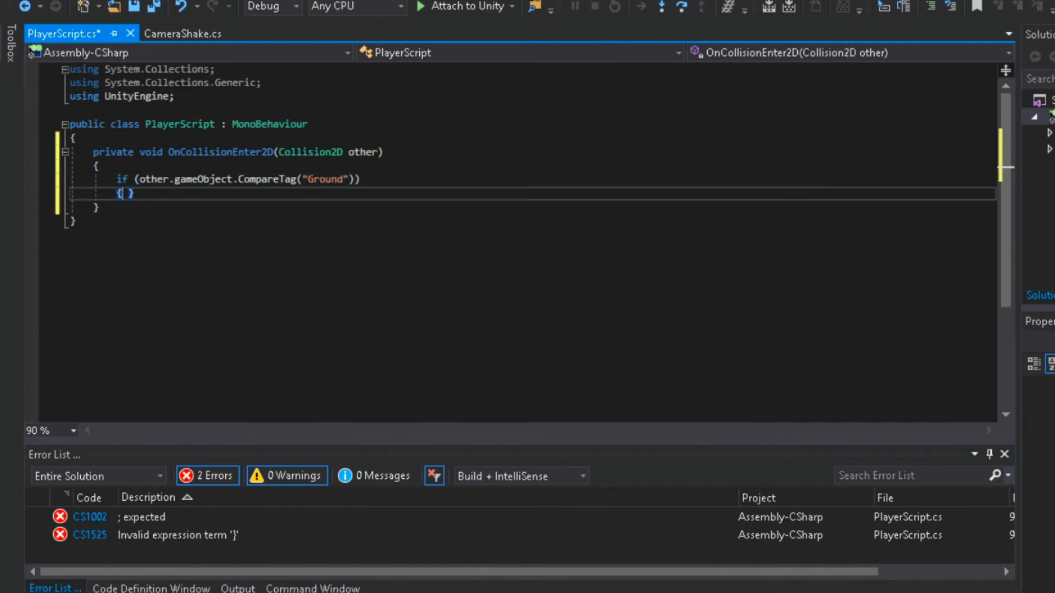
key(Enter)
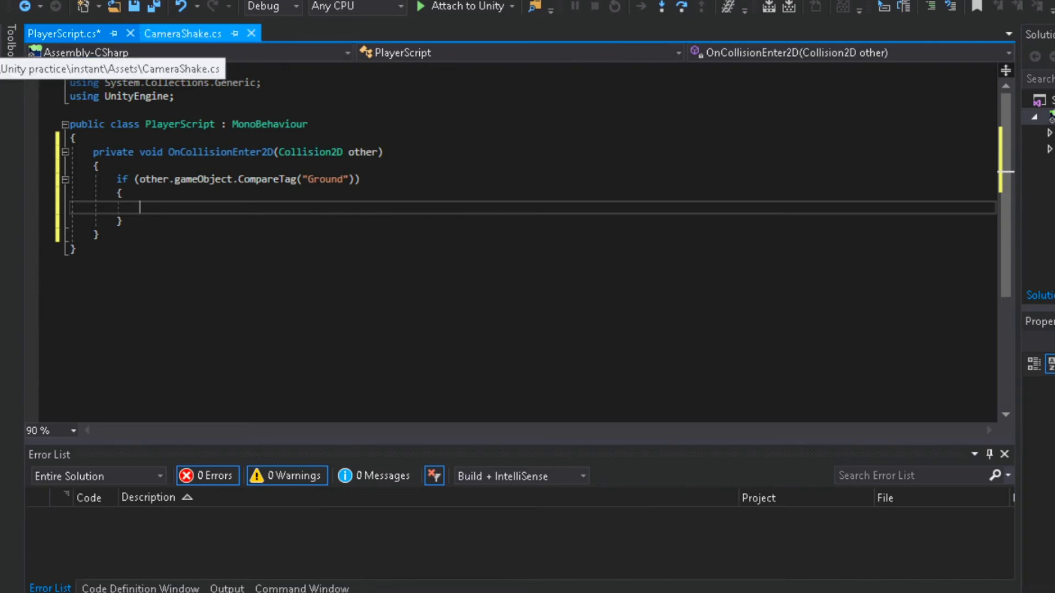
Inside the Ground check, call StartCoroutine(StartShake()).
click(178, 33)
text(StartCoroutine)
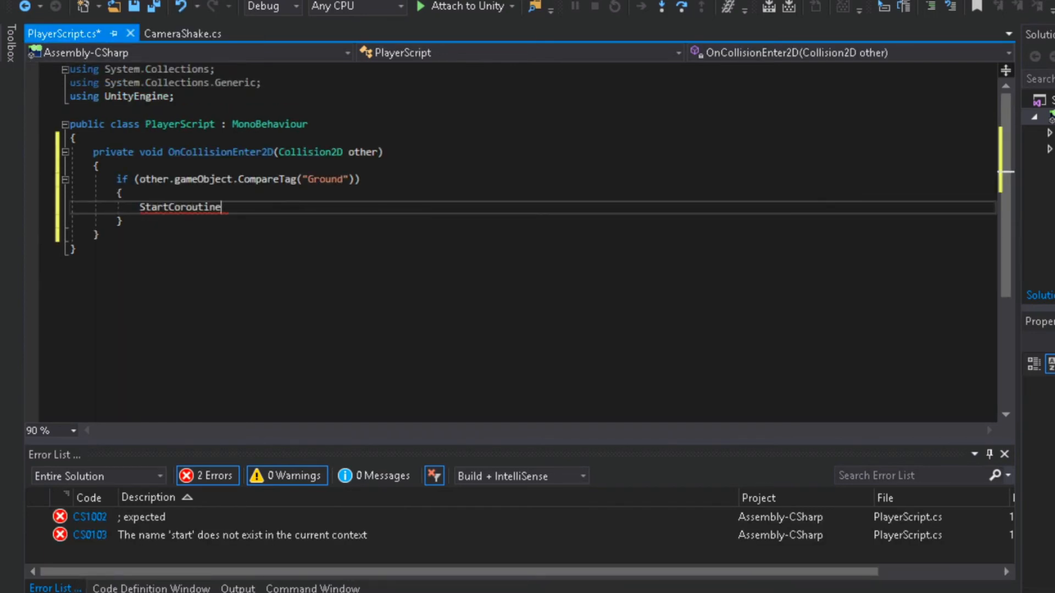
text(();)
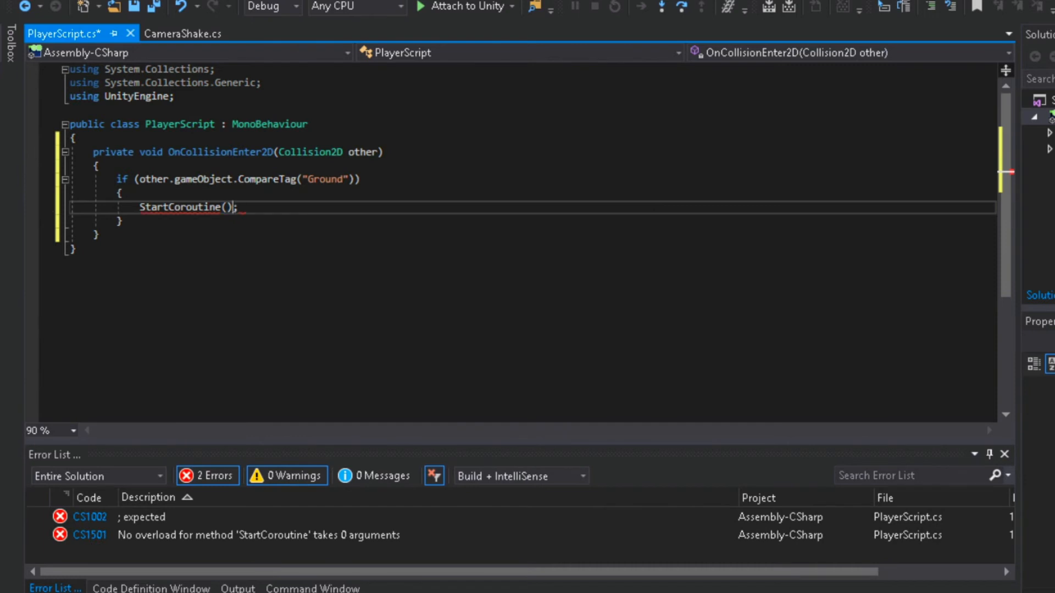
click(182, 34)
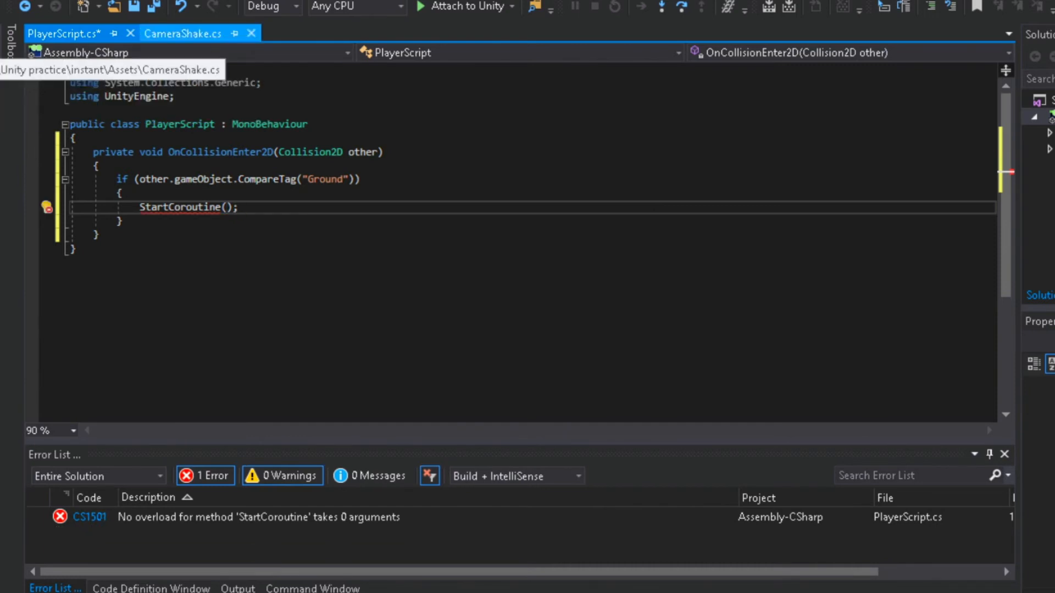
click(183, 33)
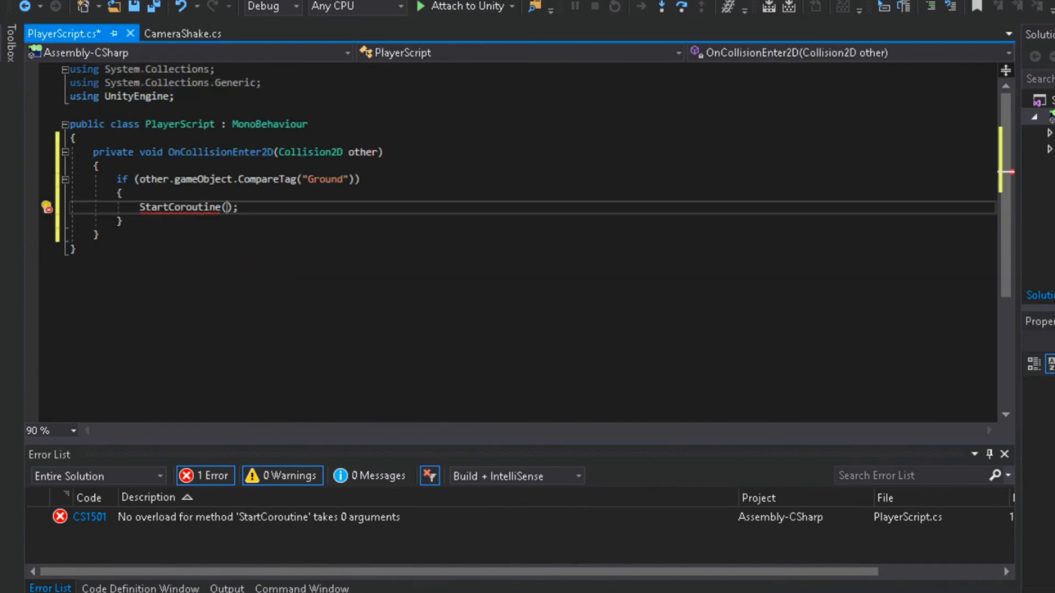
text(StartShake)
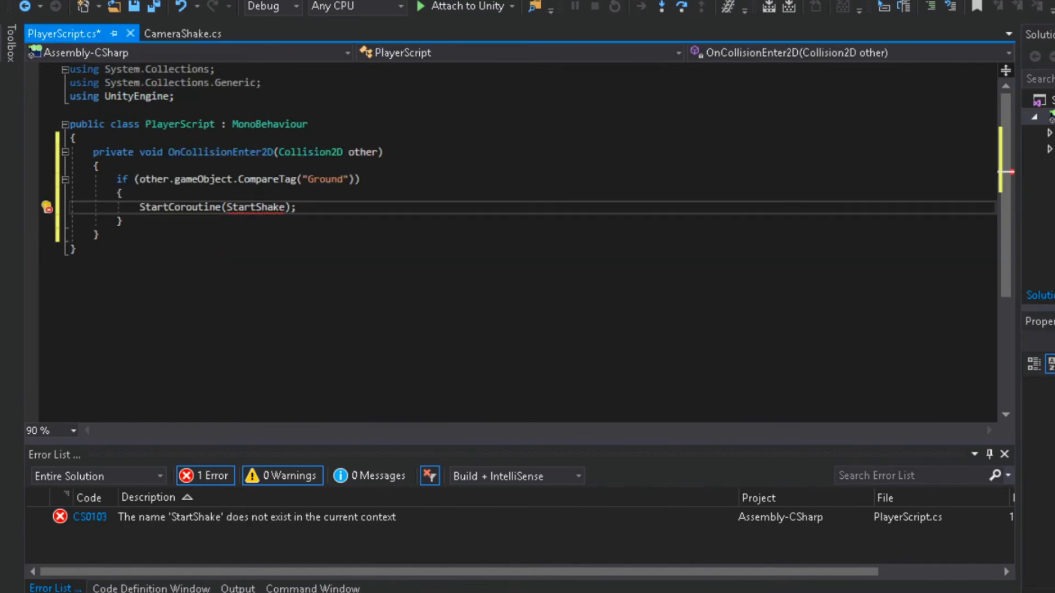
text(())
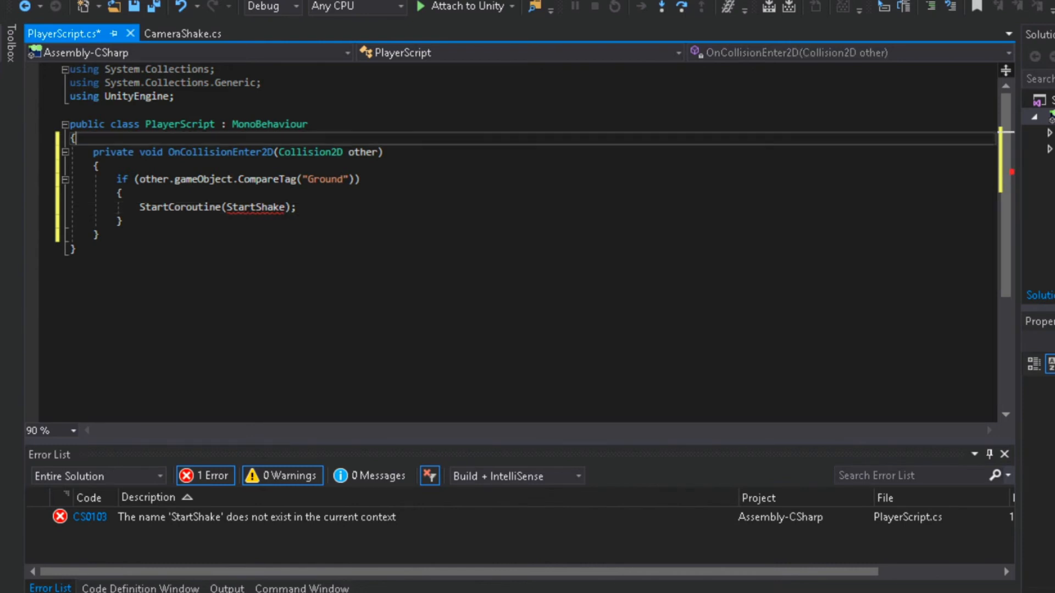
Declare a [SerializeField] CameraShake cameraS field above the collision handler.
key(enter)
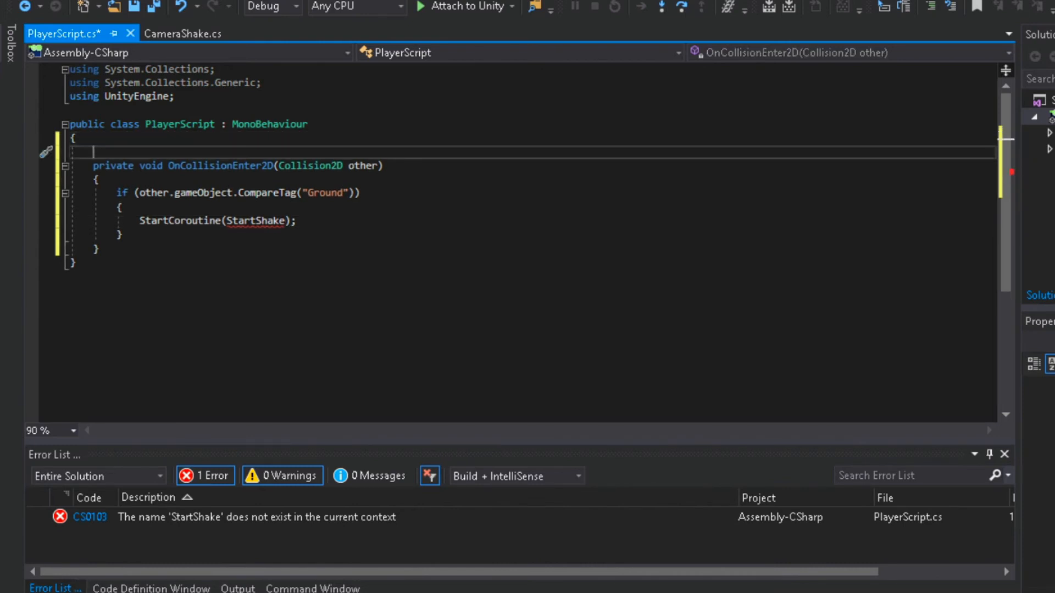
text(ca)
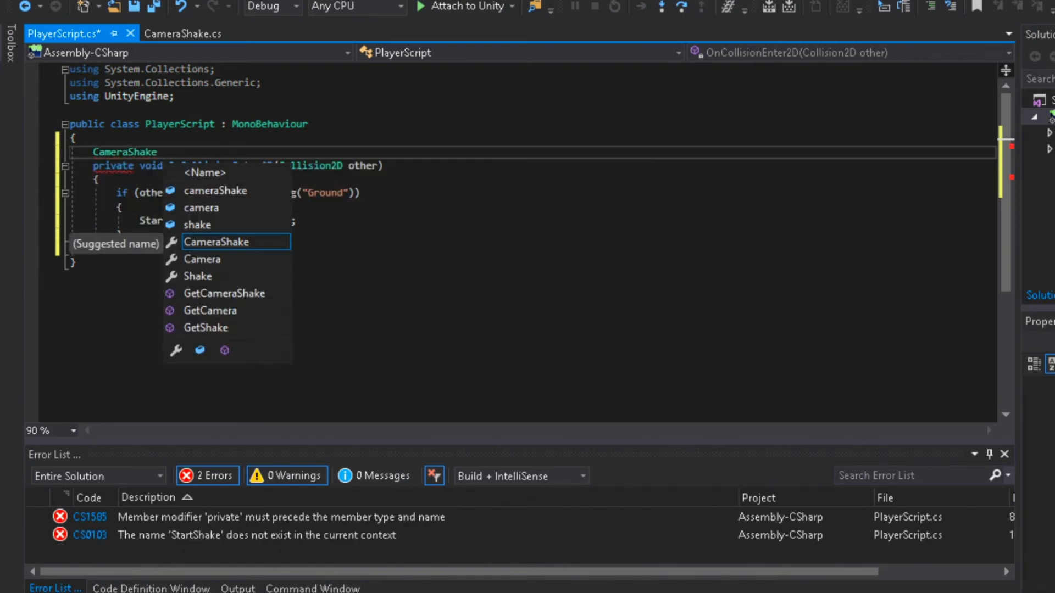
text(camera)
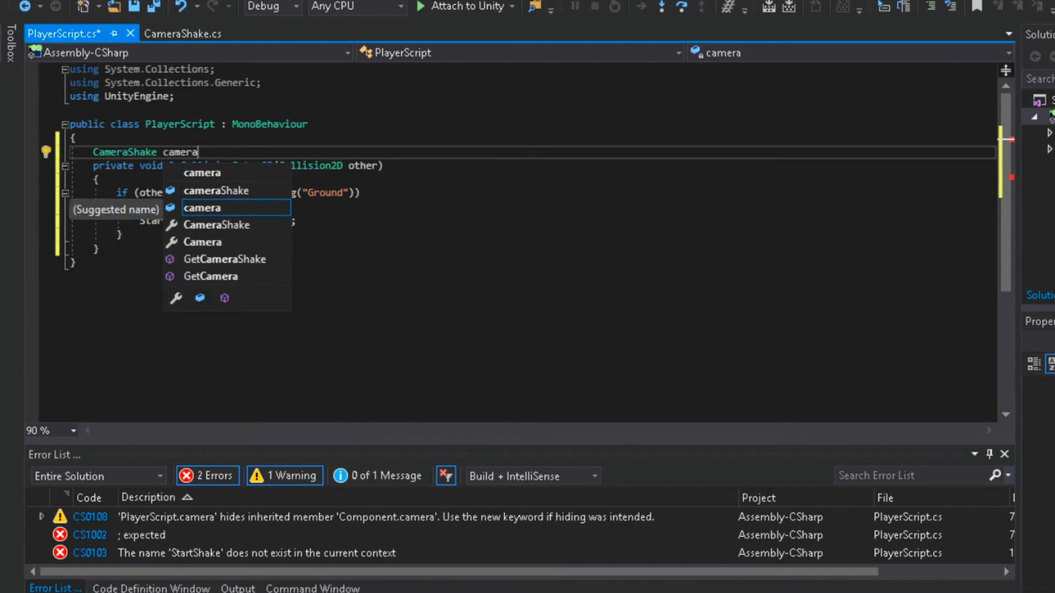
text(S;)
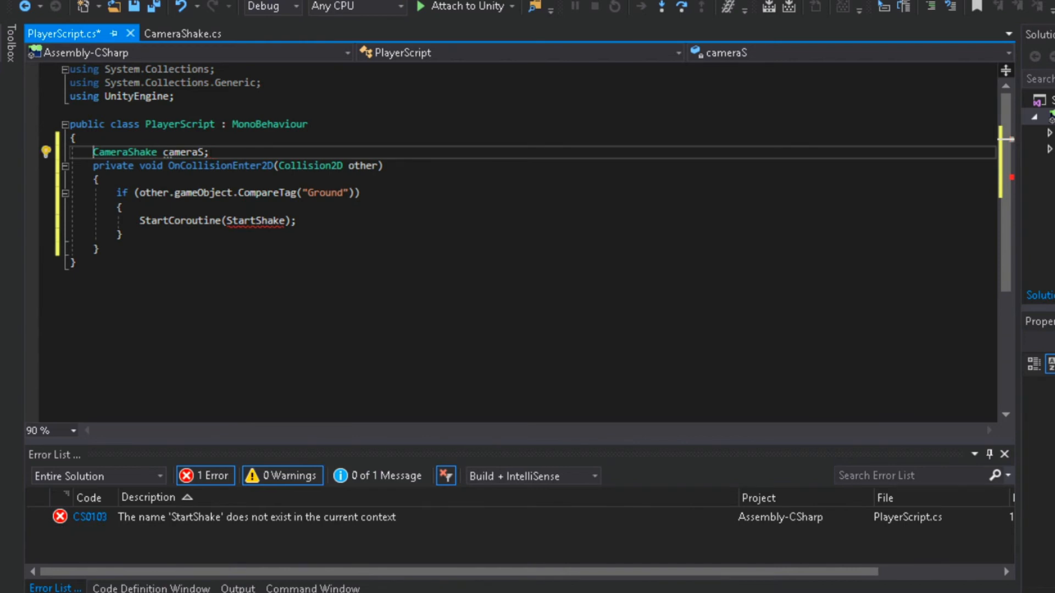
text([ser)
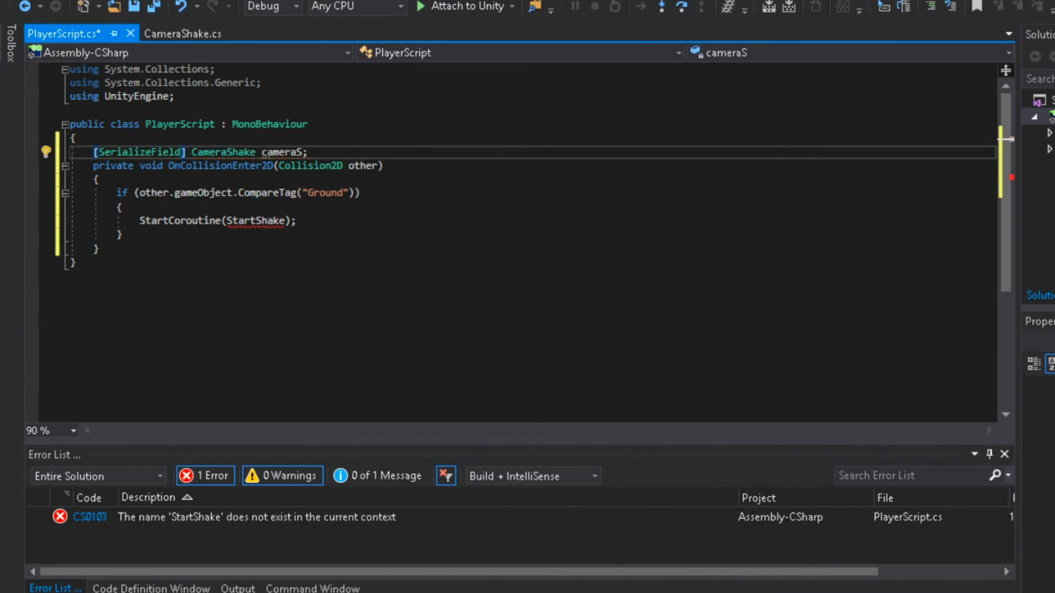
key(enter)
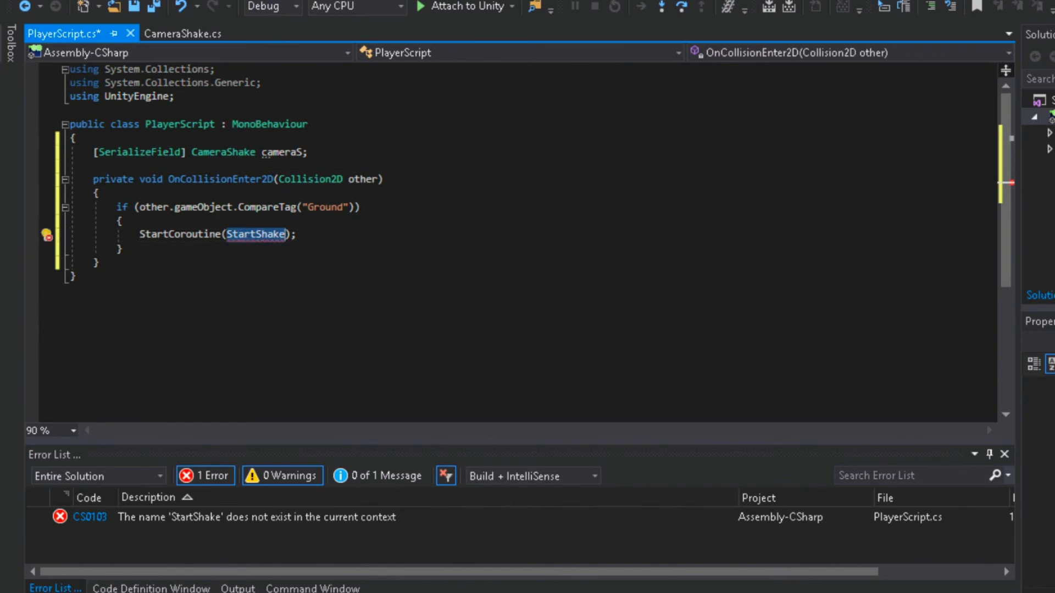
Change the coroutine call to start cameraS.StartShake().
text(cameras)
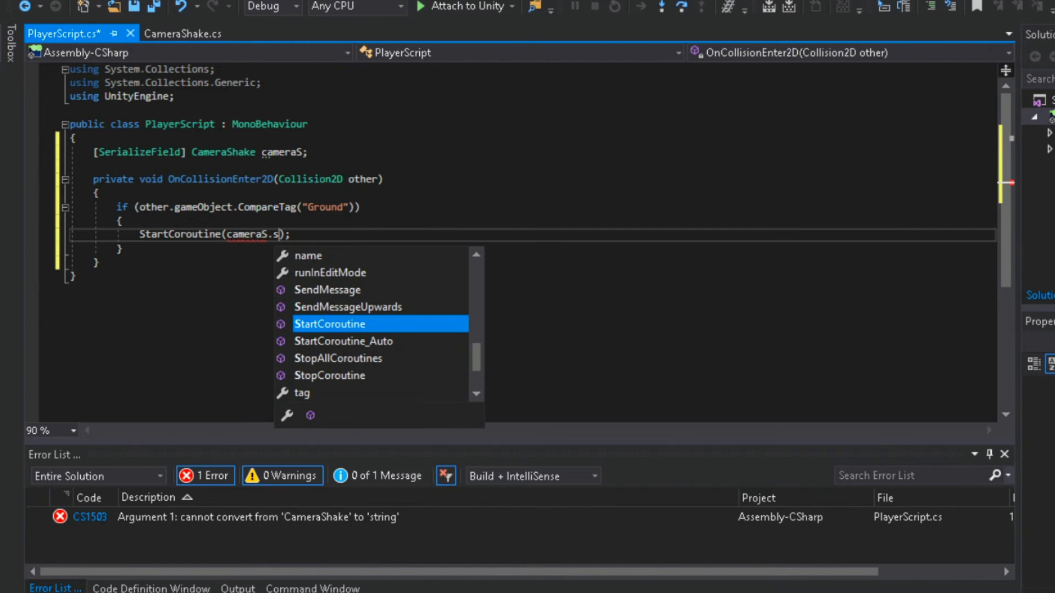
text(tar)
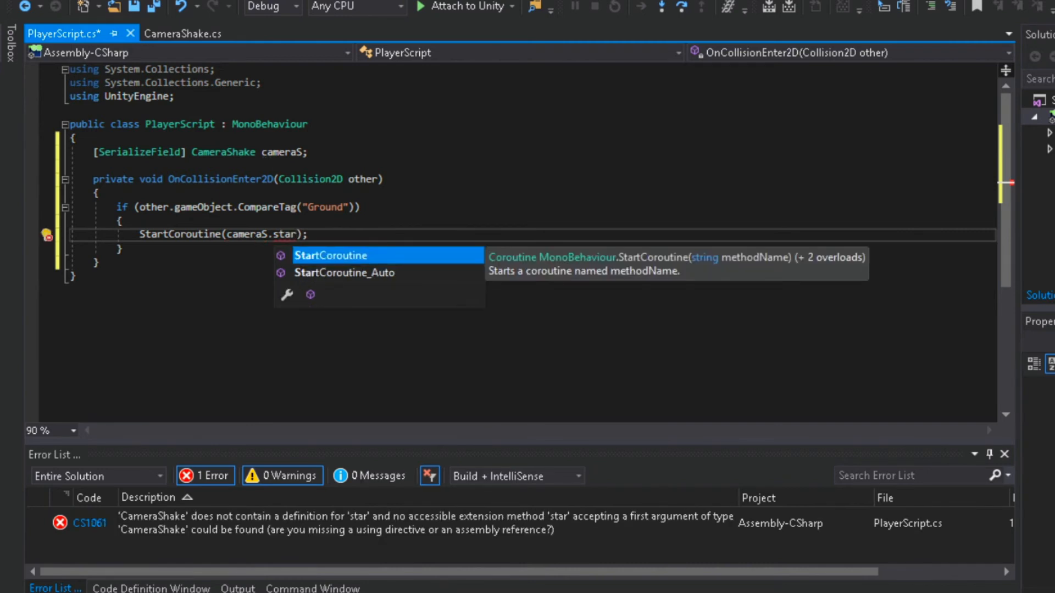
text(ts)
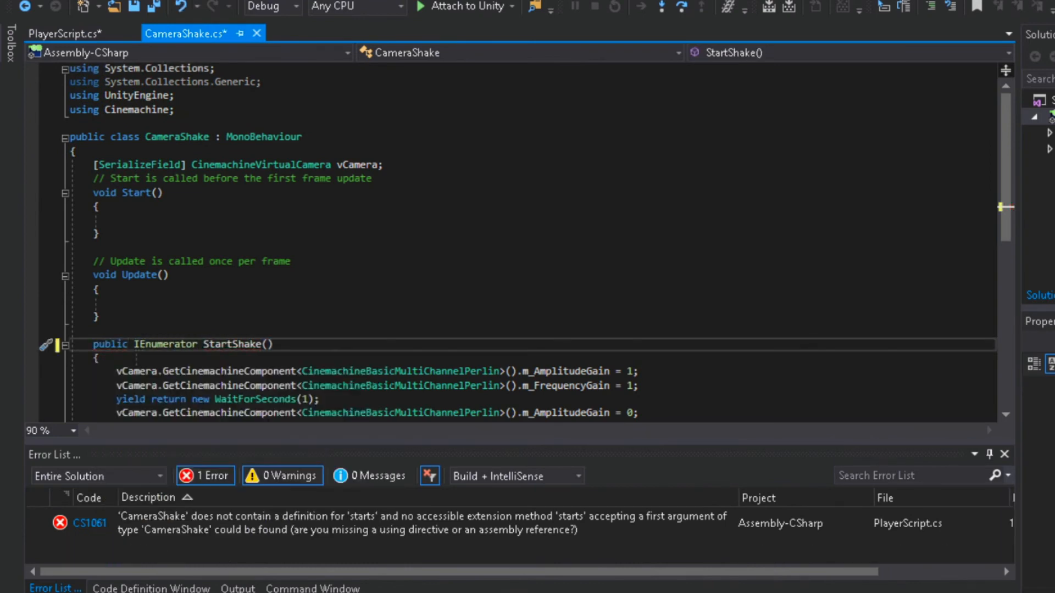
click(63, 33)
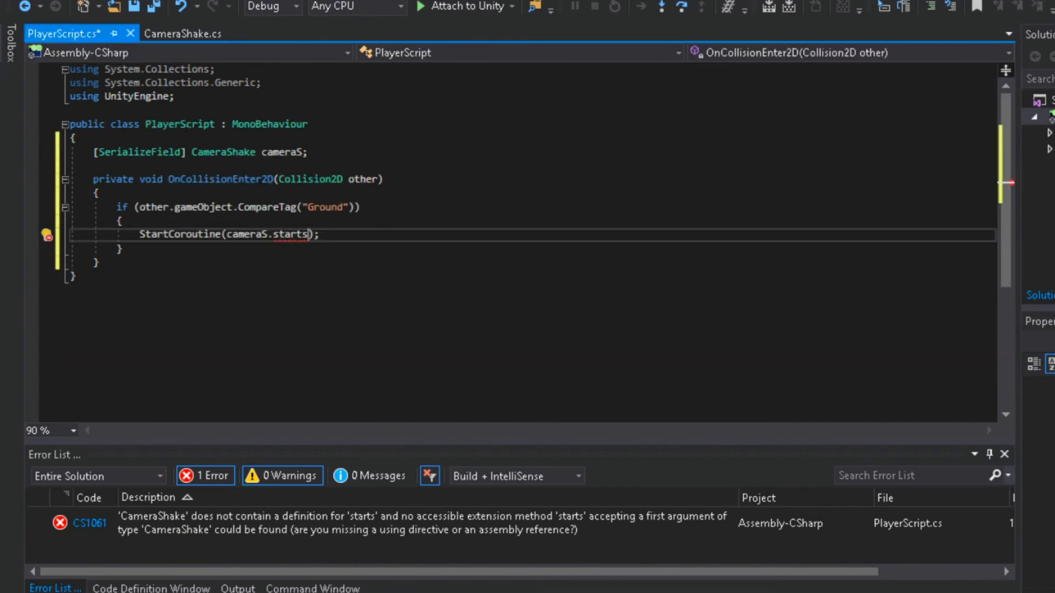
key(Backspace)
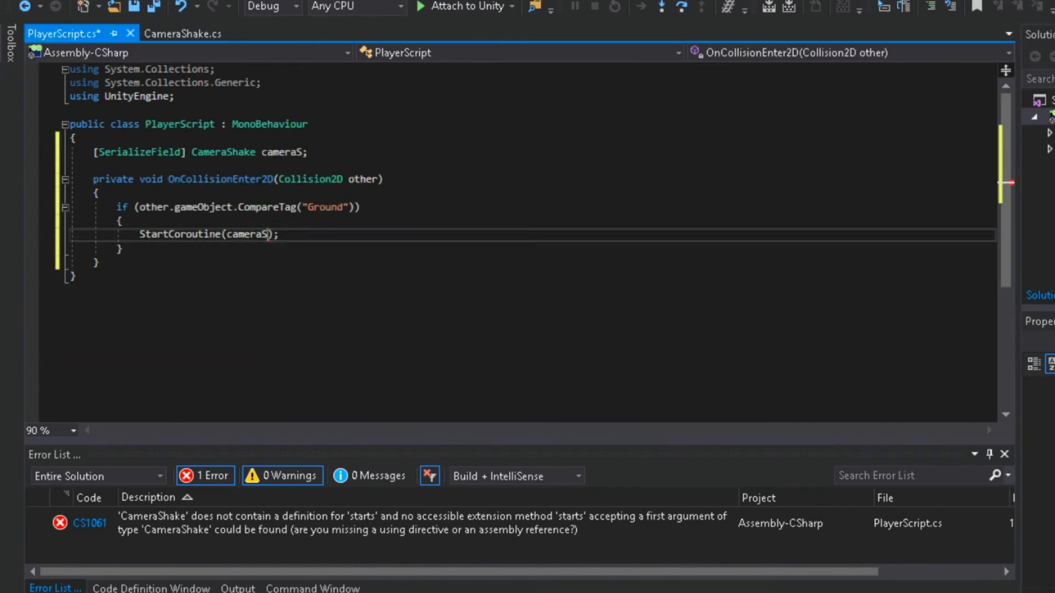
text(.star)
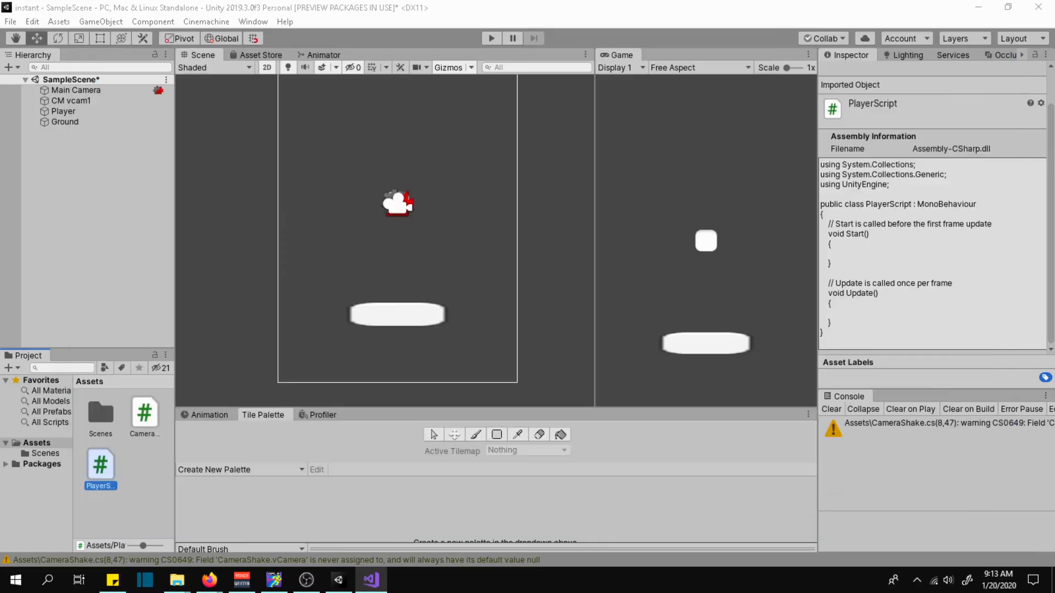
Check Player's Player Script has Camera S set to Main Camera, then play the scene.
click(63, 111)
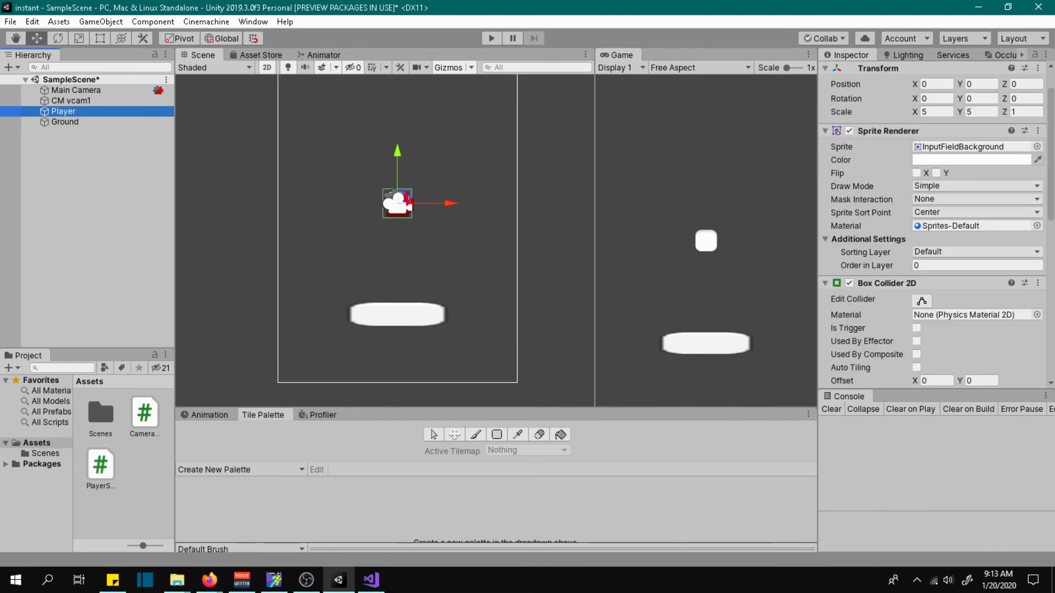
scroll(down, 3)
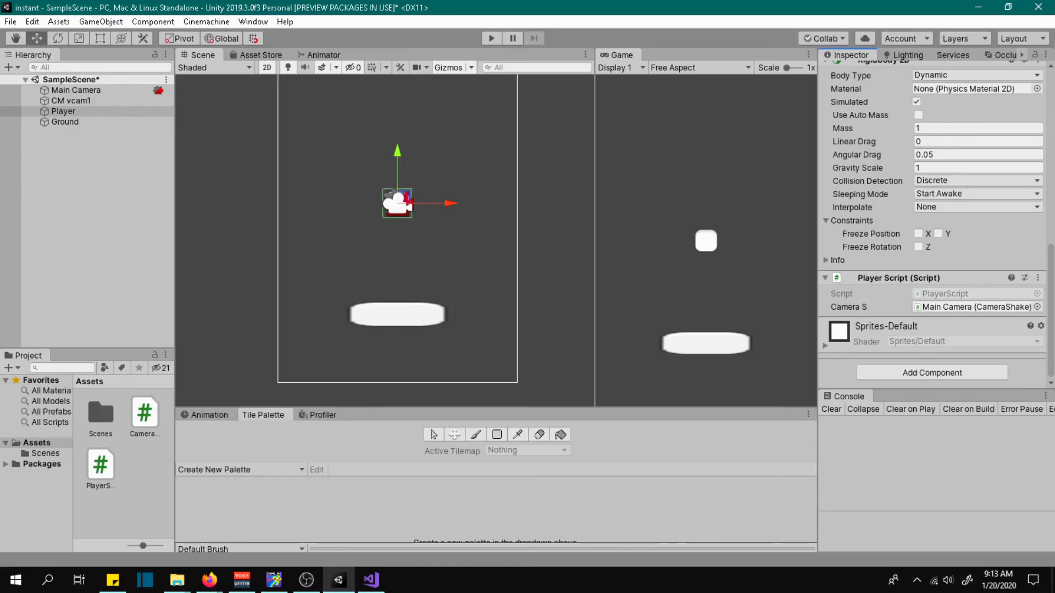
click(492, 38)
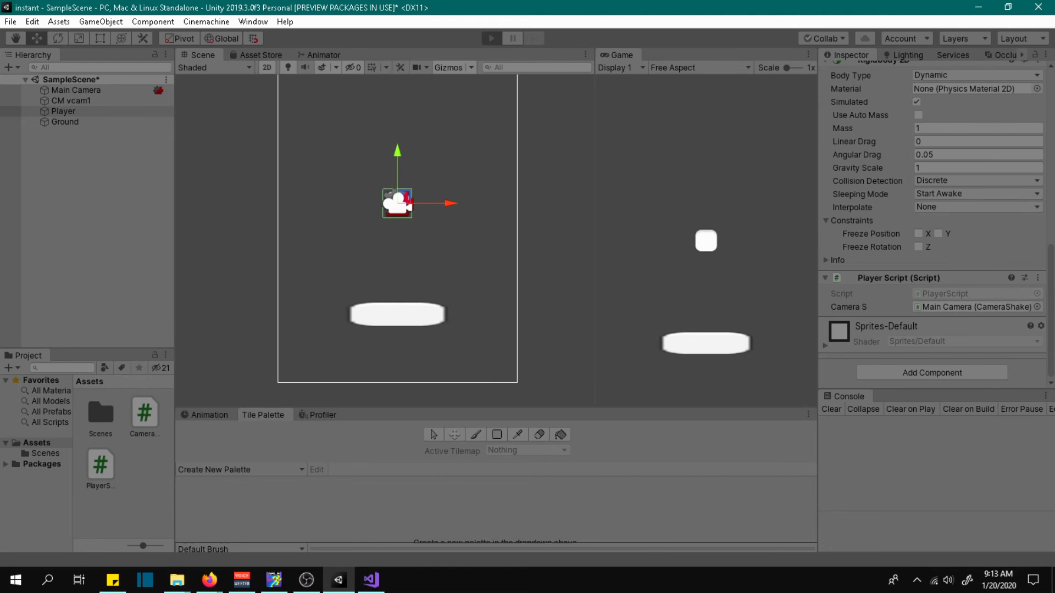
Test-run the scene as the Player lands on Ground, then stop and return to CameraShake.cs.
click(491, 38)
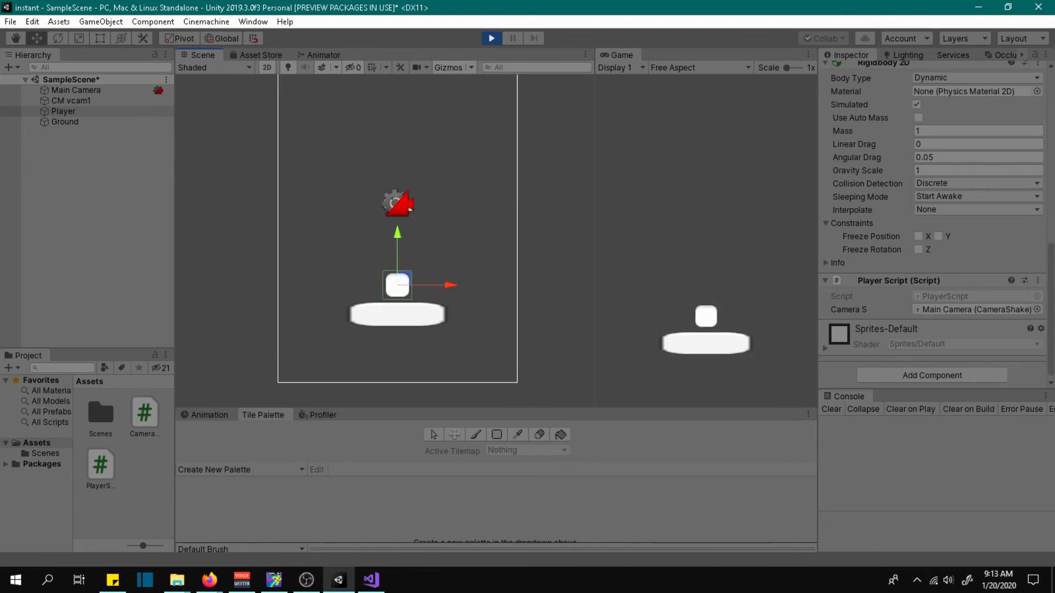
click(491, 38)
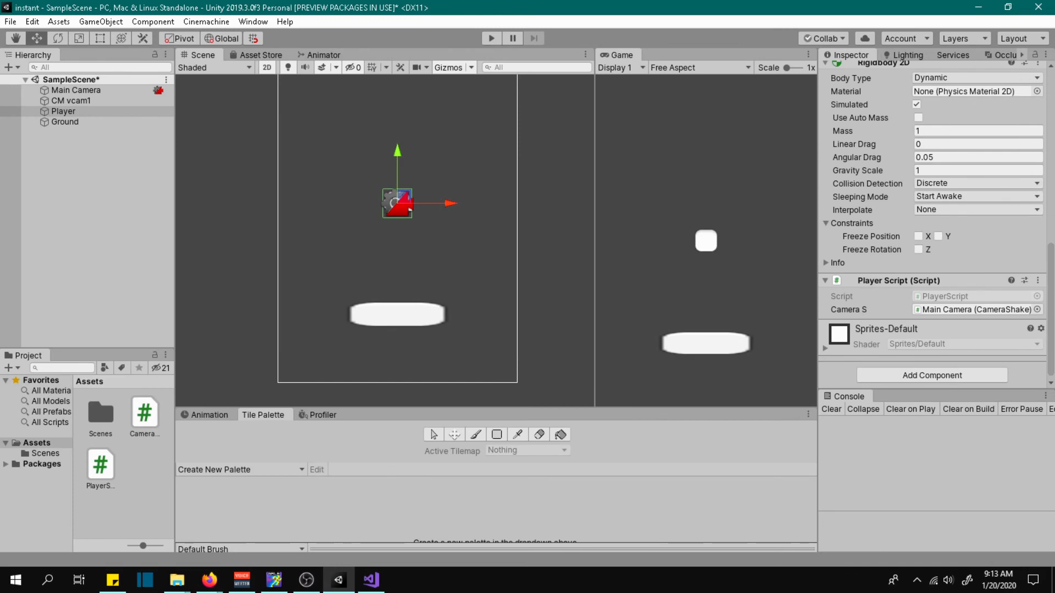
click(370, 579)
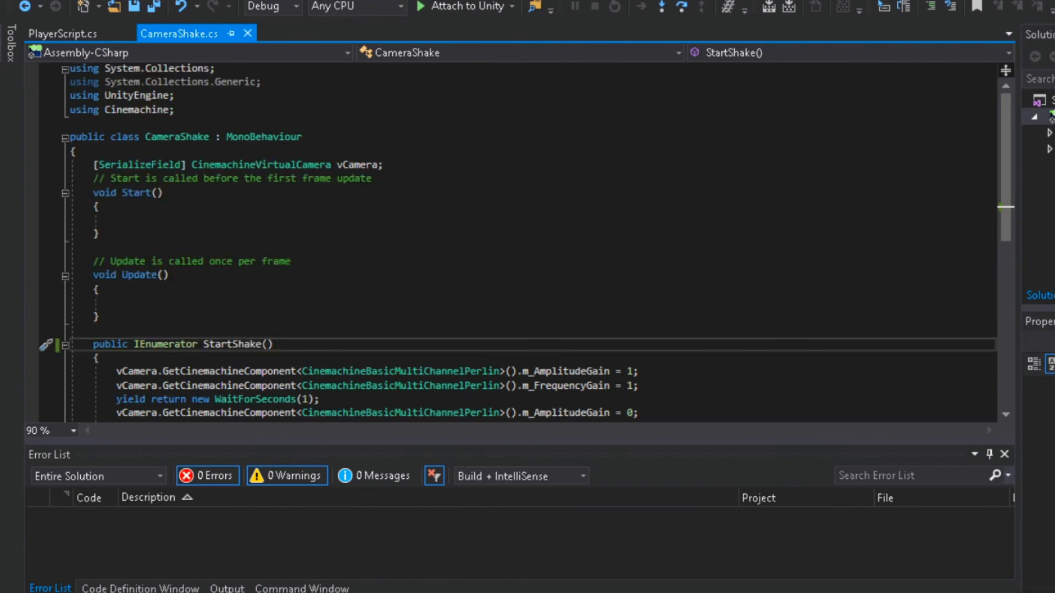
Declare [SerializeField] float apli, frequen; below the camera field in CameraShake.
scroll(down, 3)
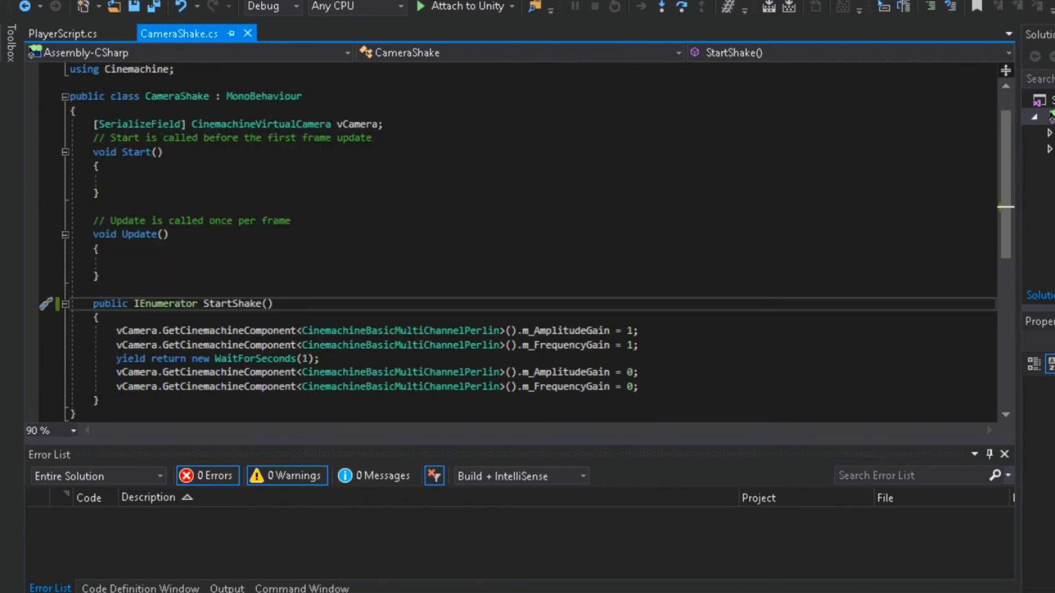
click(377, 123)
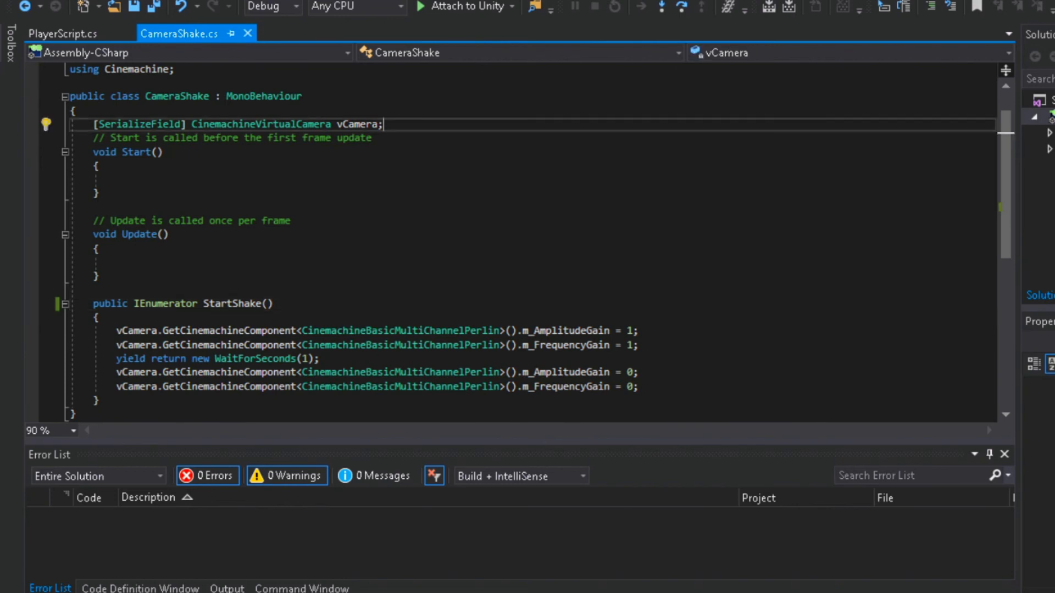
text([SerializeField])
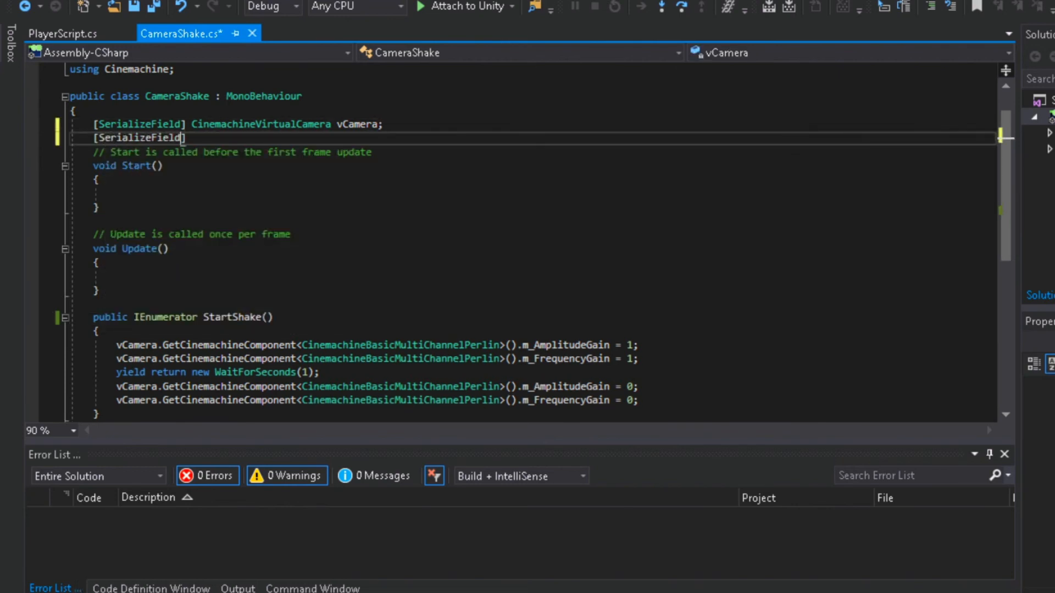
text(float)
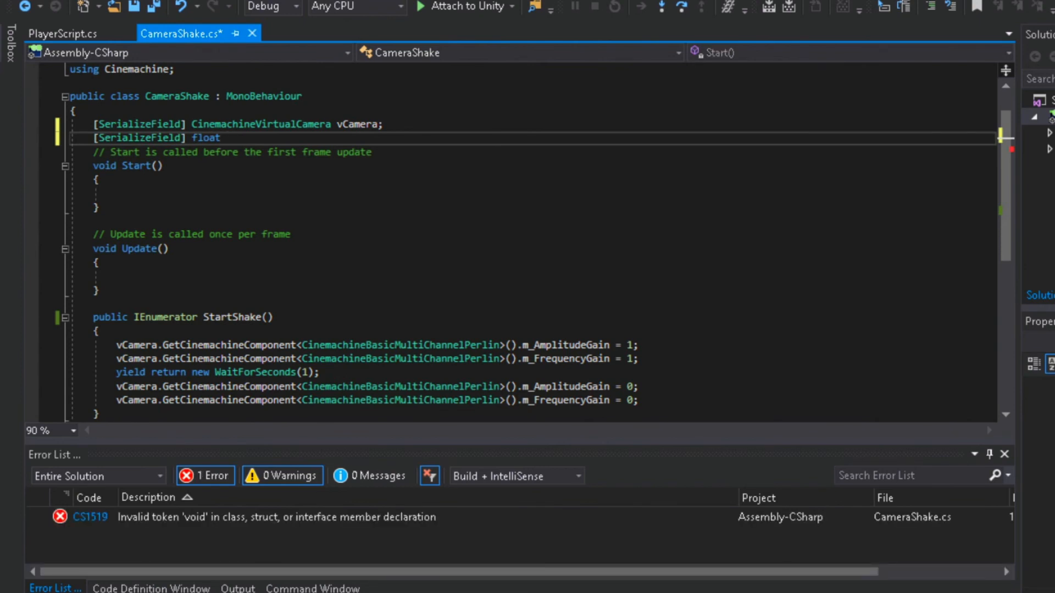
text(apl)
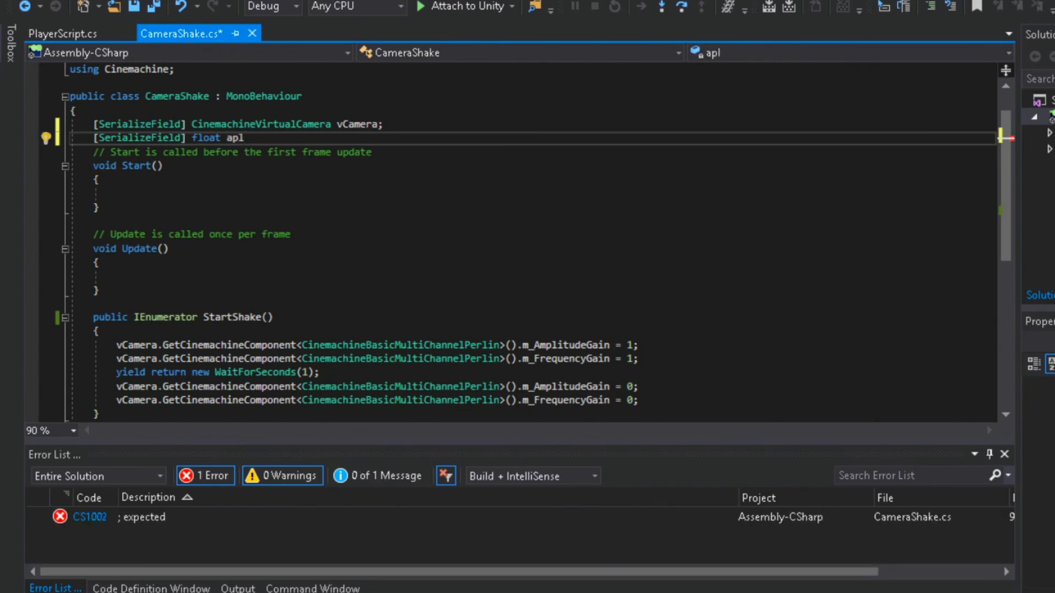
text(i)
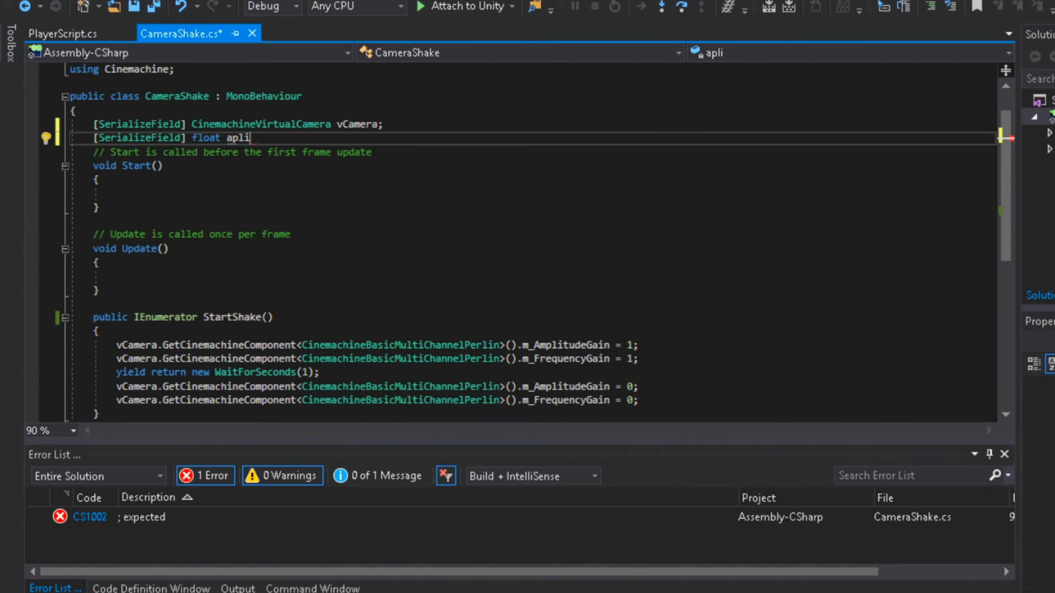
text(, freq)
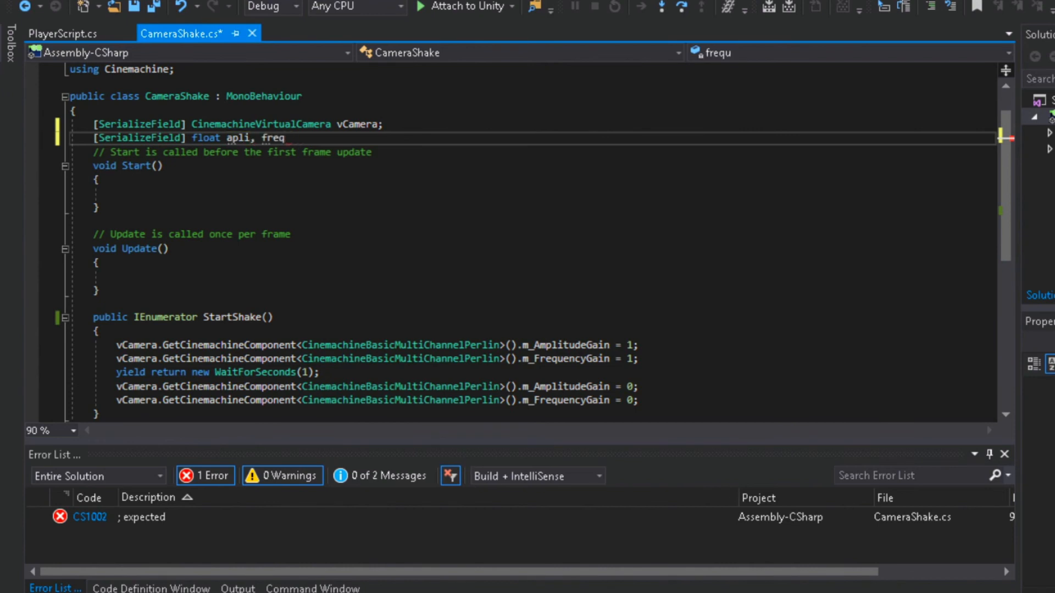
text(uen)
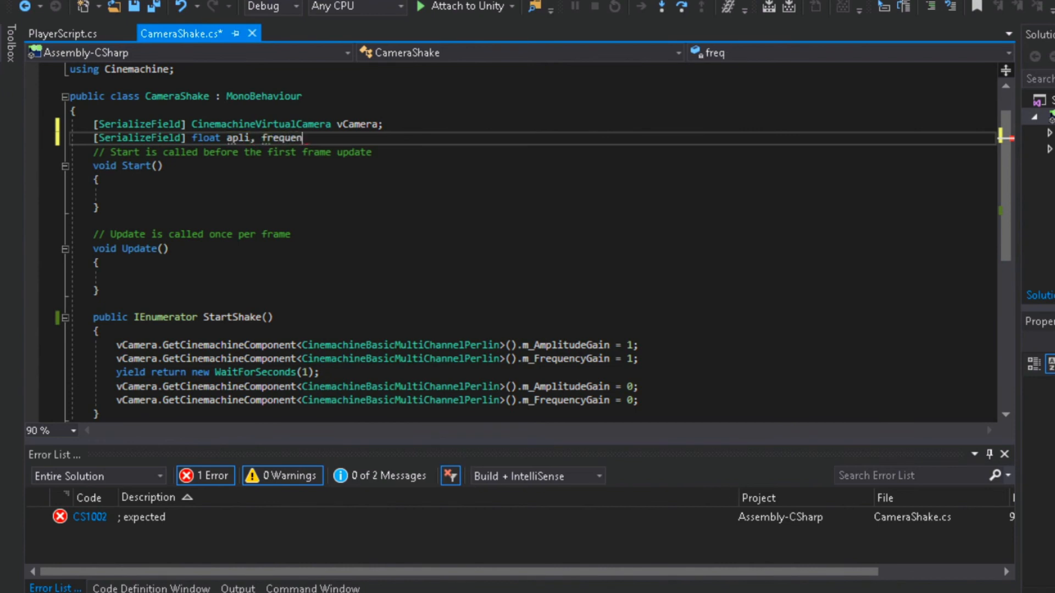
text(;)
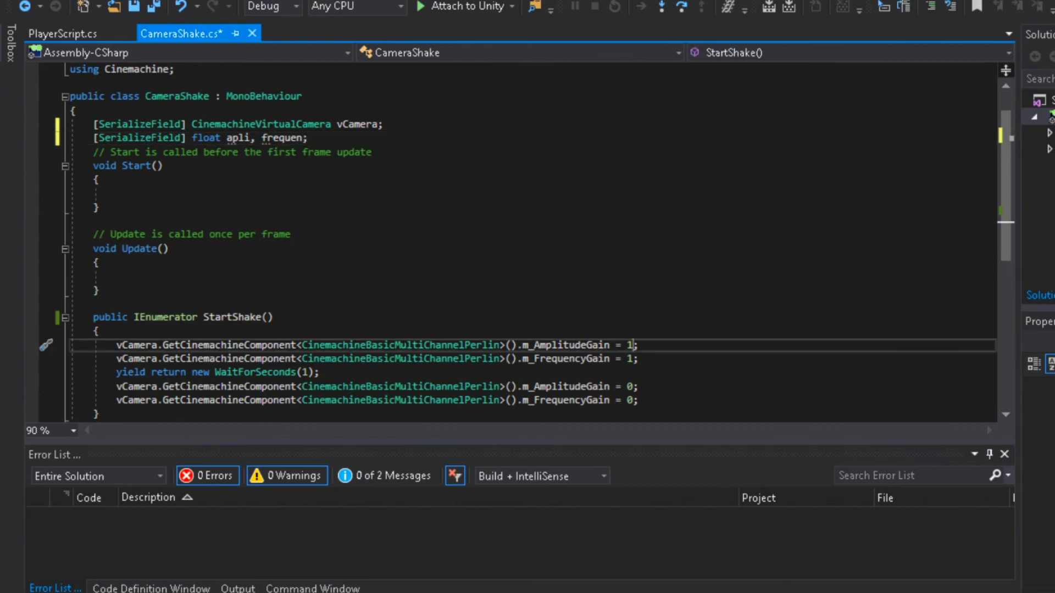
Replace the hardcoded gains with apli and frequen, and add a shakeTime field.
text(apli)
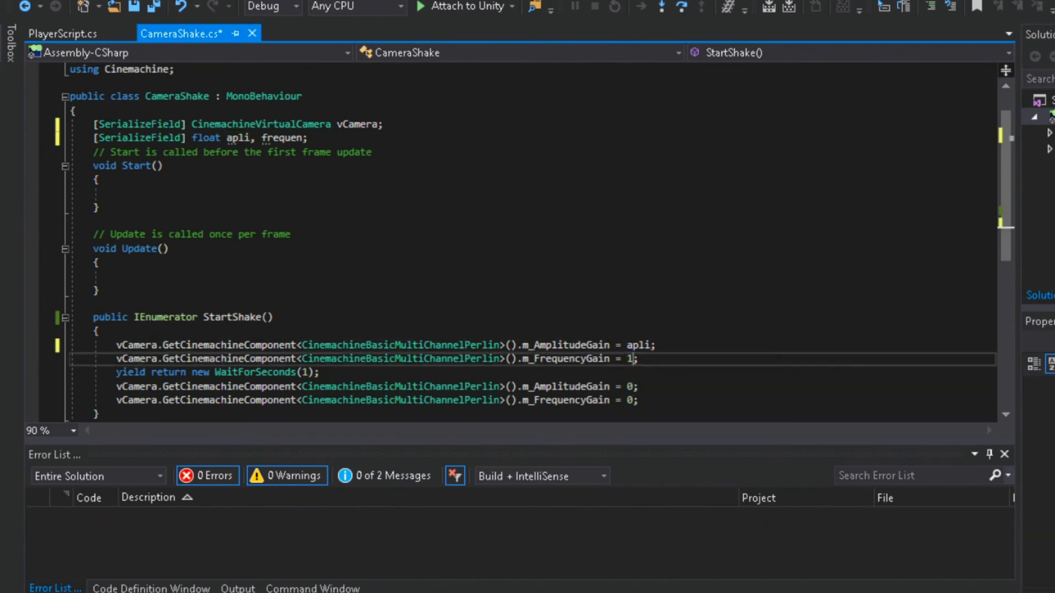
text(frequen)
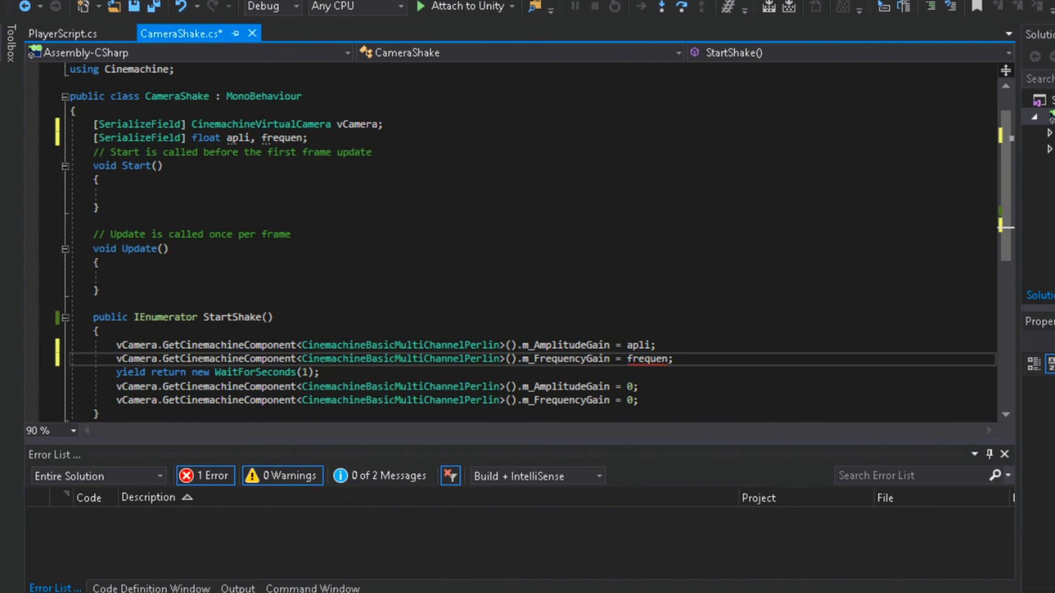
double_click(647, 359)
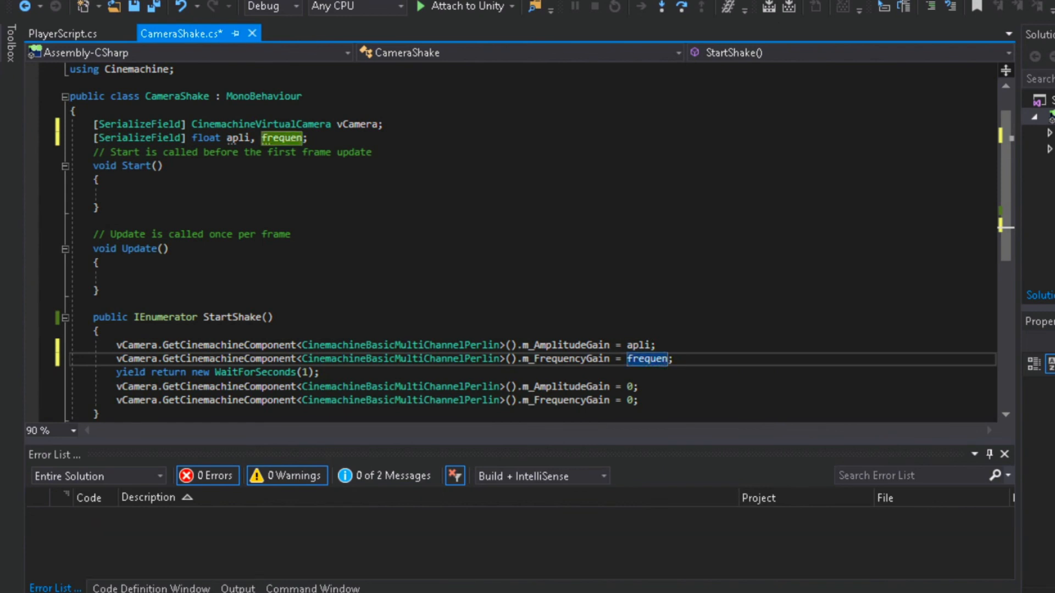
text(, shakeTime)
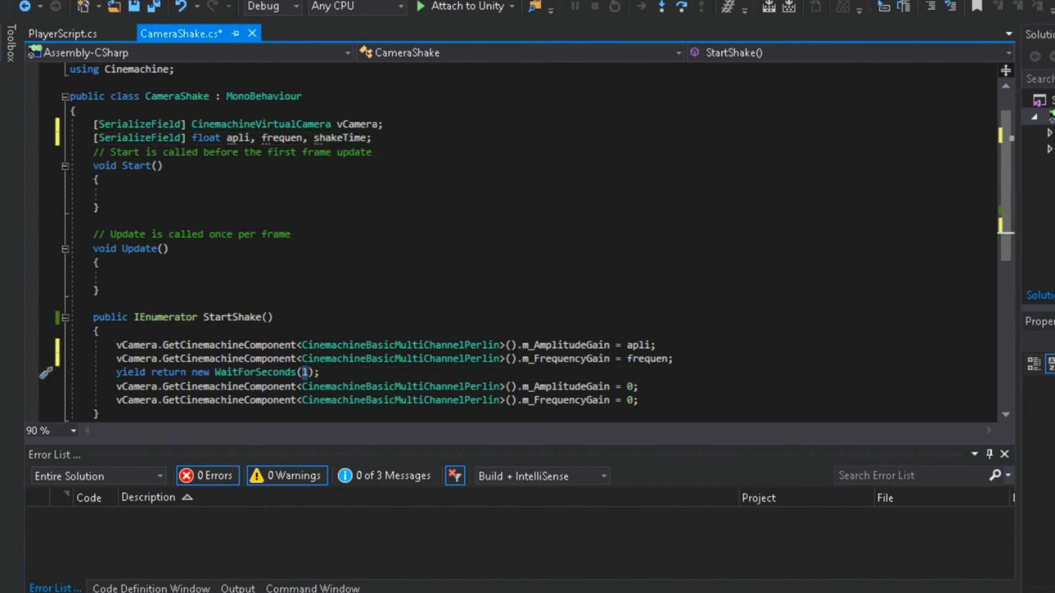
text(shakeTime)
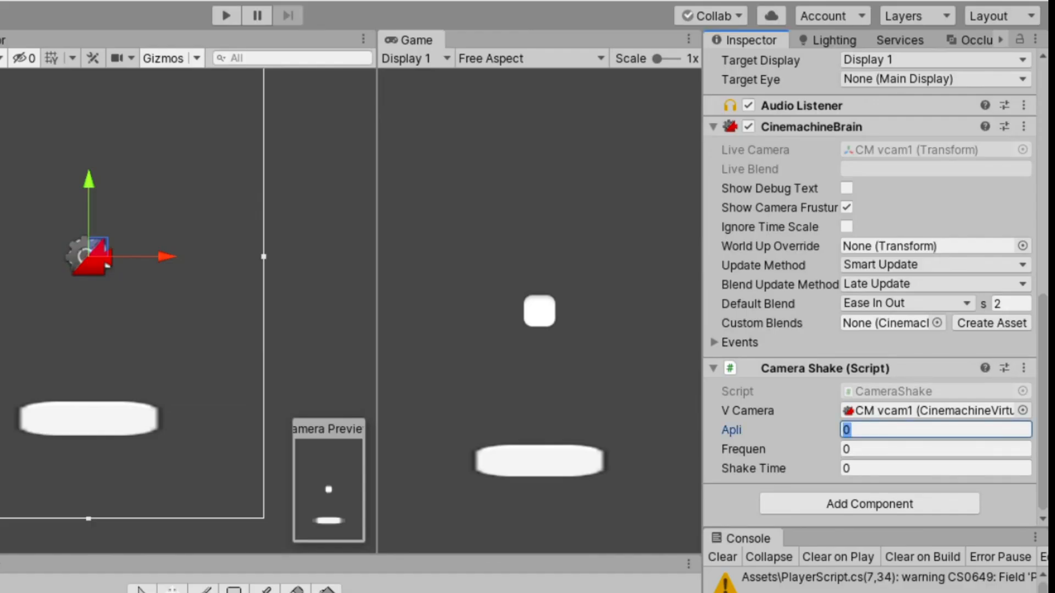
Enter Apli 1, Frequen 1 and Shake Time 0.2 in the Camera Shake component.
text(.)
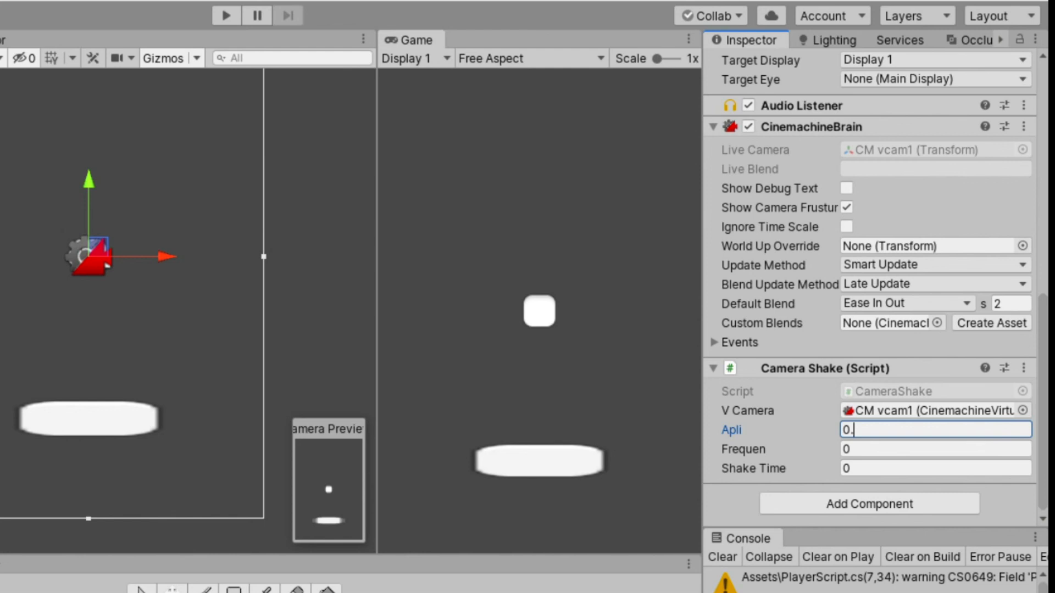
text(1)
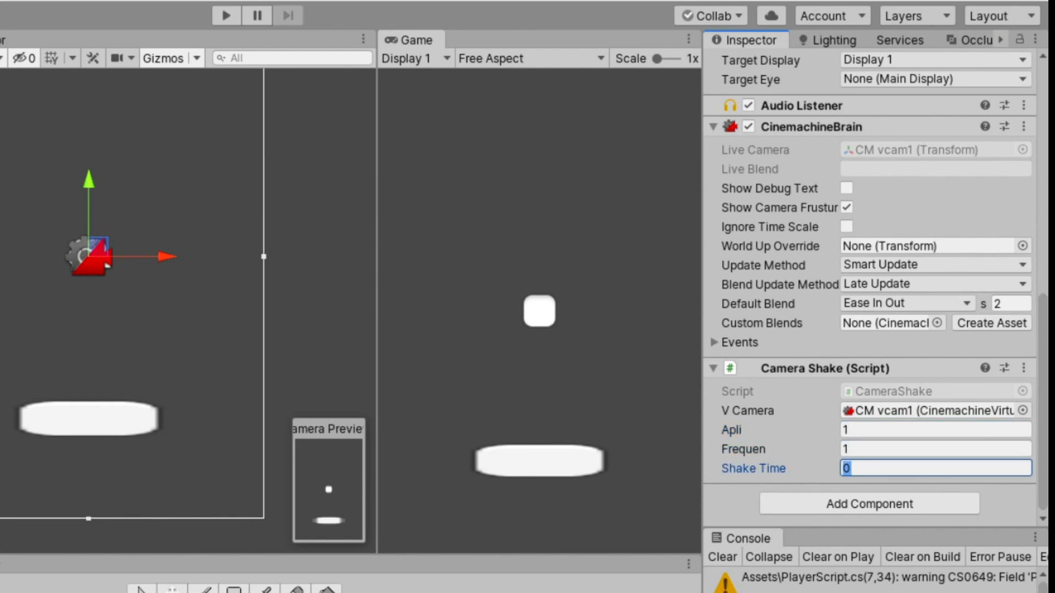
text(.)
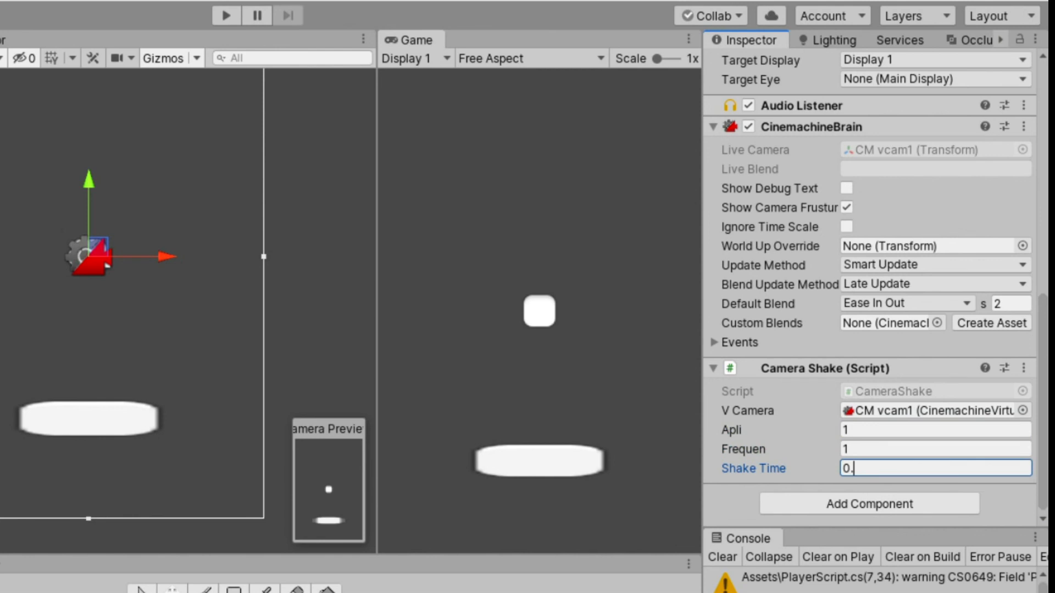
text(2)
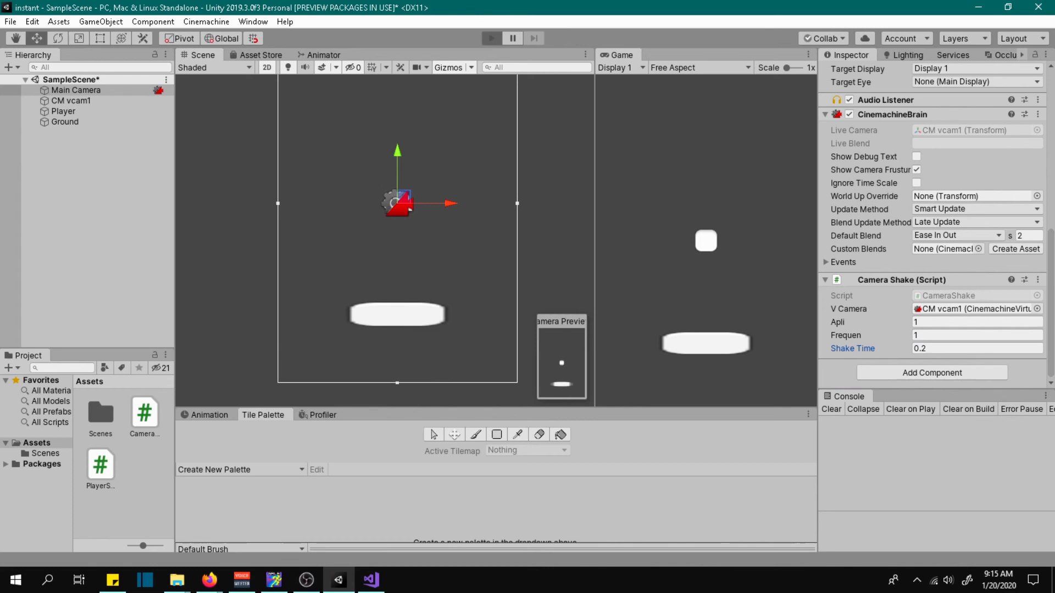
Enter play mode and set the Camera Shake Frequen to 5.
click(492, 39)
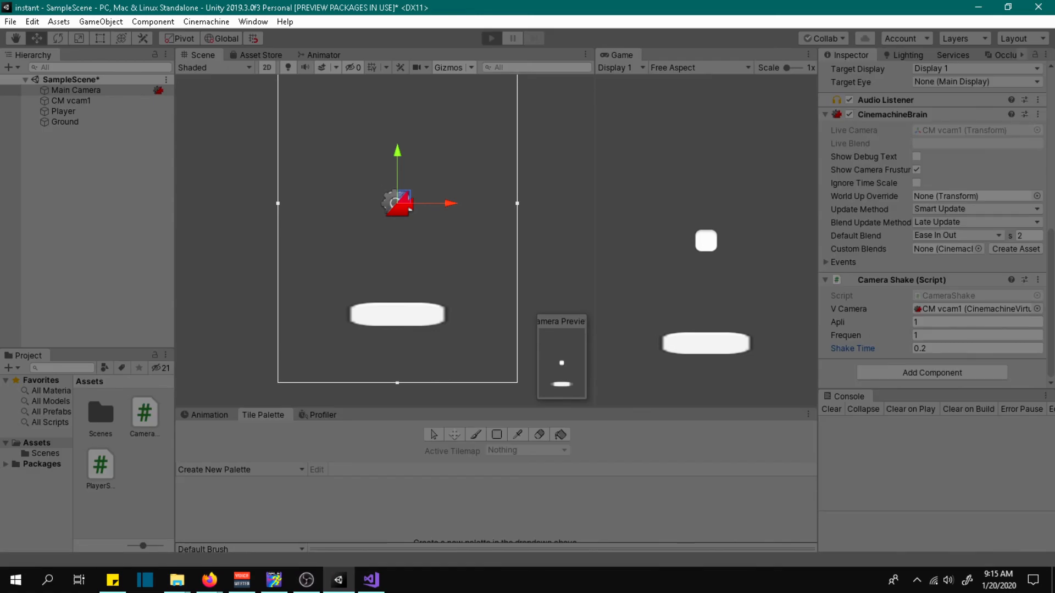
click(492, 38)
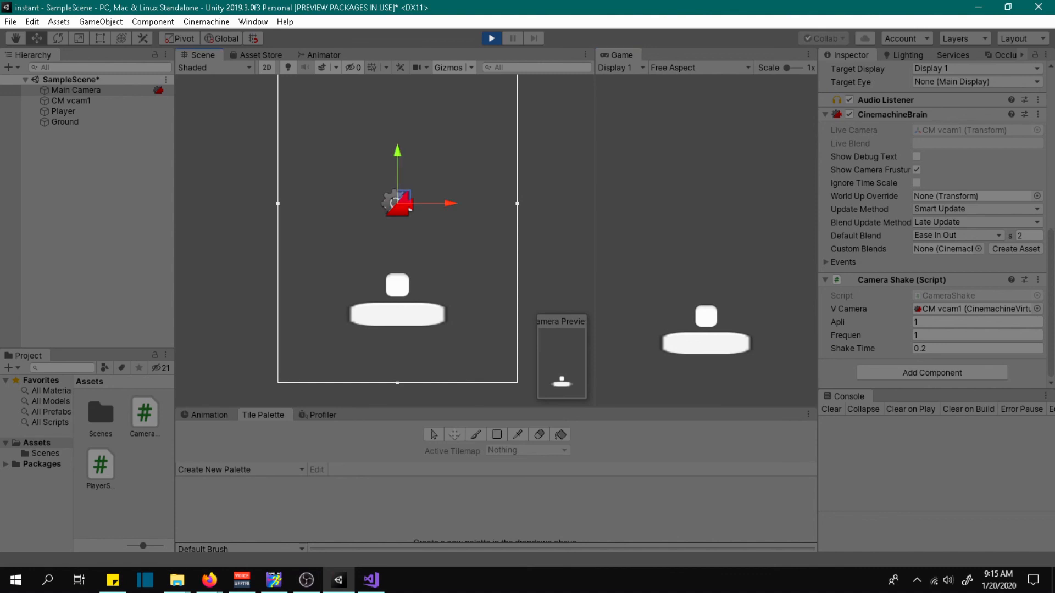
click(64, 111)
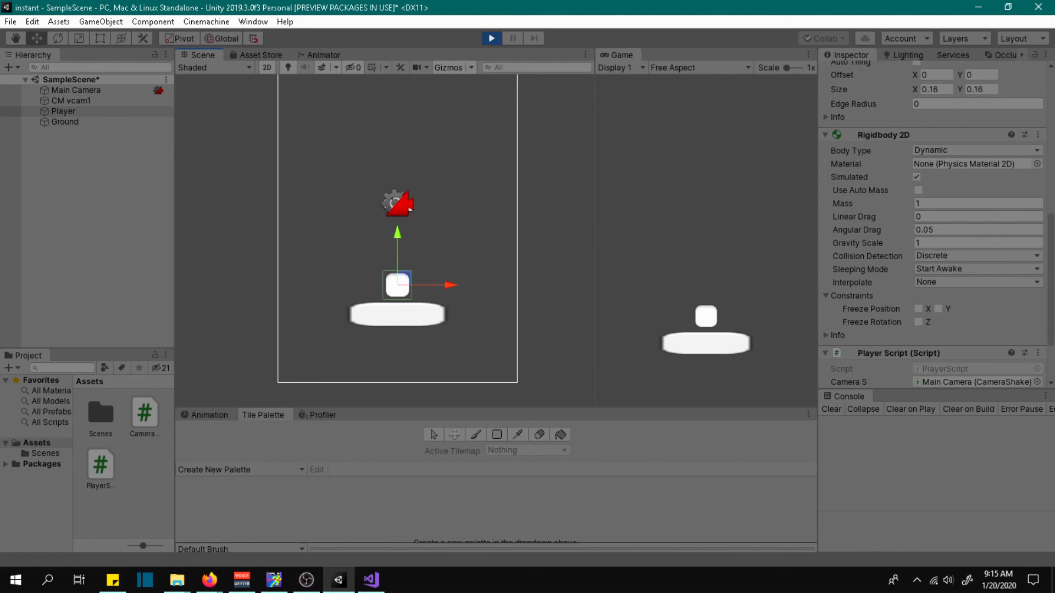
click(75, 89)
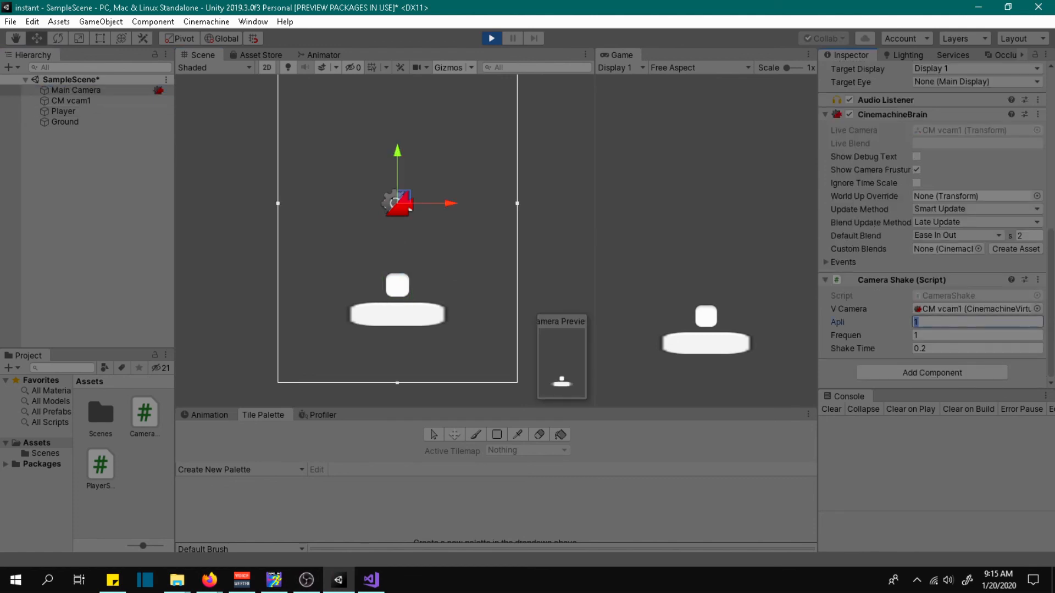
text(5)
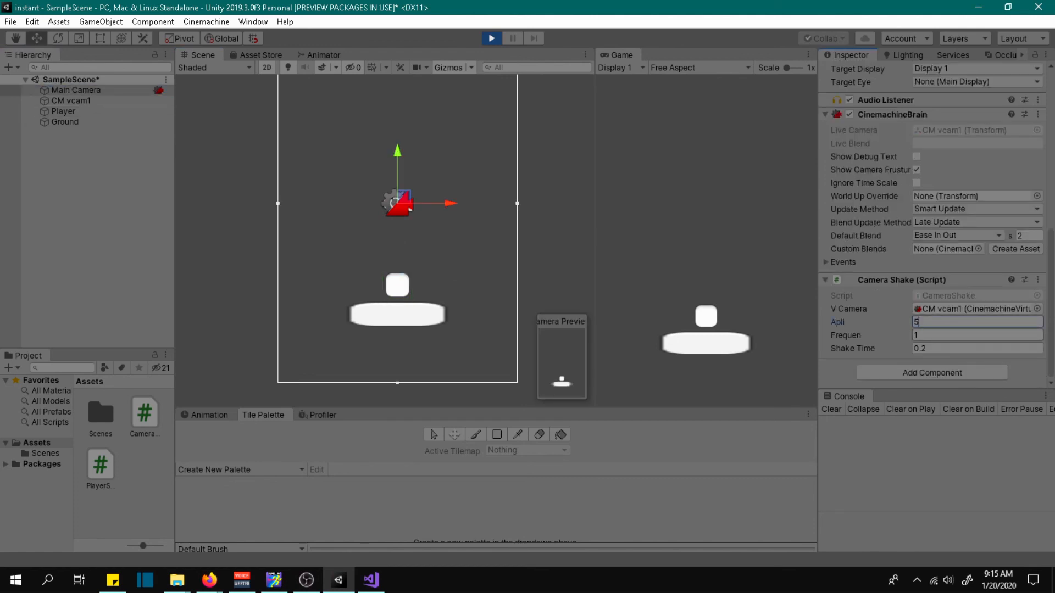
click(976, 335)
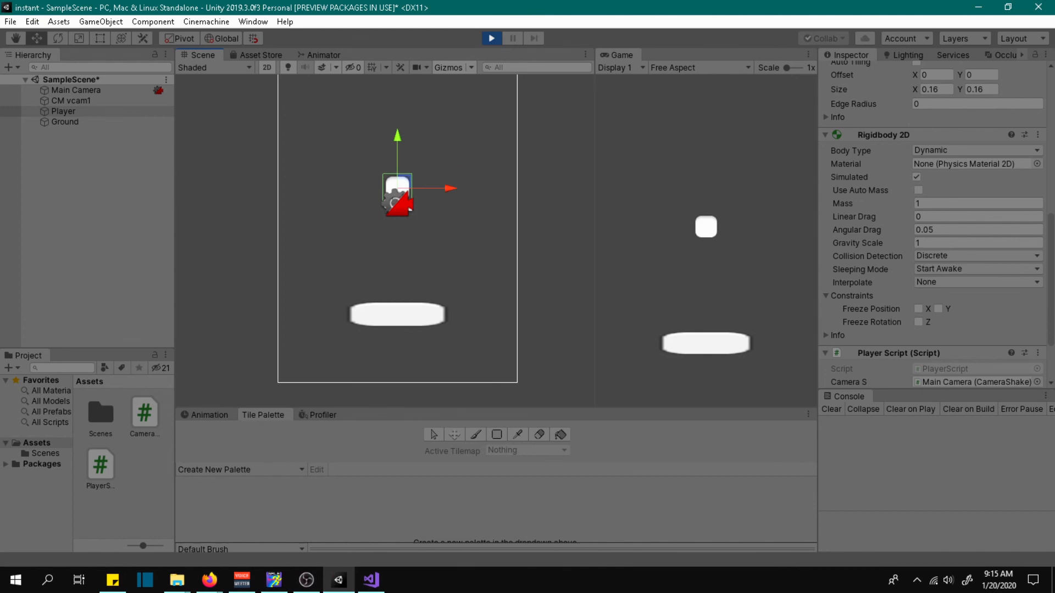
Raise the Camera Shake Apli to 10 and reselect the Player to watch it land.
click(77, 89)
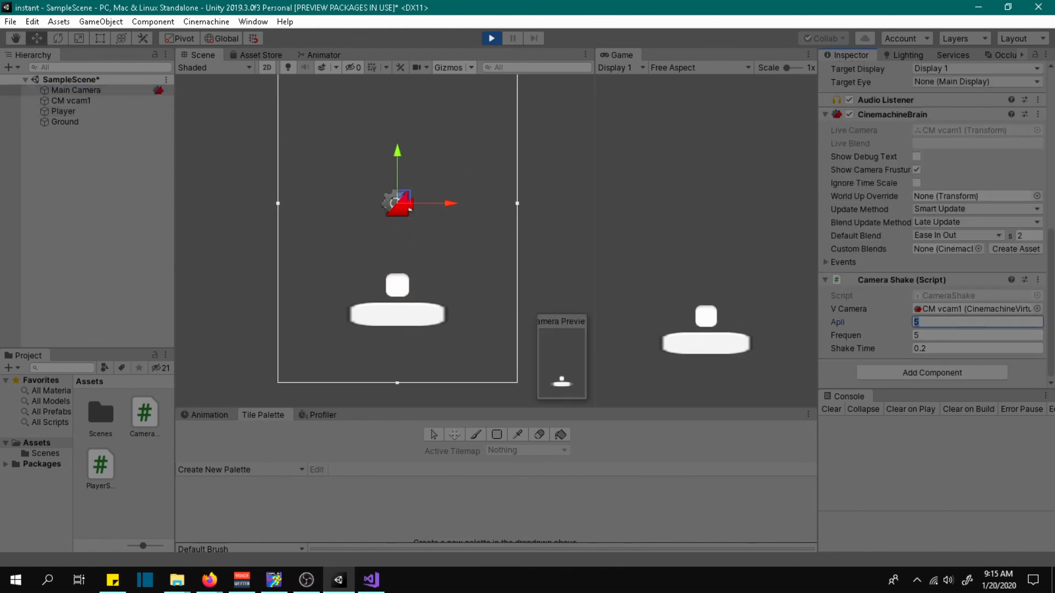
text(10)
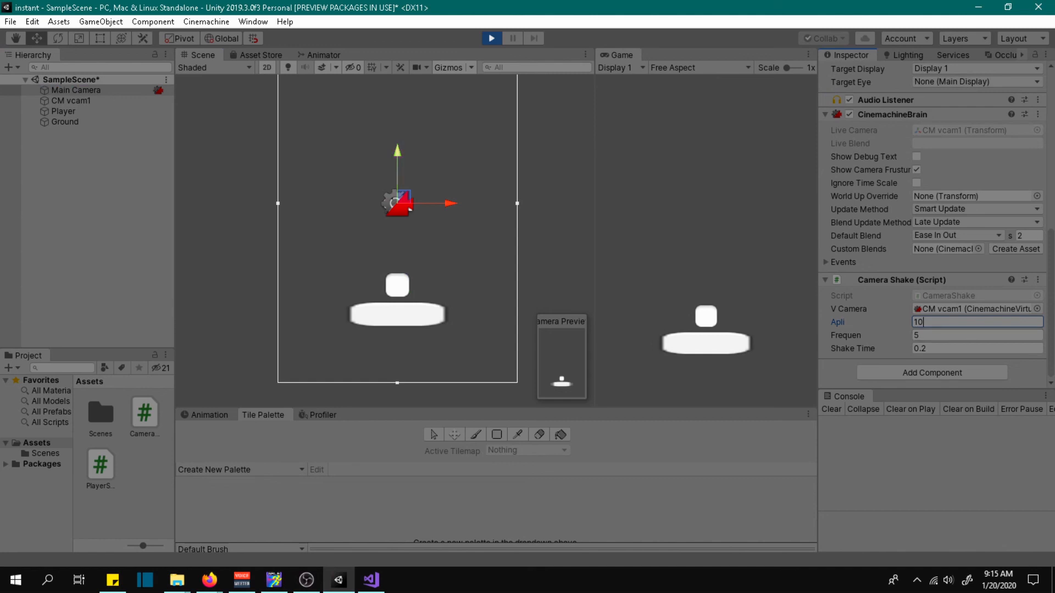
click(63, 111)
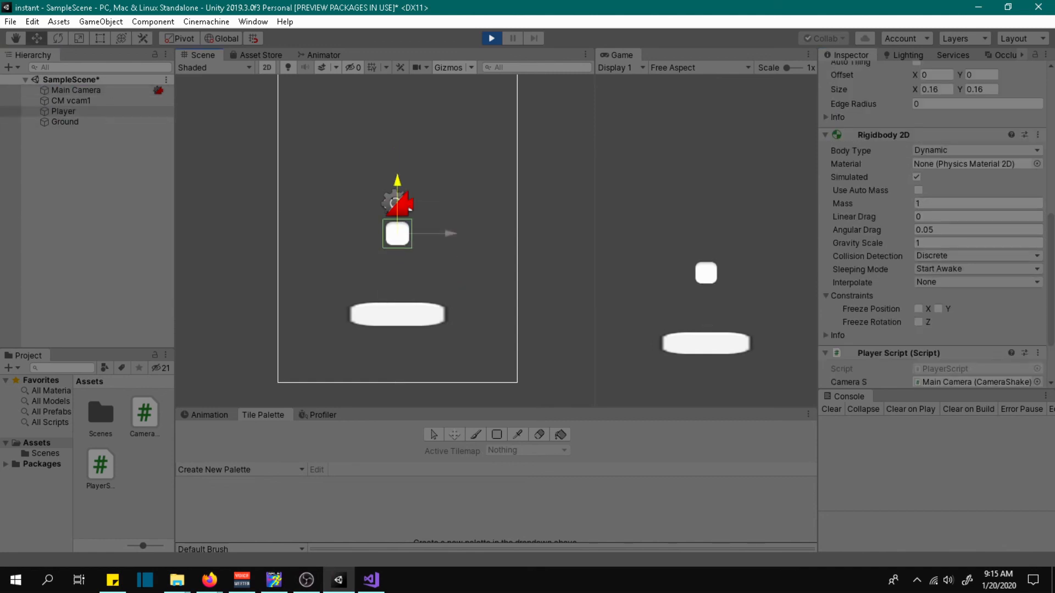